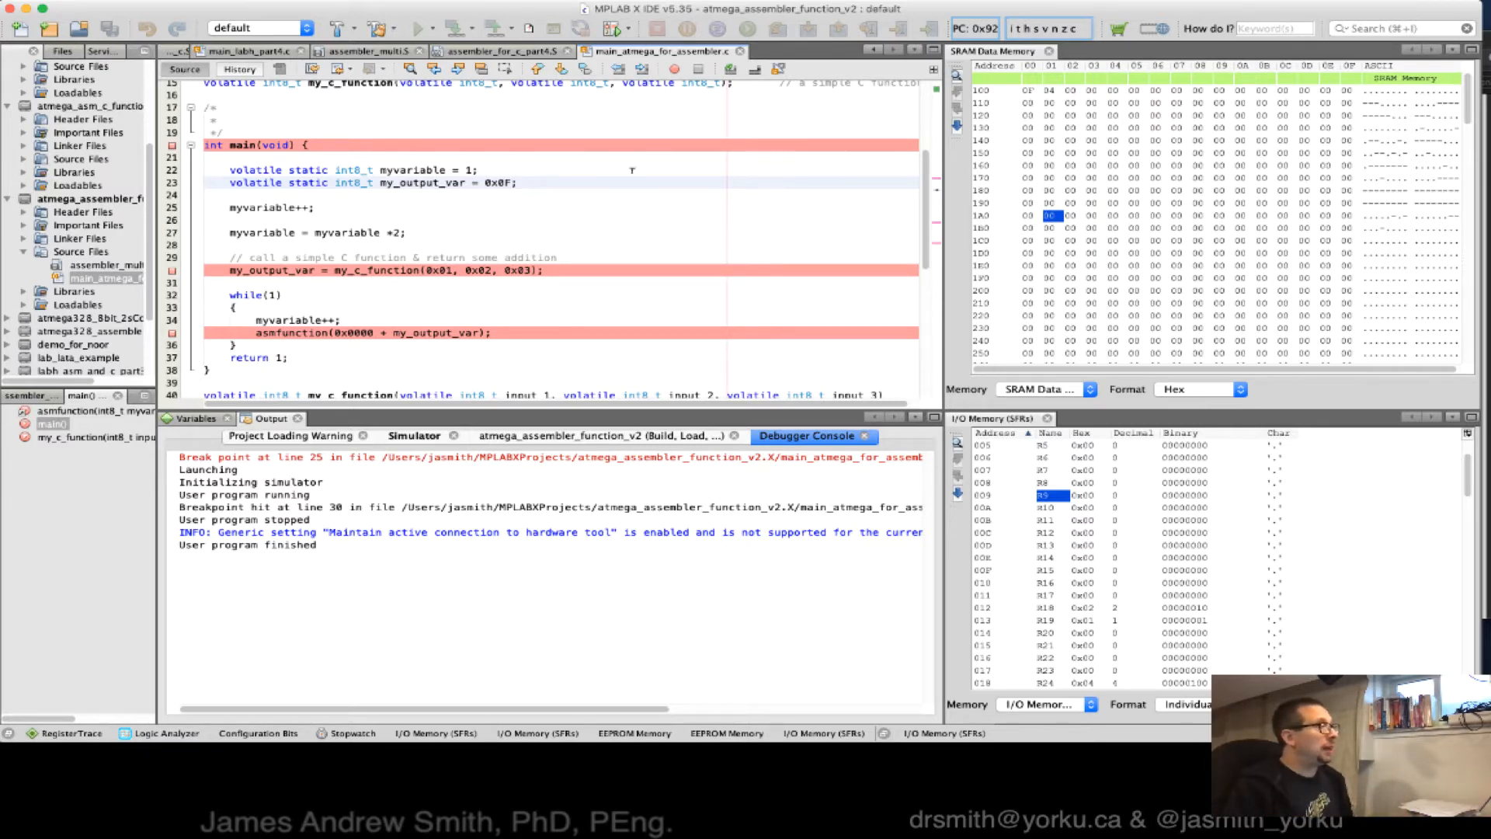
# Step: Point out where main begins and the external asmfunction declaration, then start simulator debugging
pyautogui.scroll(3)
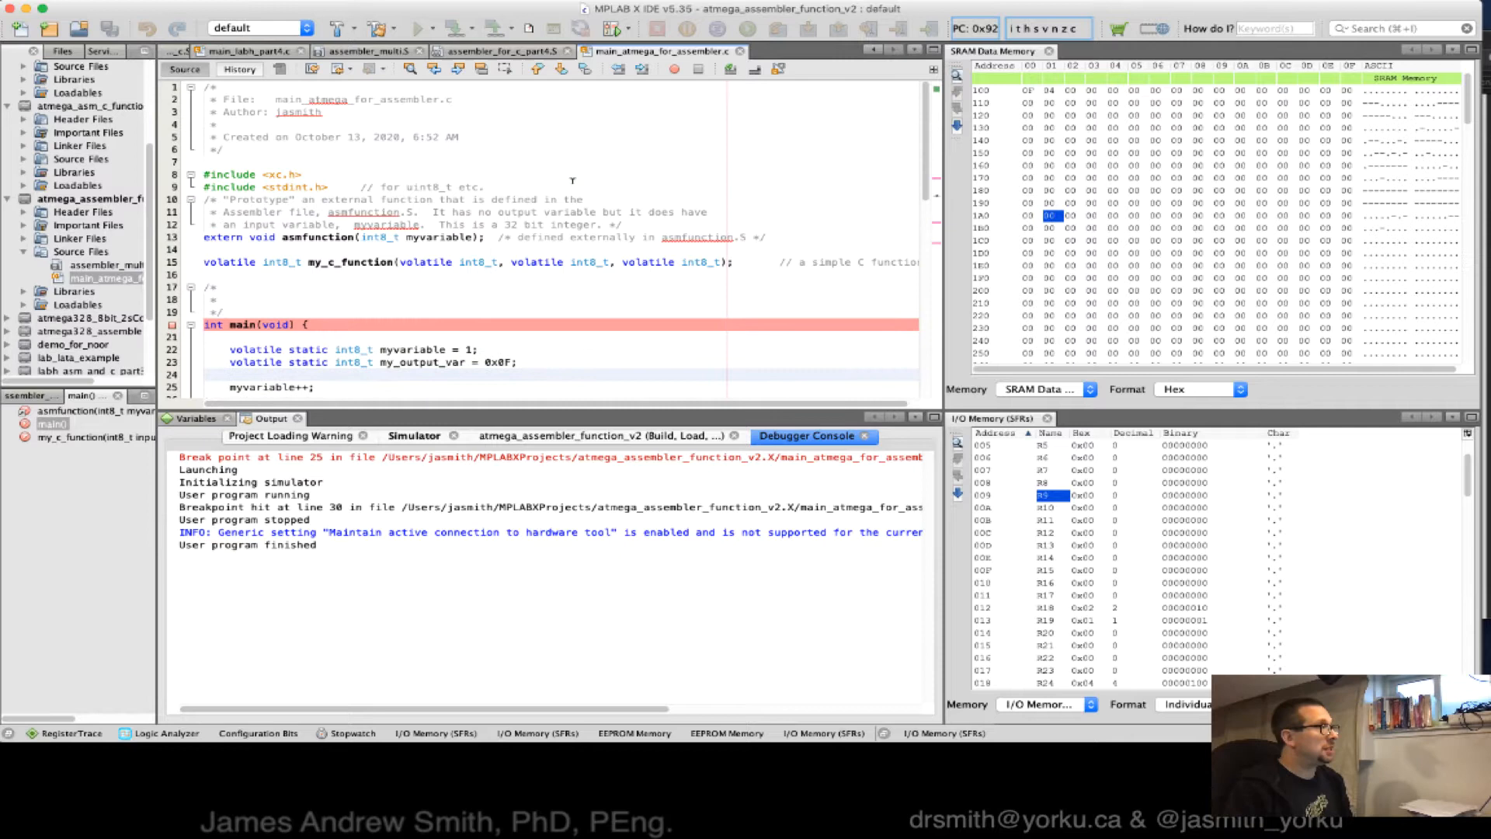
pyautogui.scroll(-3)
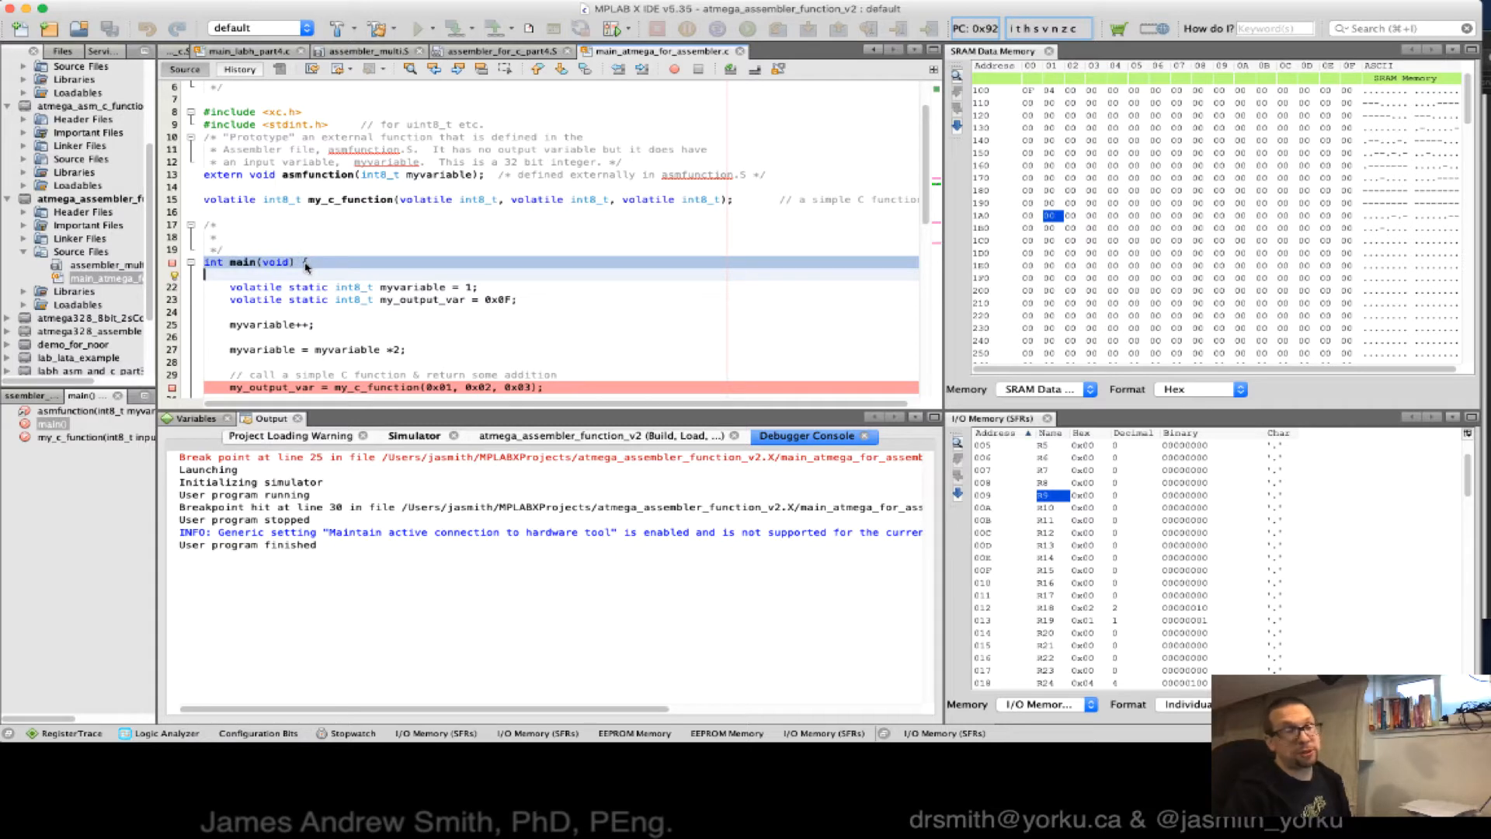
pyautogui.click(380, 199)
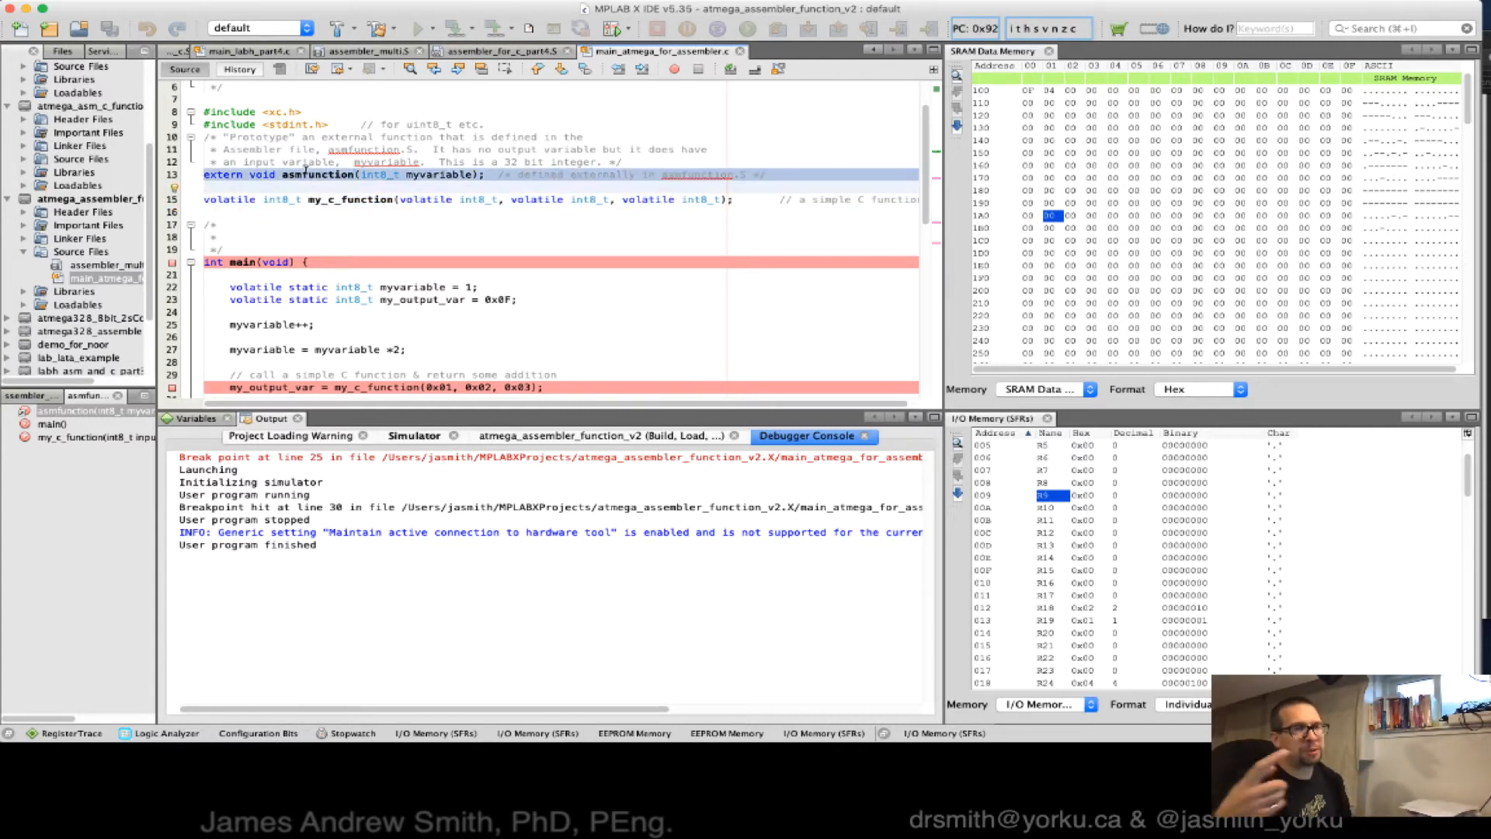
pyautogui.click(217, 224)
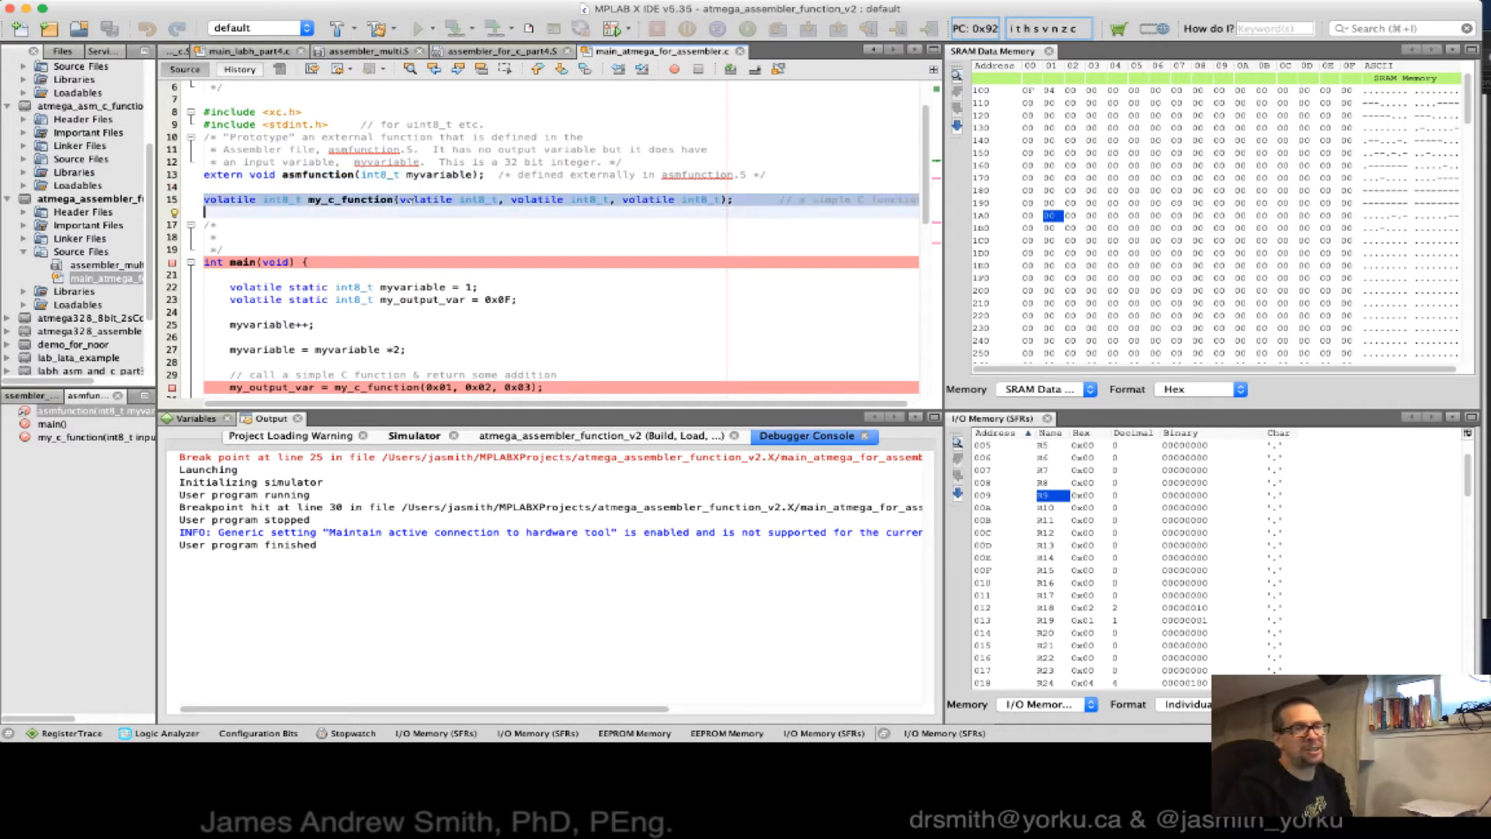
pyautogui.scroll(-3)
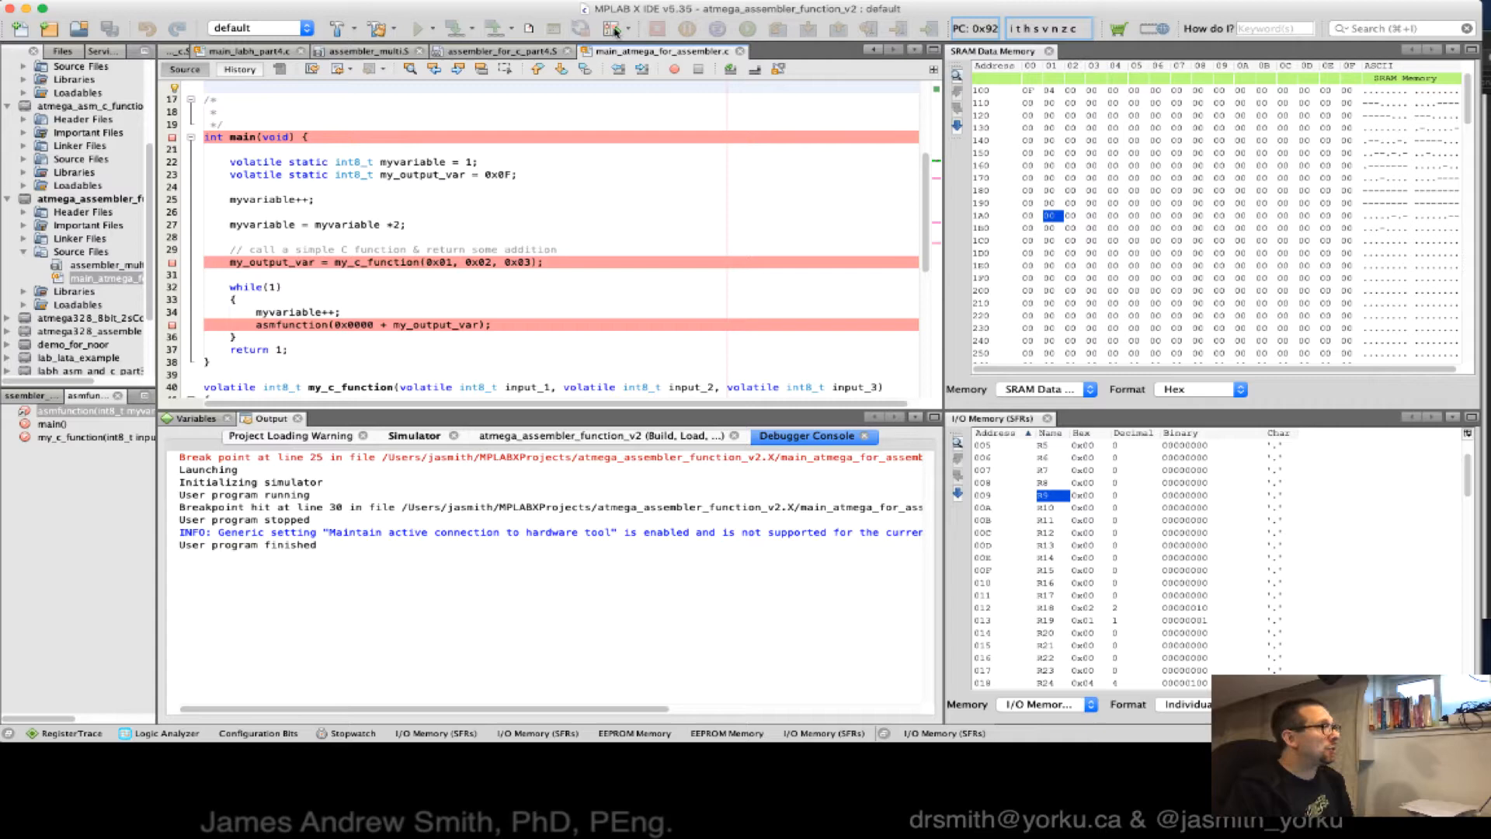
pyautogui.click(615, 29)
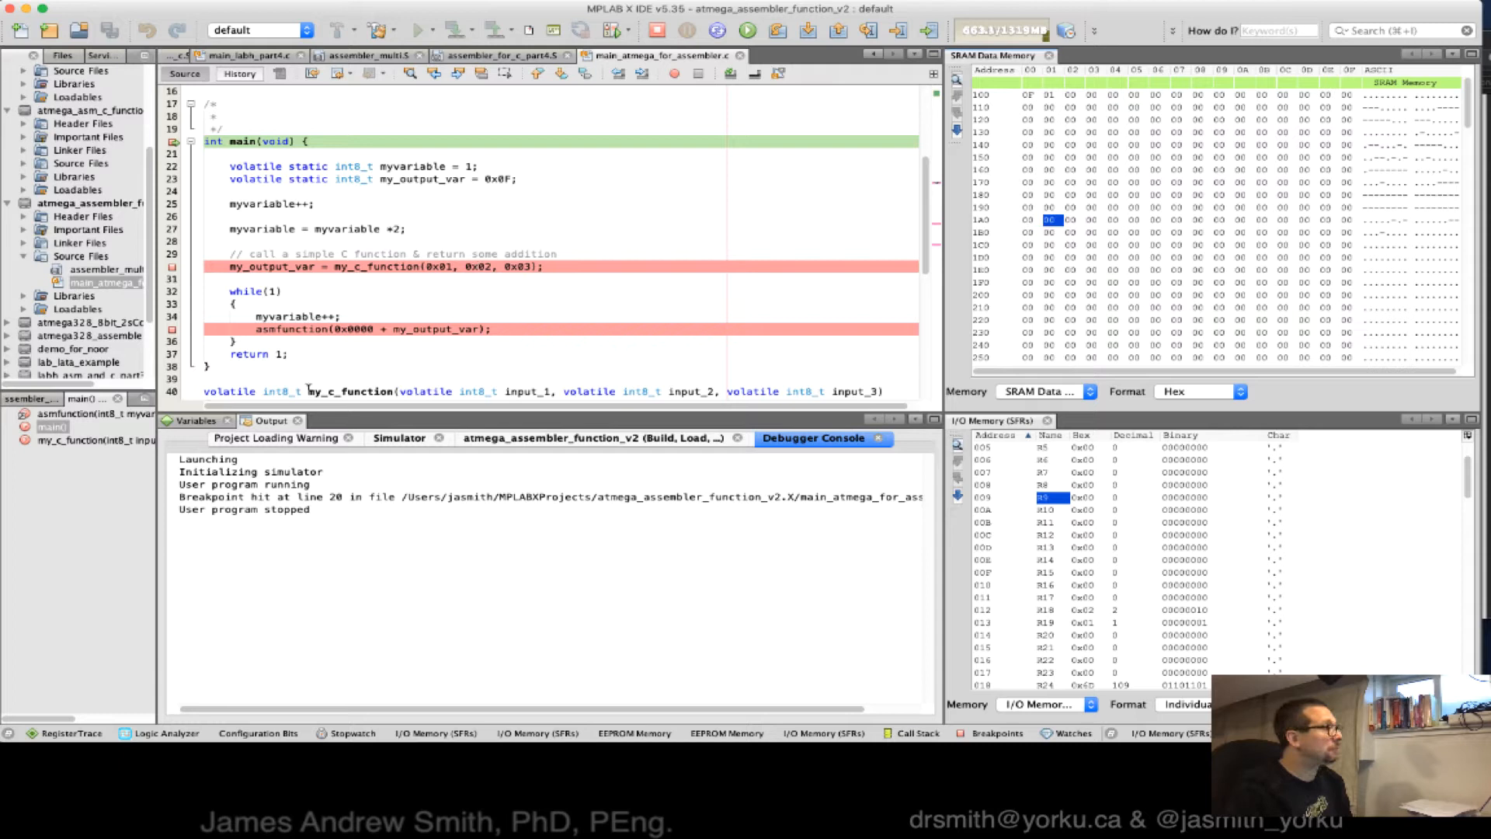
# Step: Show the Variables watch list with my_output_var at 0x0F and myvariable at 0x01
pyautogui.click(194, 421)
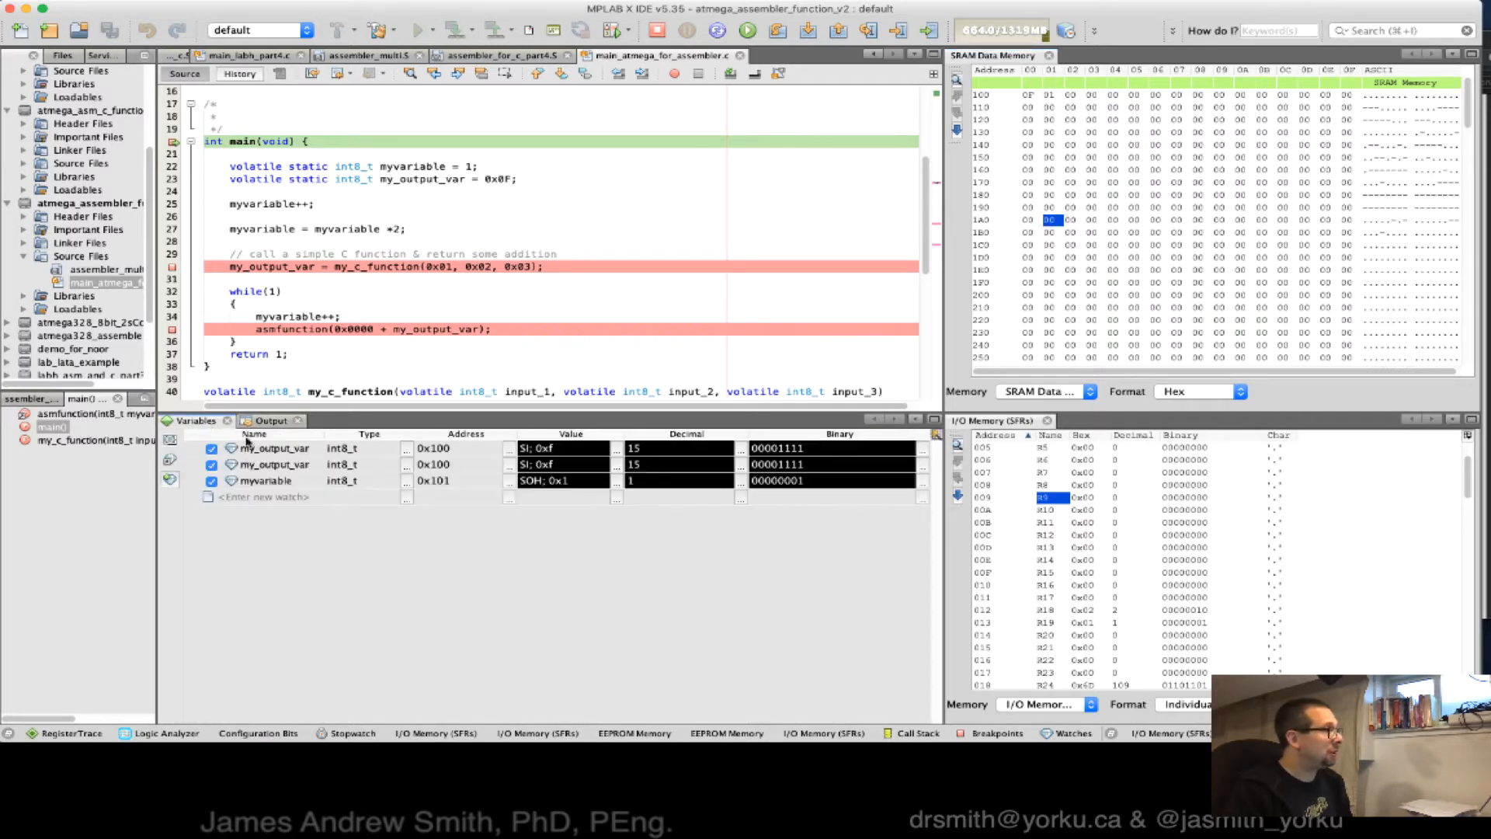
pyautogui.moveTo(274, 449)
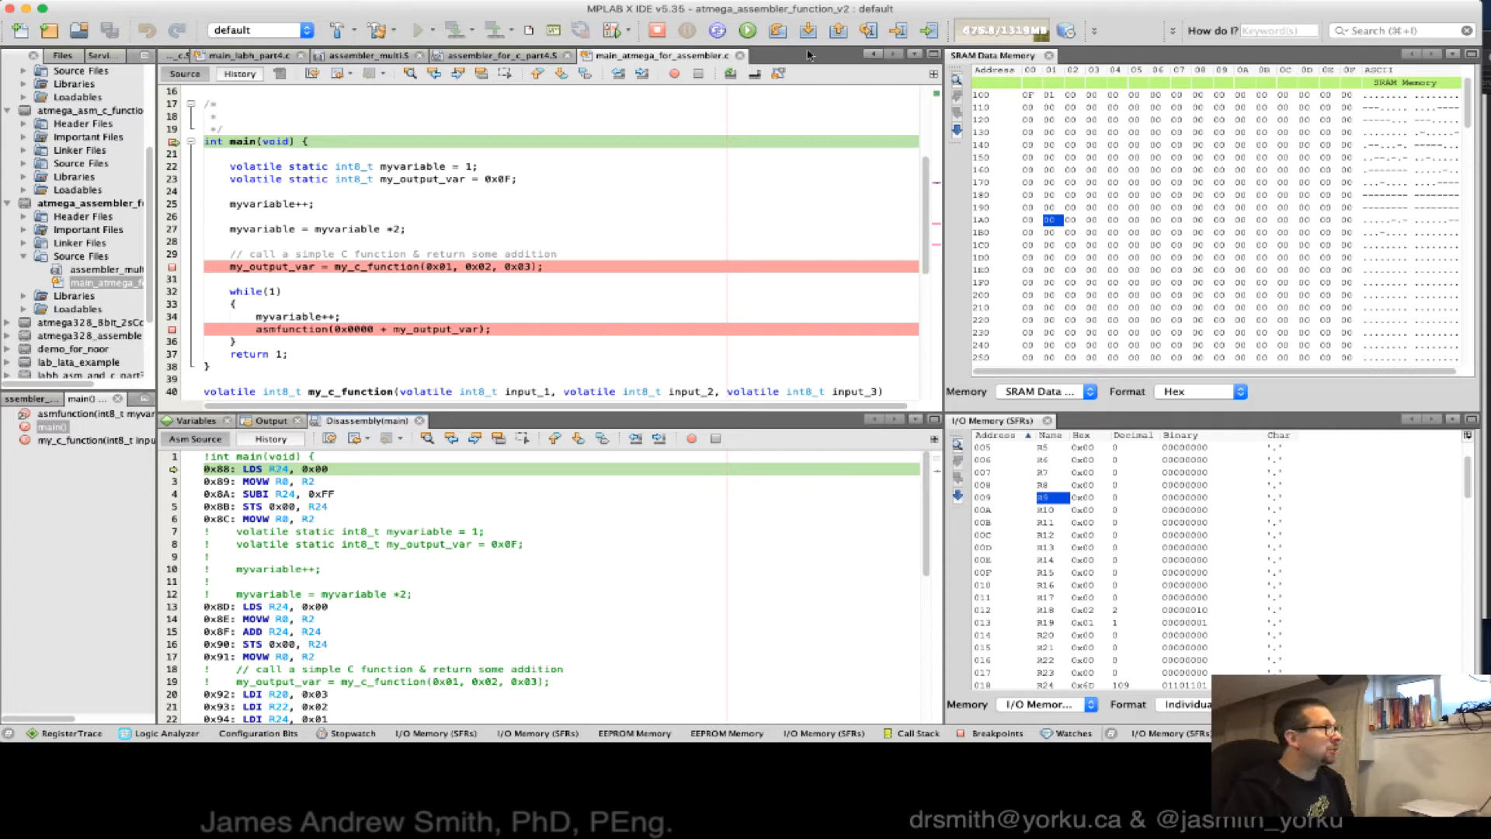
pyautogui.moveTo(809, 31)
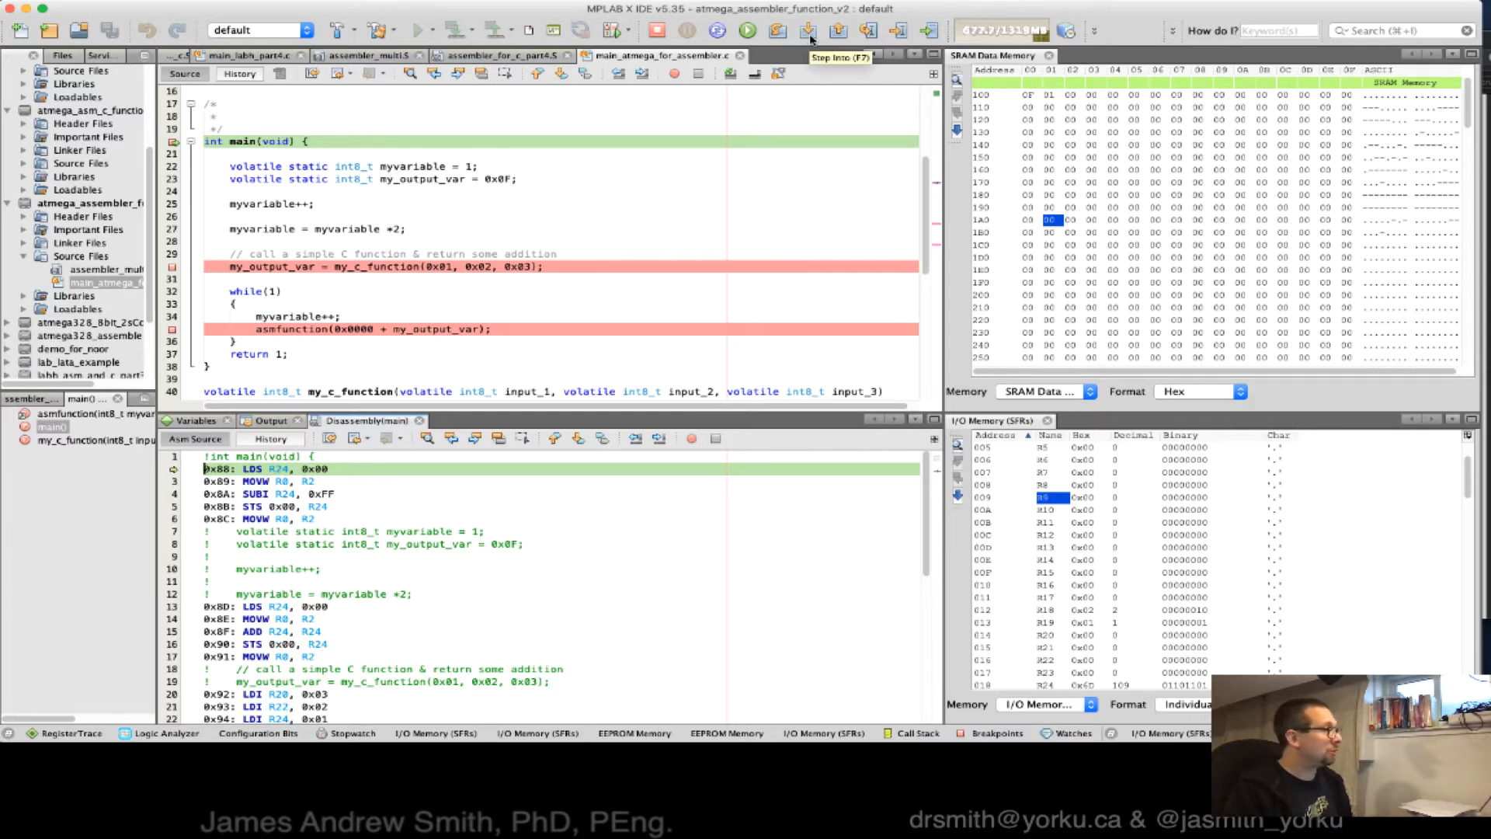
pyautogui.moveTo(454, 288)
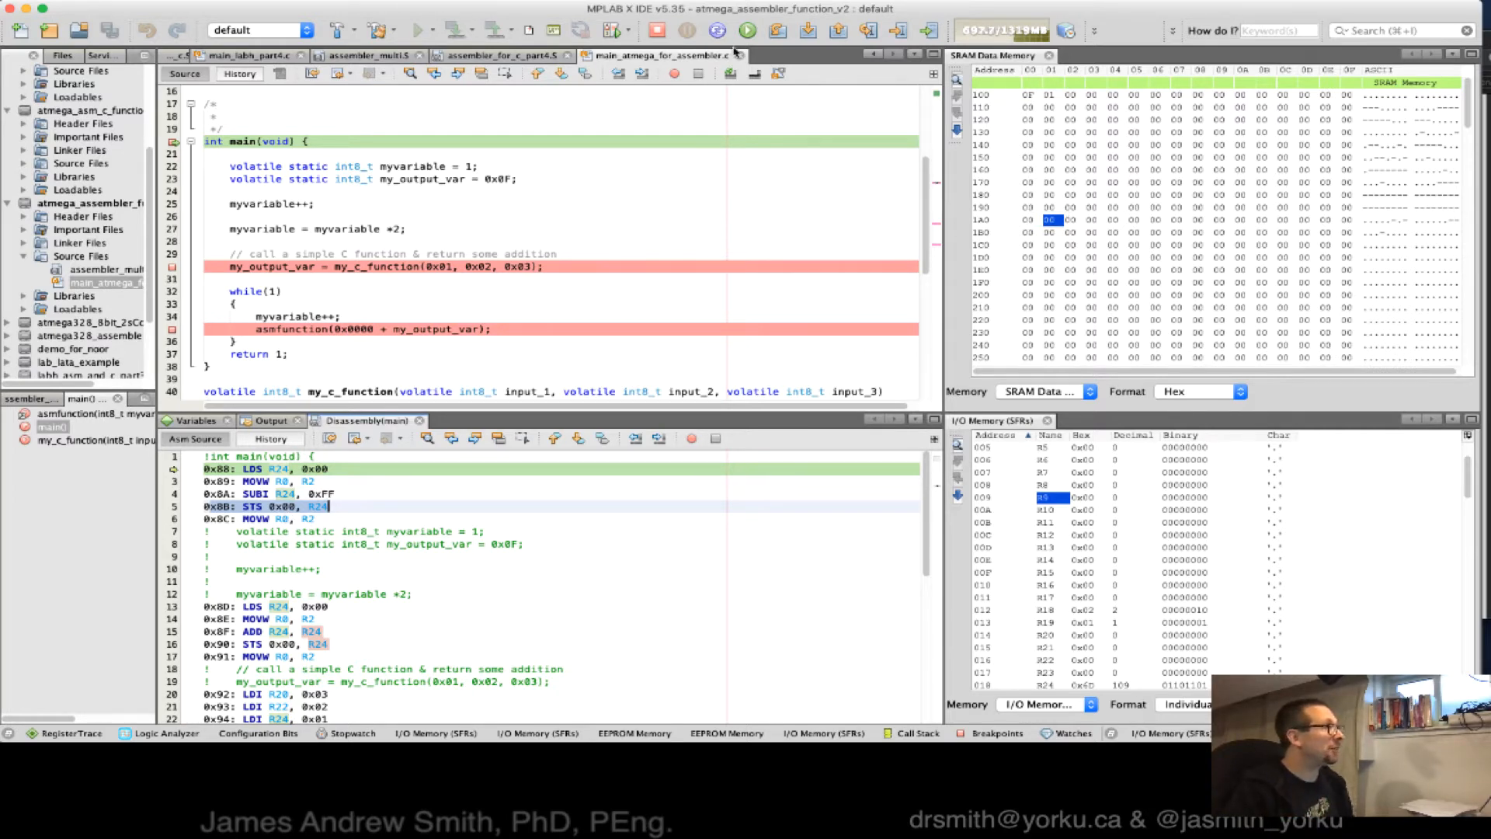
# Step: Step through main's increment and add-two statements, storing myvariable's new values at SRAM 0x101
pyautogui.click(808, 31)
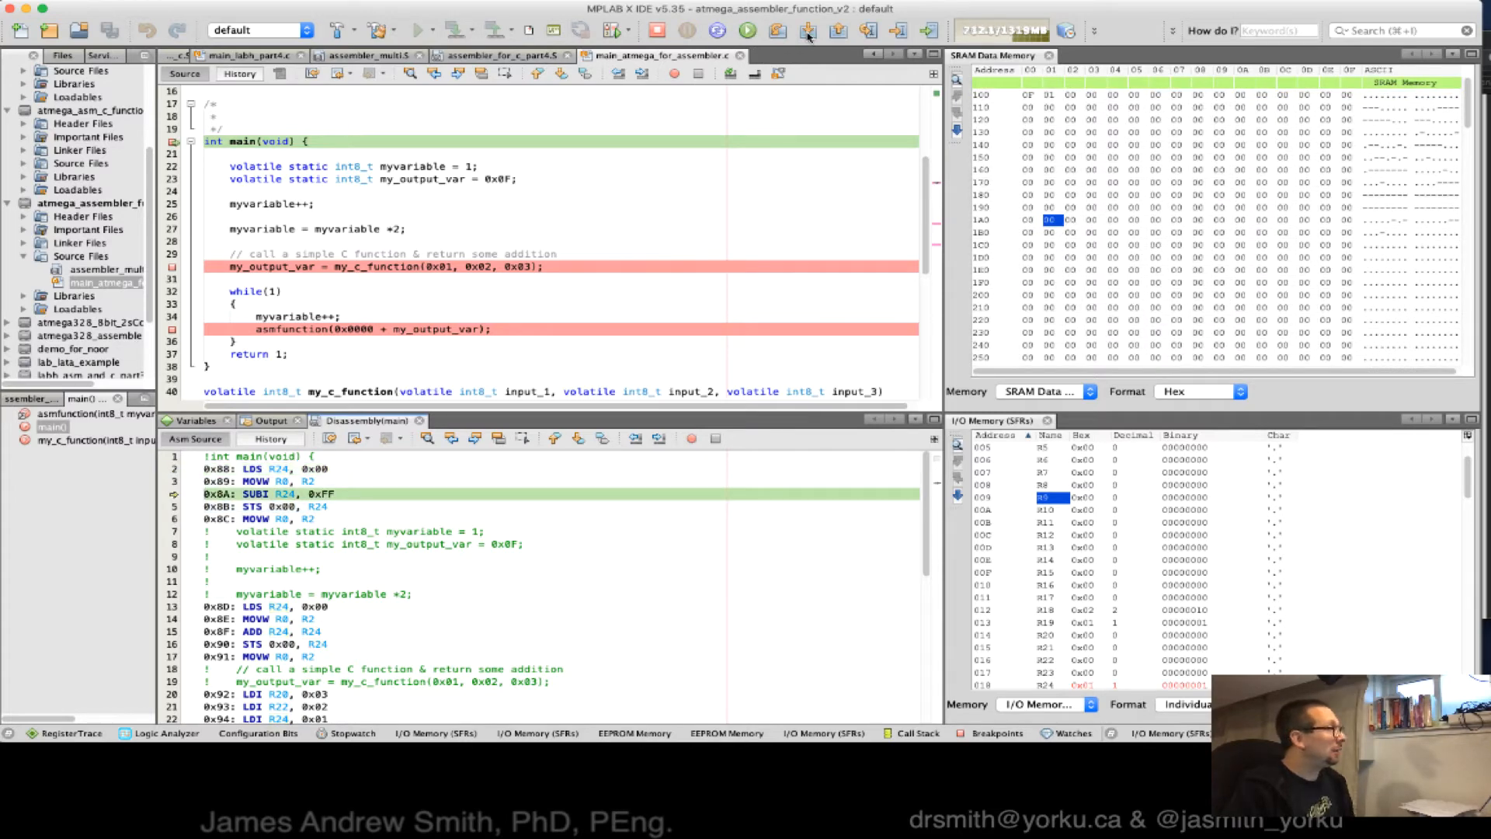
pyautogui.click(804, 30)
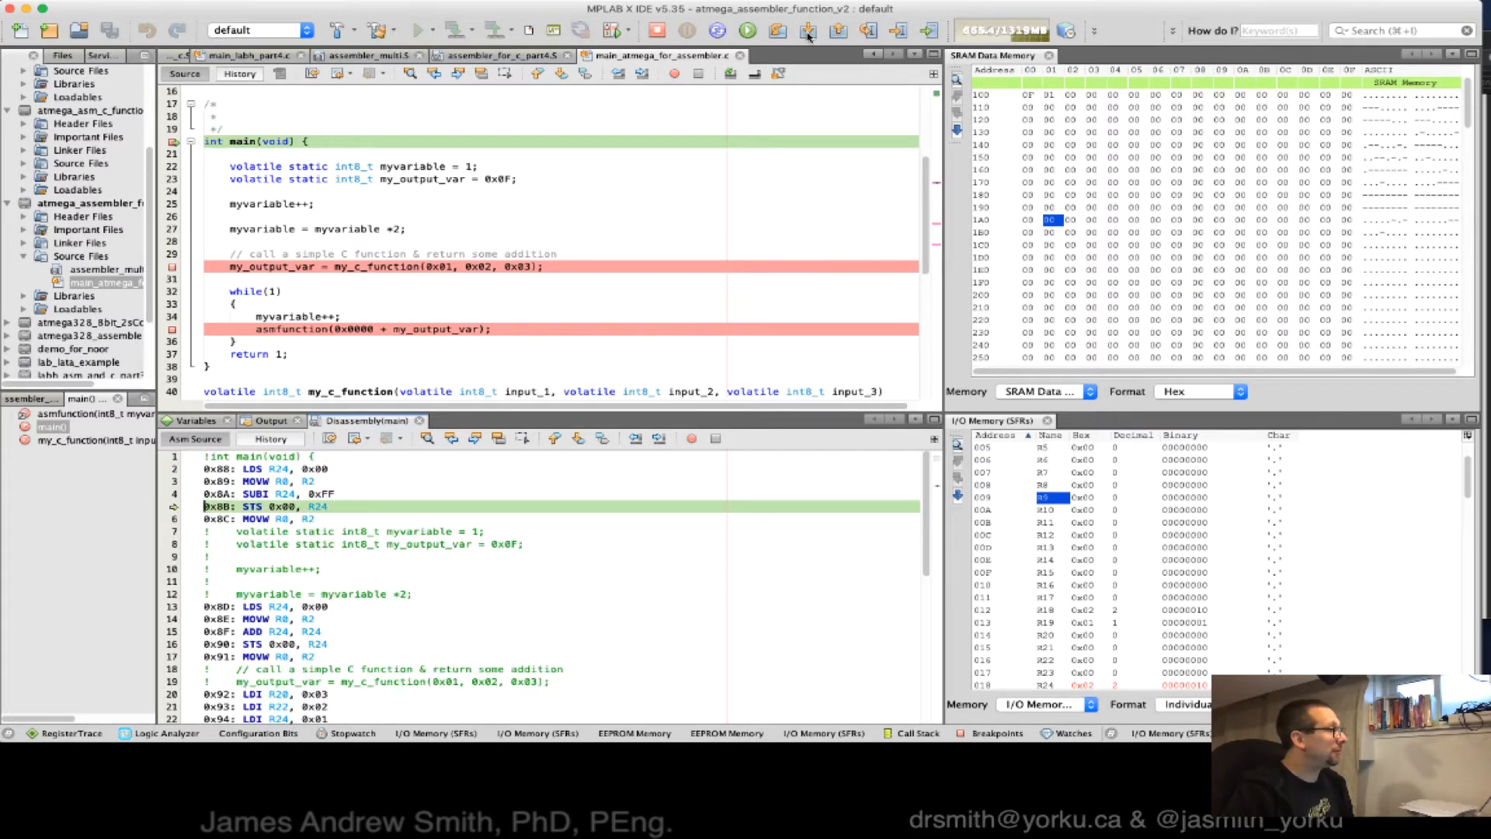
pyautogui.click(806, 30)
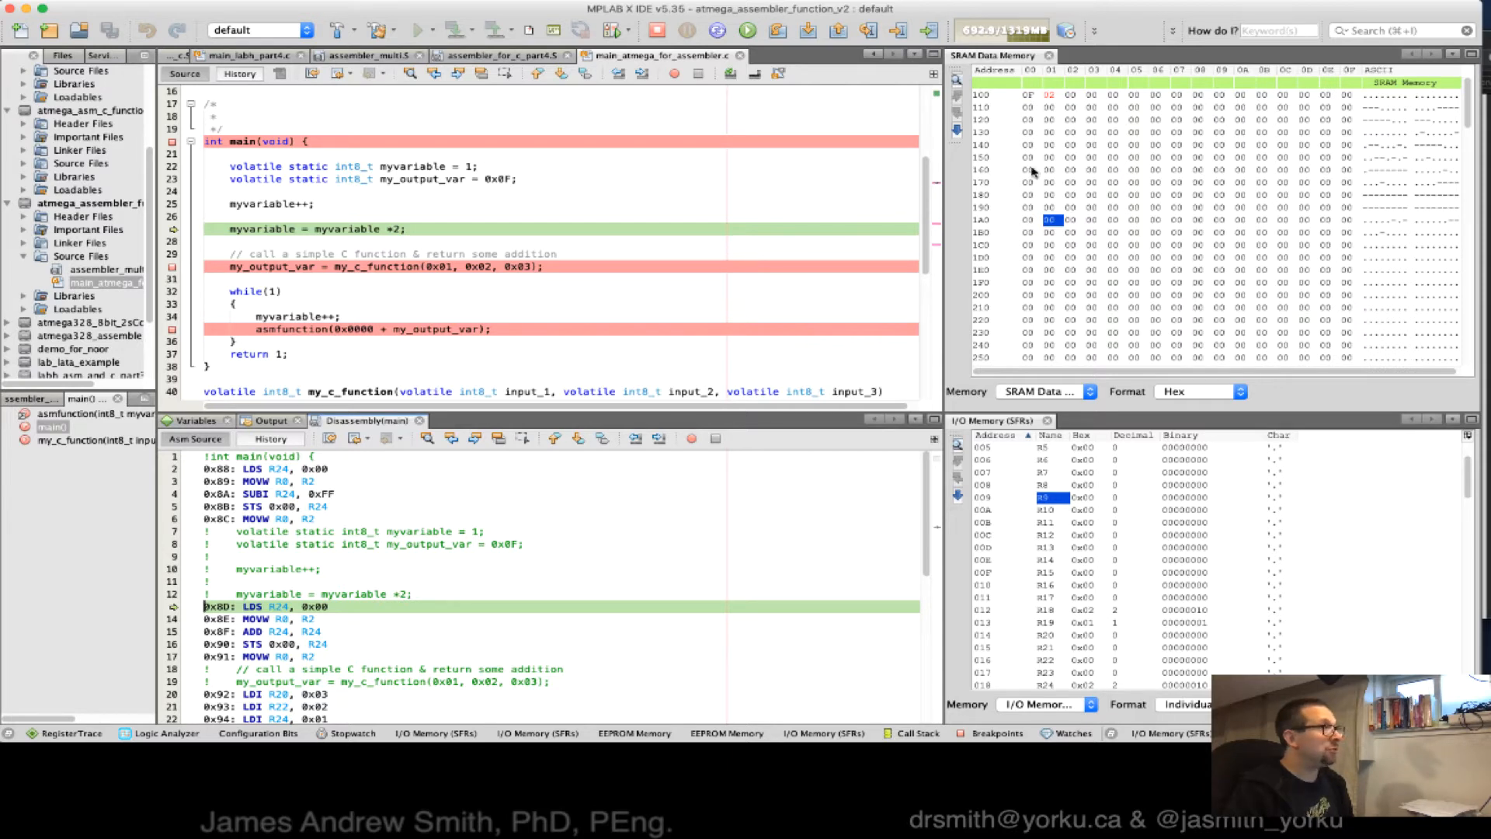
pyautogui.click(1051, 94)
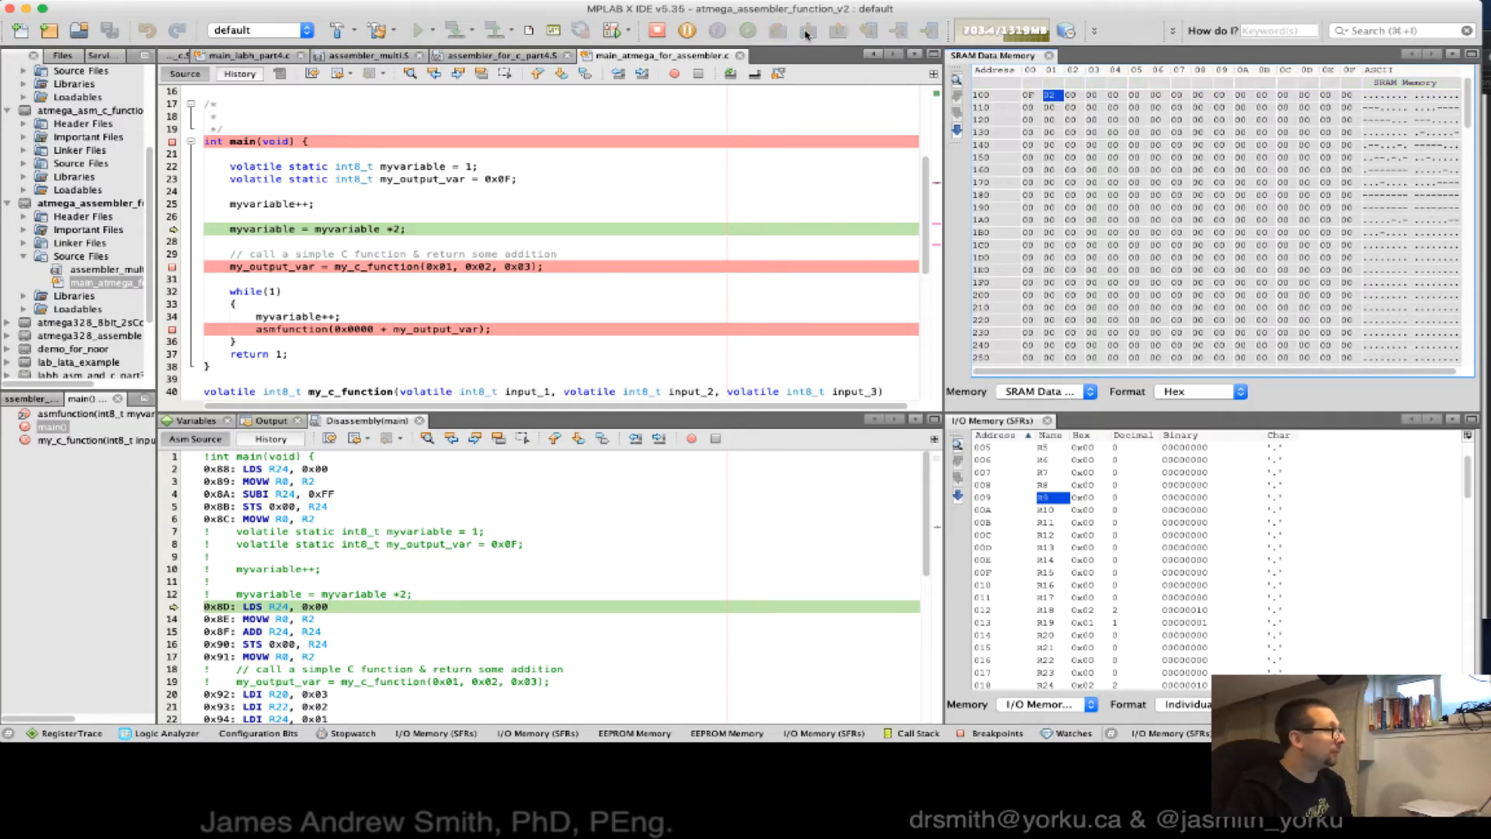
pyautogui.click(808, 30)
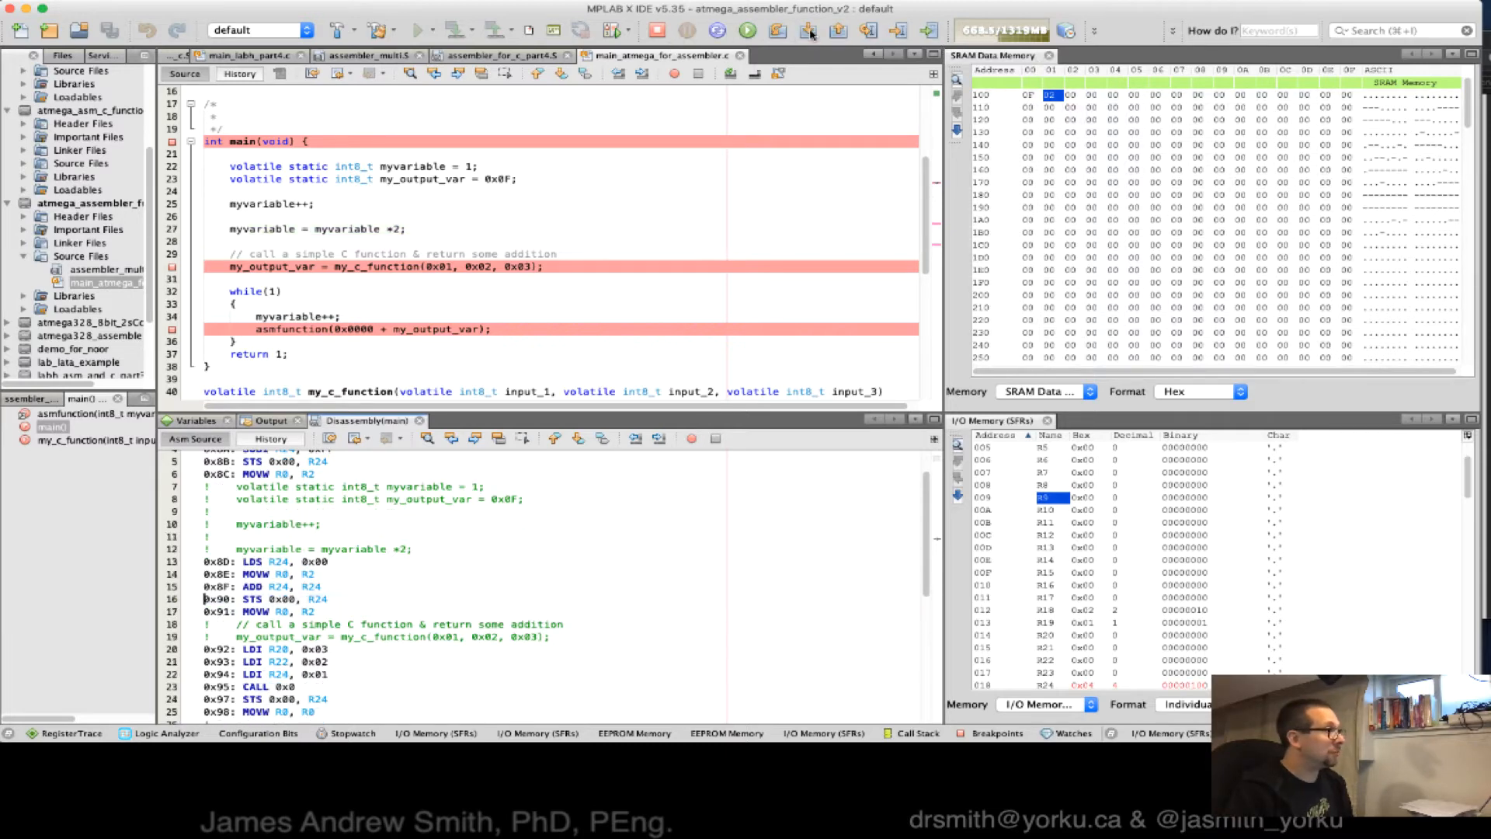
pyautogui.click(809, 30)
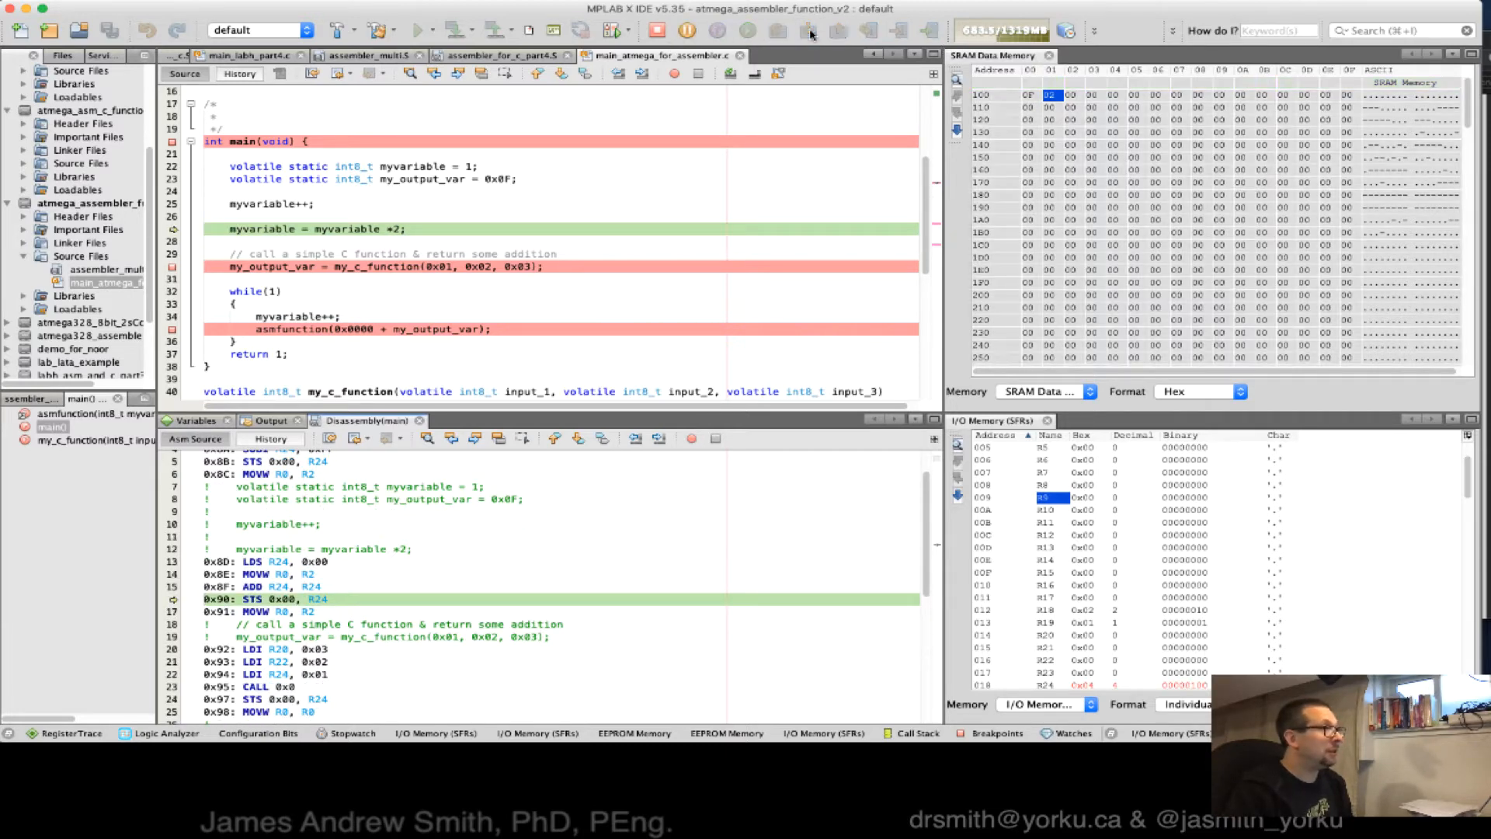
pyautogui.click(808, 30)
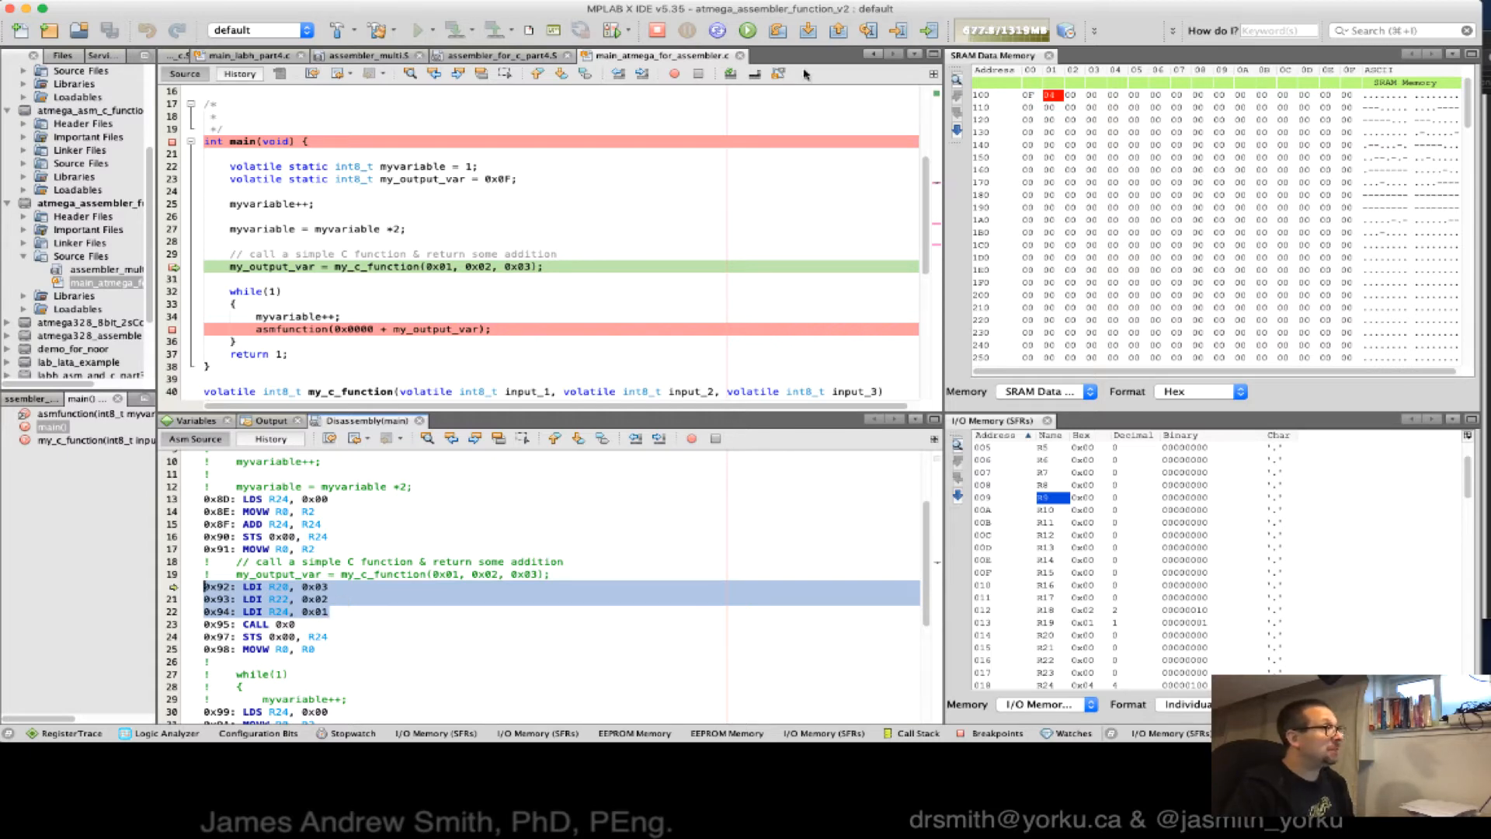
# Step: Step to the my_c_function call, loading the arguments into R20, R22 and R24
pyautogui.click(808, 30)
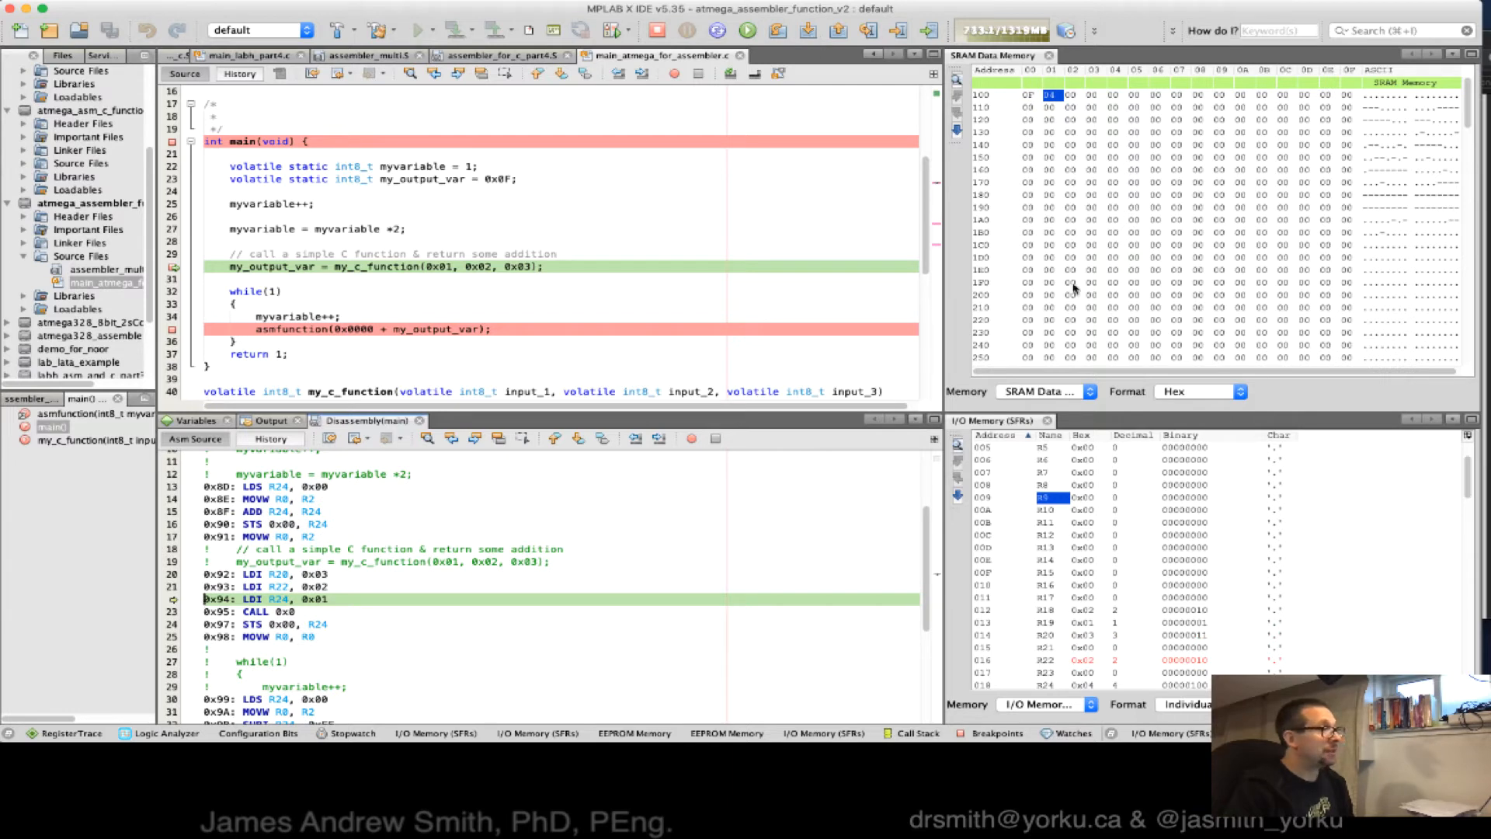
pyautogui.scroll(-3)
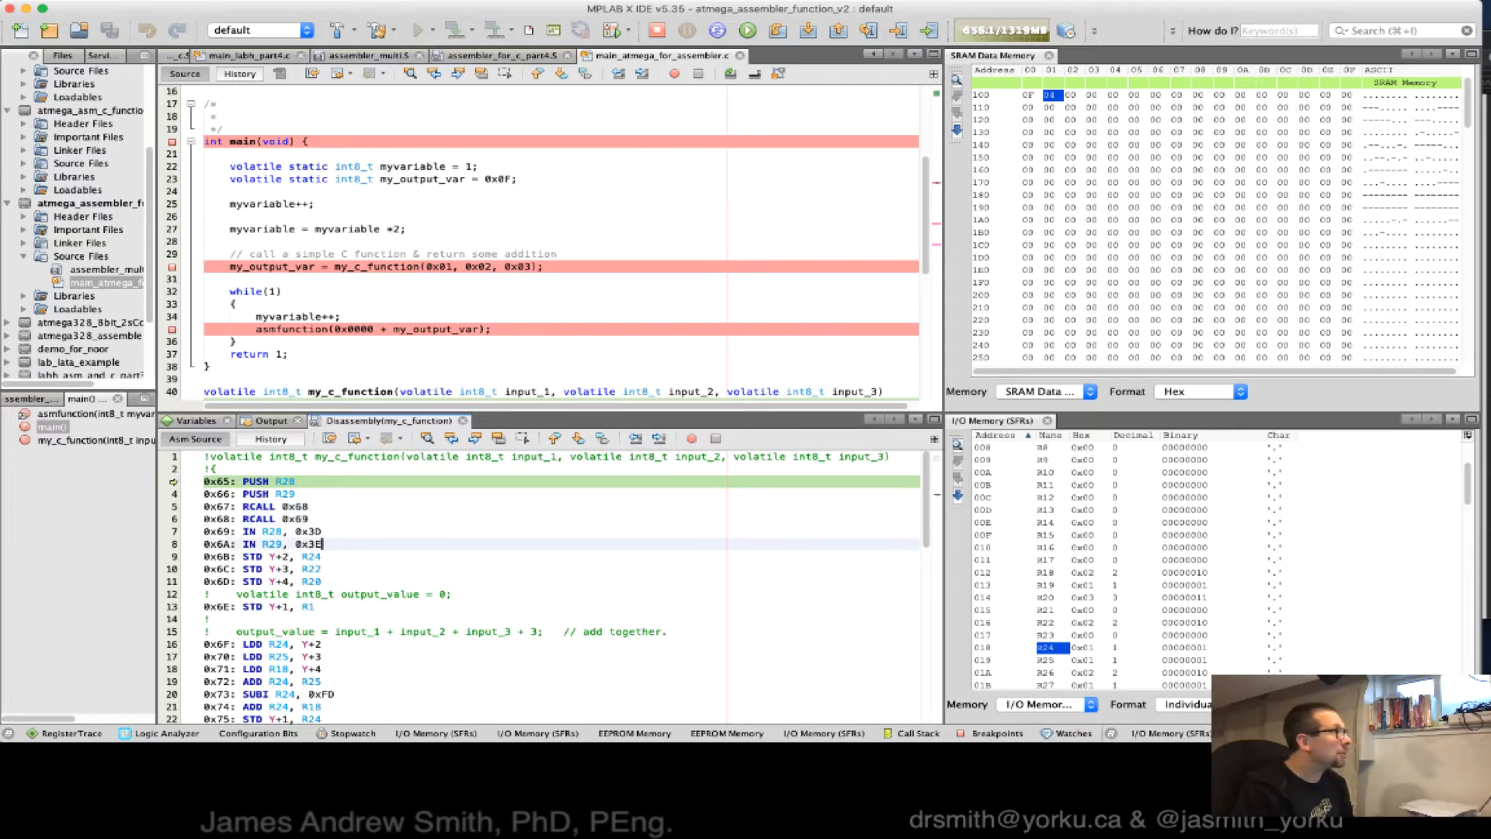
# Step: Step through PUSH R28, PUSH R29 and the RCALLs to the frame-pointer setup
pyautogui.click(808, 30)
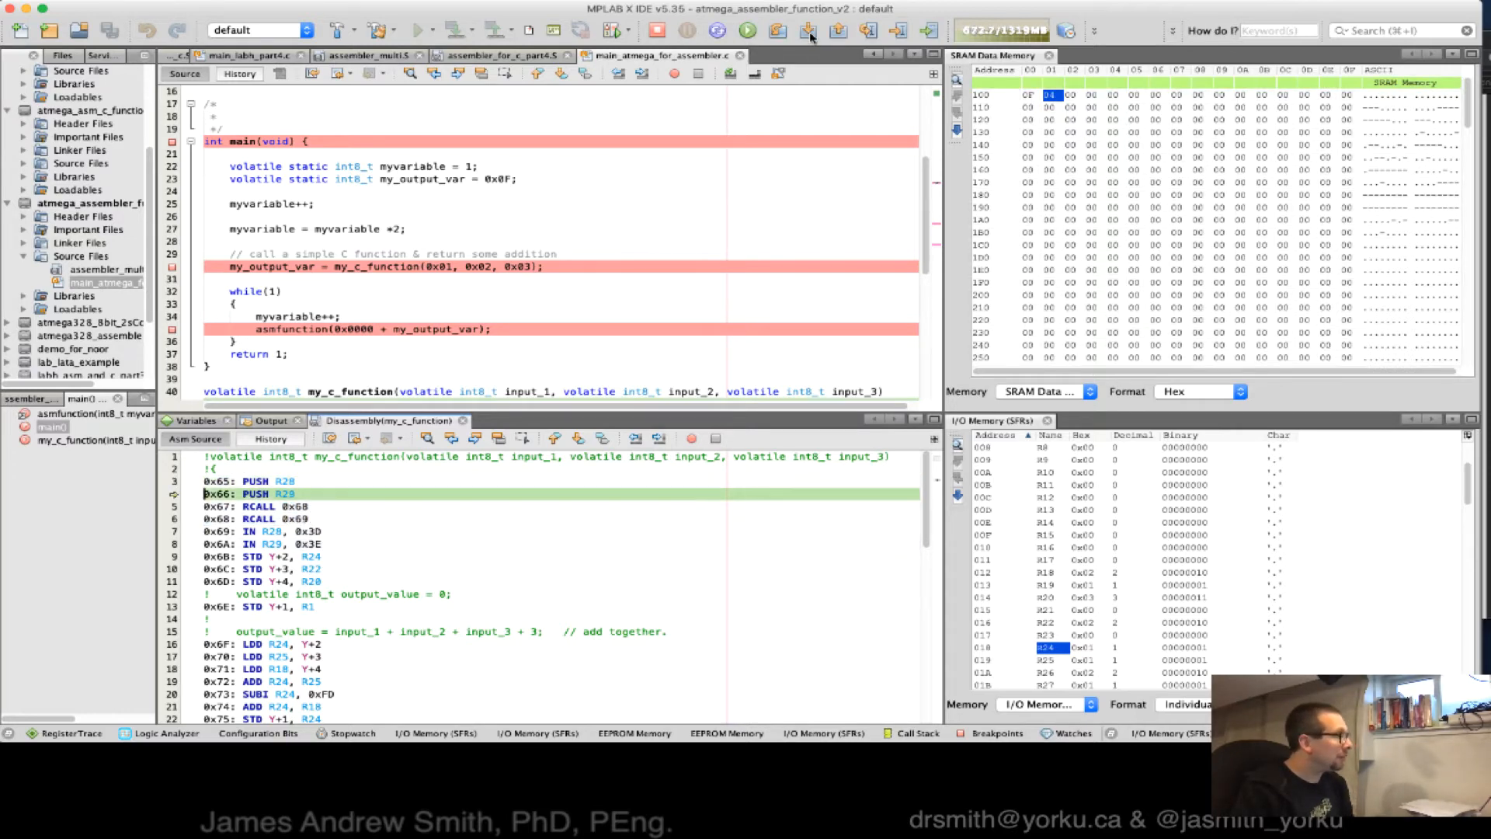
pyautogui.click(808, 30)
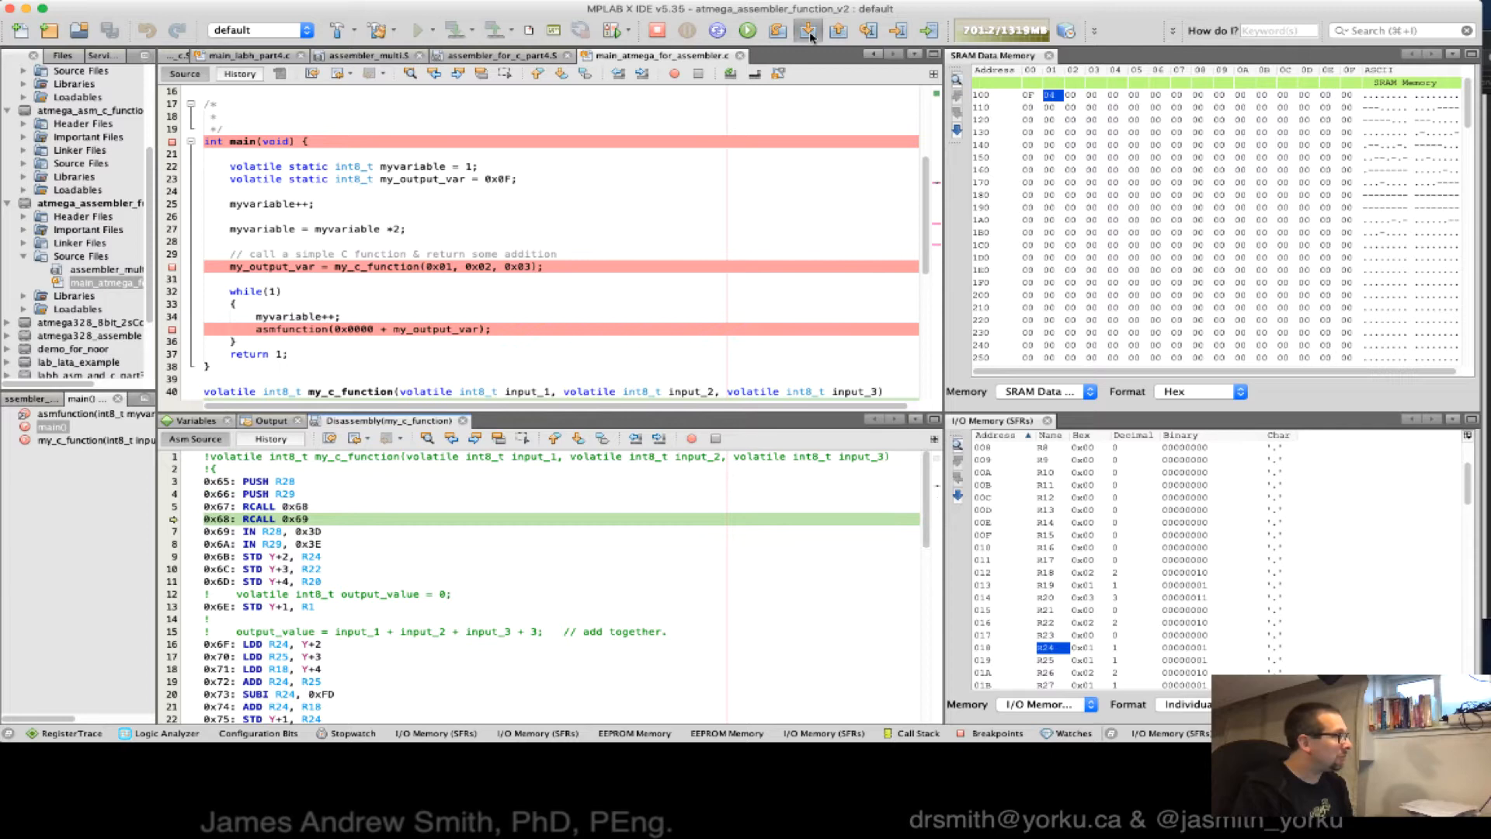
pyautogui.click(810, 30)
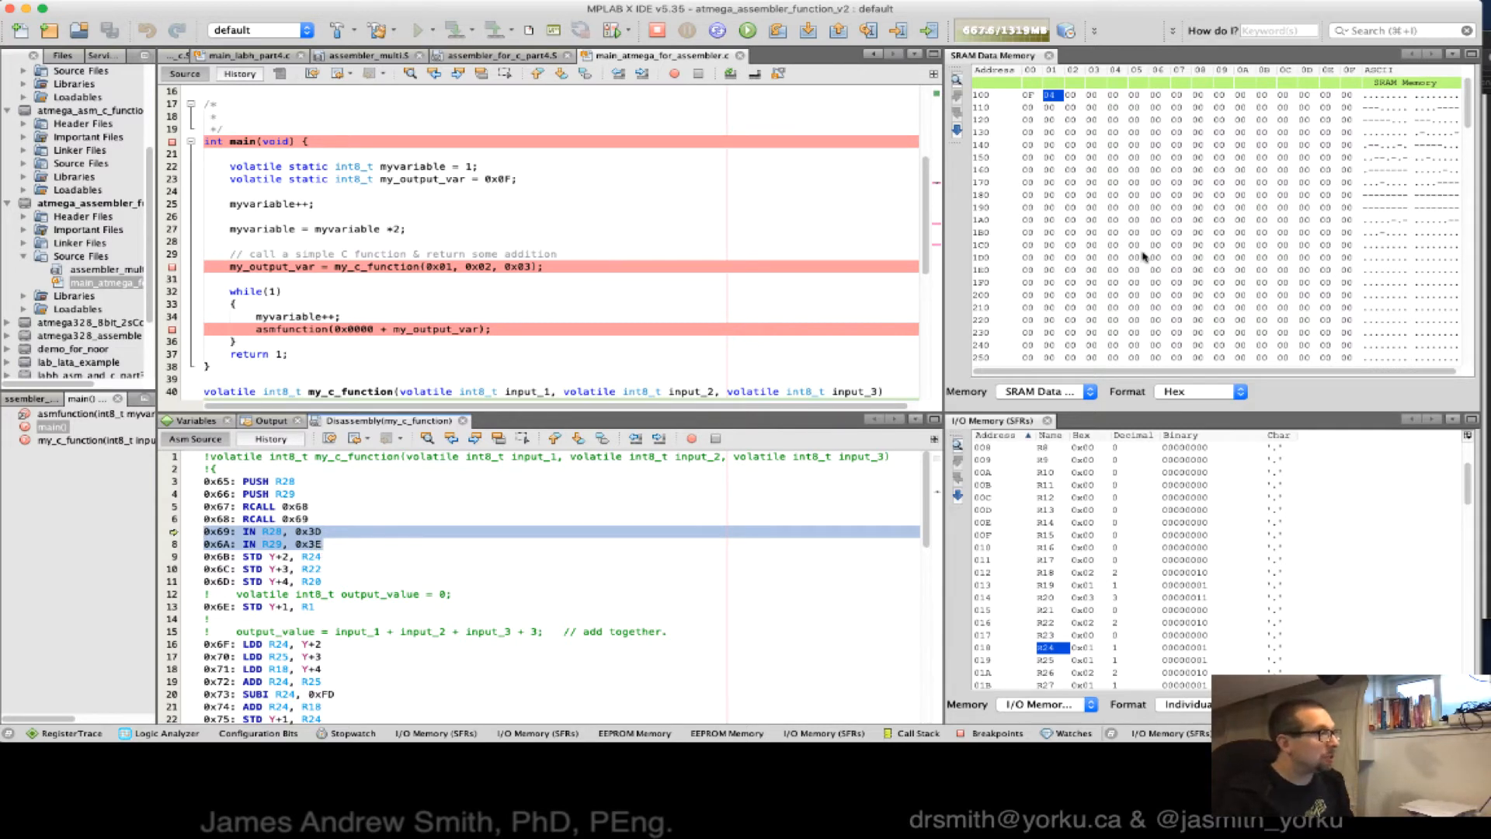
pyautogui.scroll(-3)
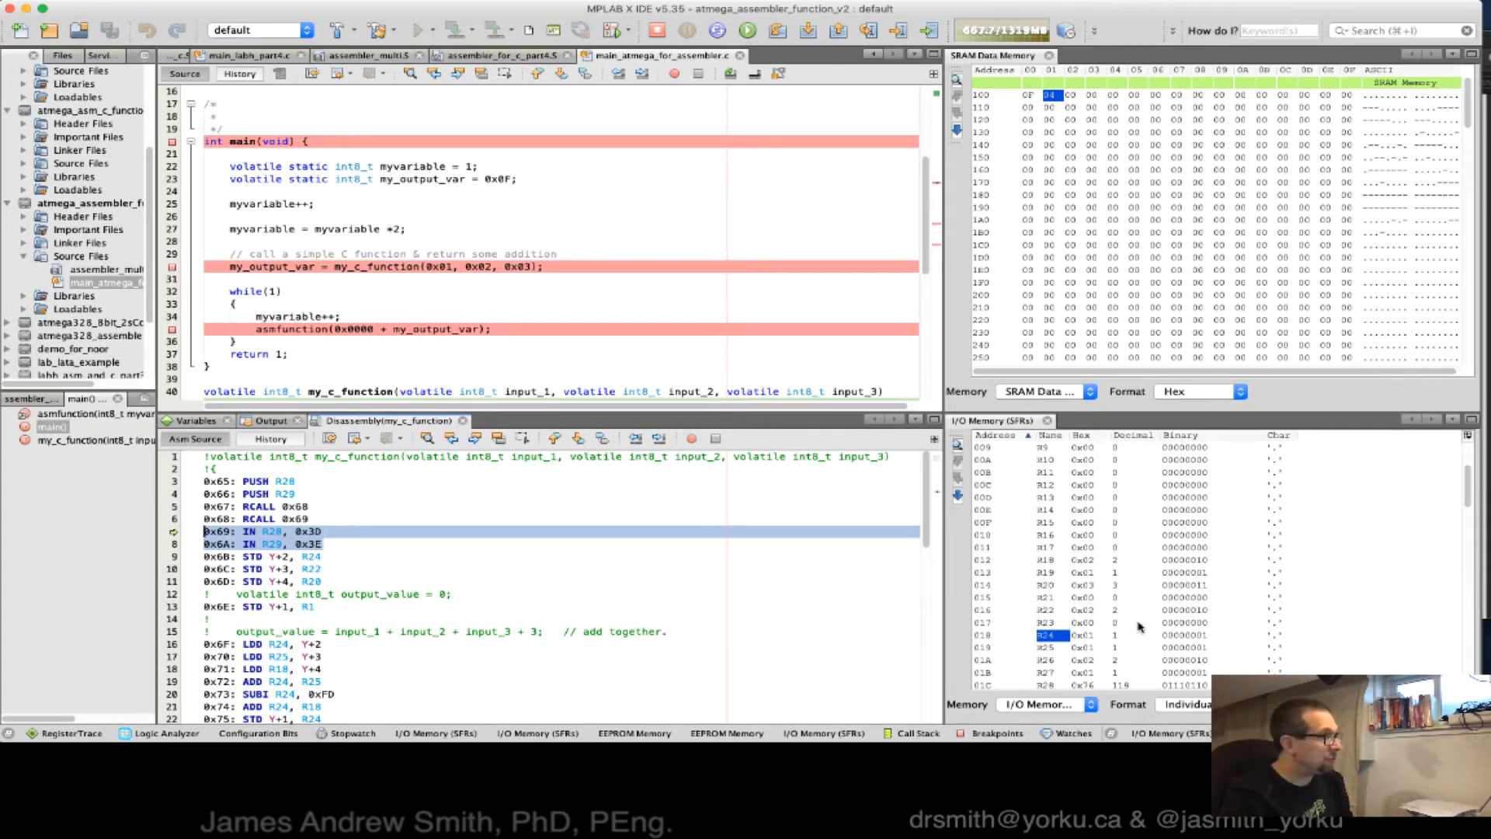
pyautogui.scroll(-3)
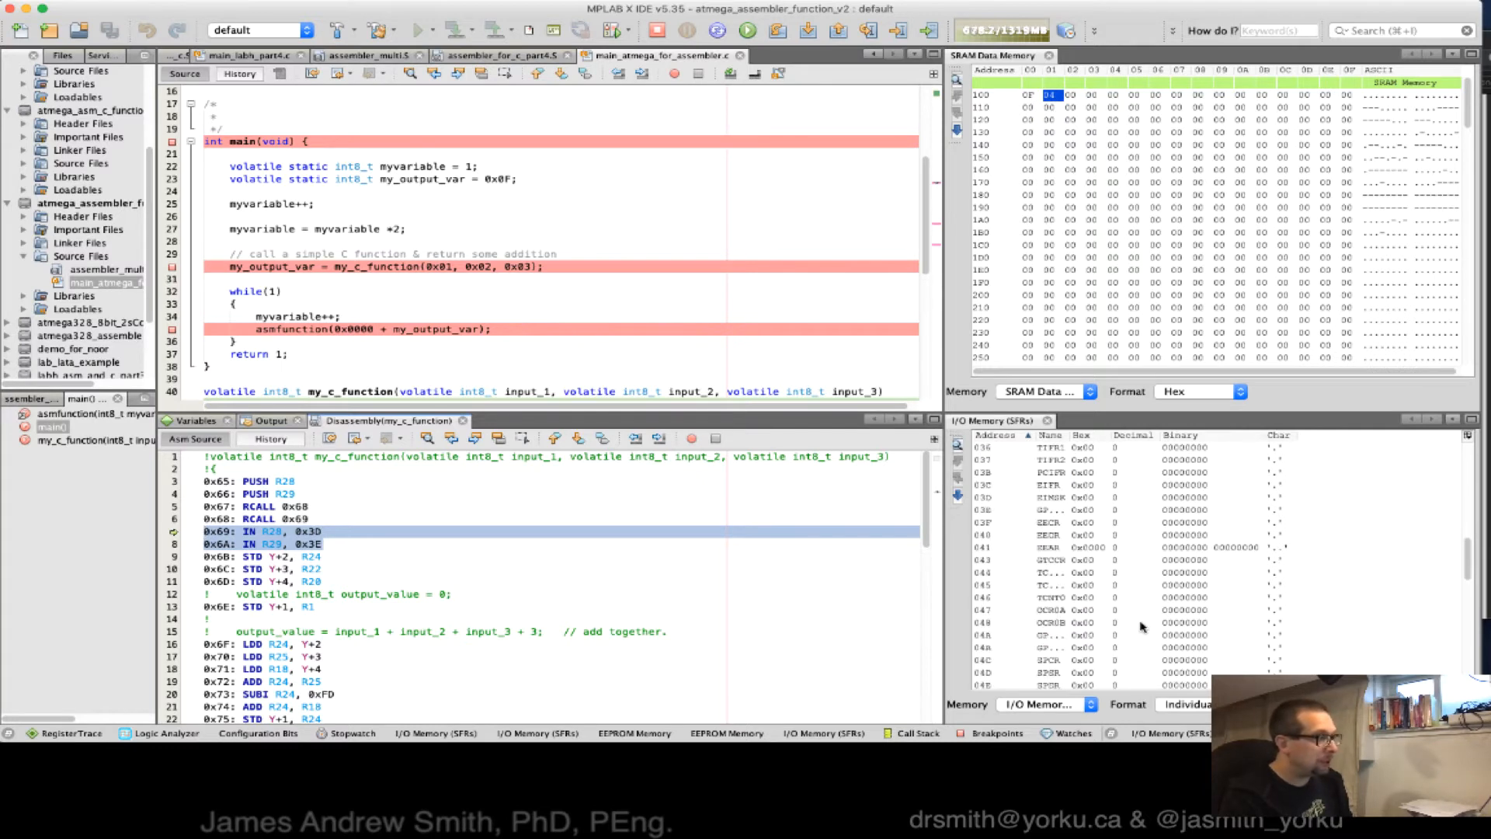
pyautogui.scroll(3)
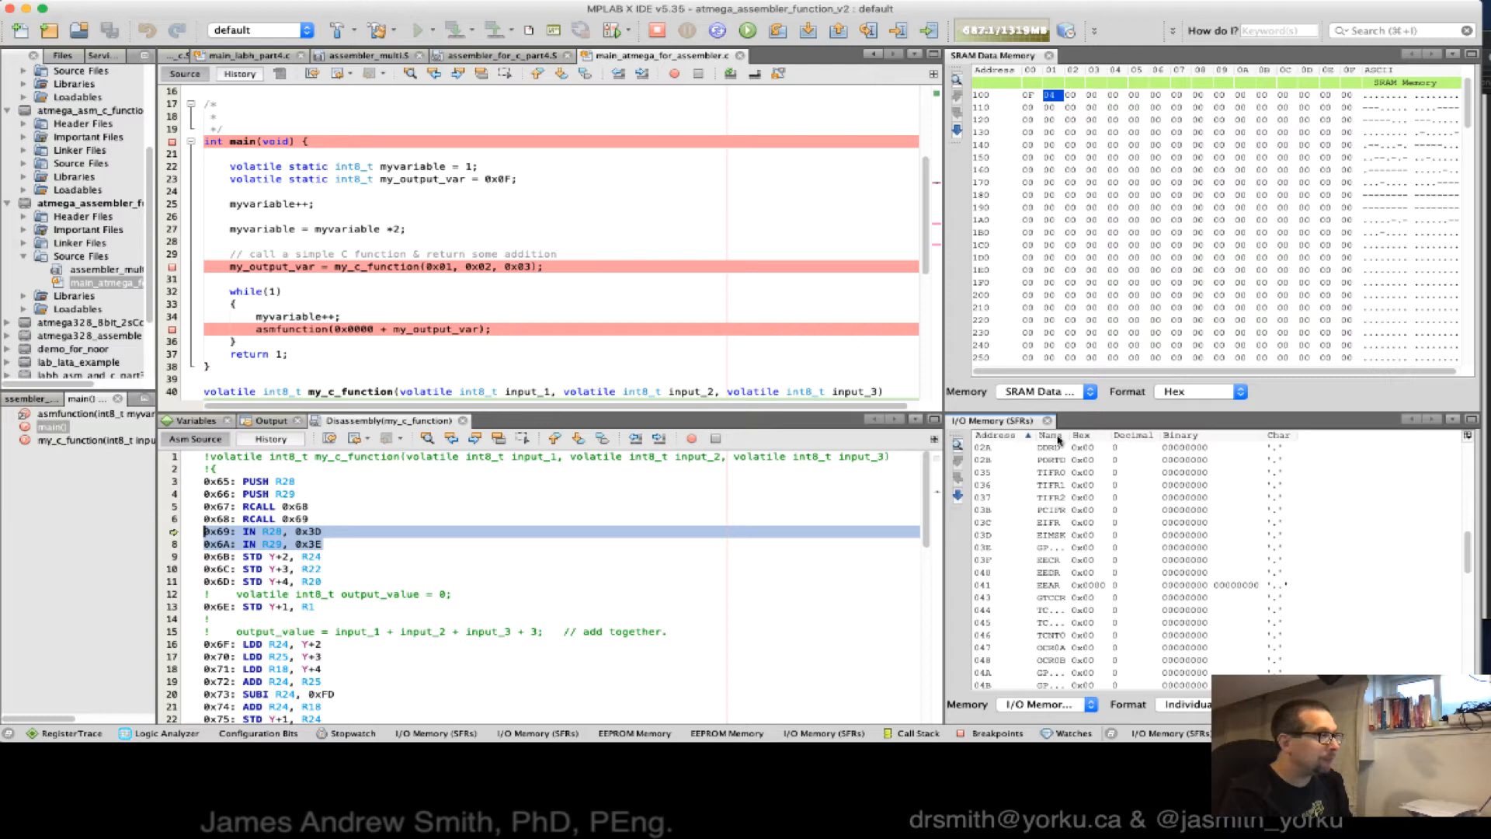
pyautogui.scroll(-3)
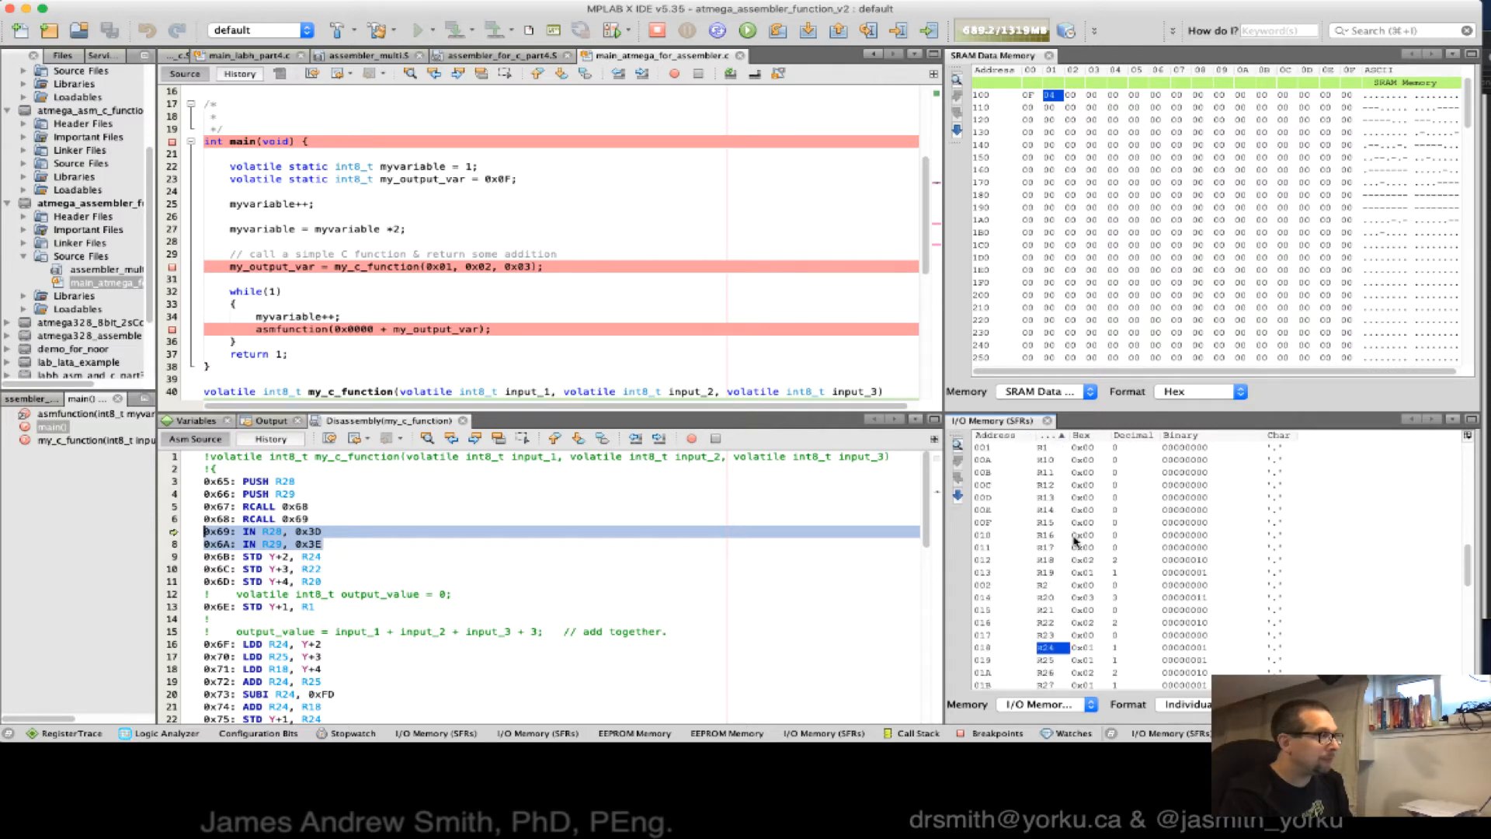
pyautogui.scroll(-3)
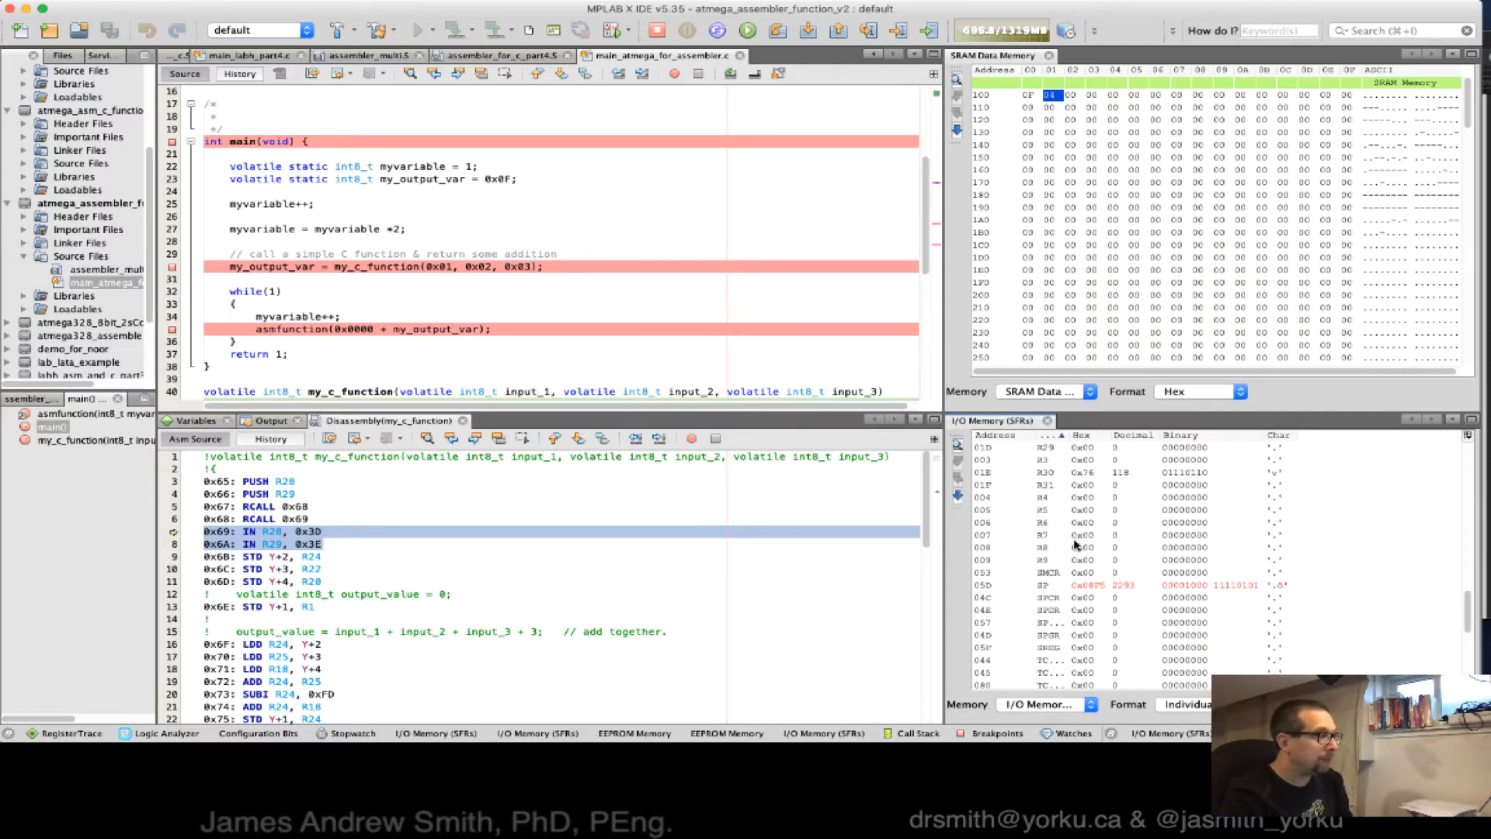
pyautogui.moveTo(1044, 589)
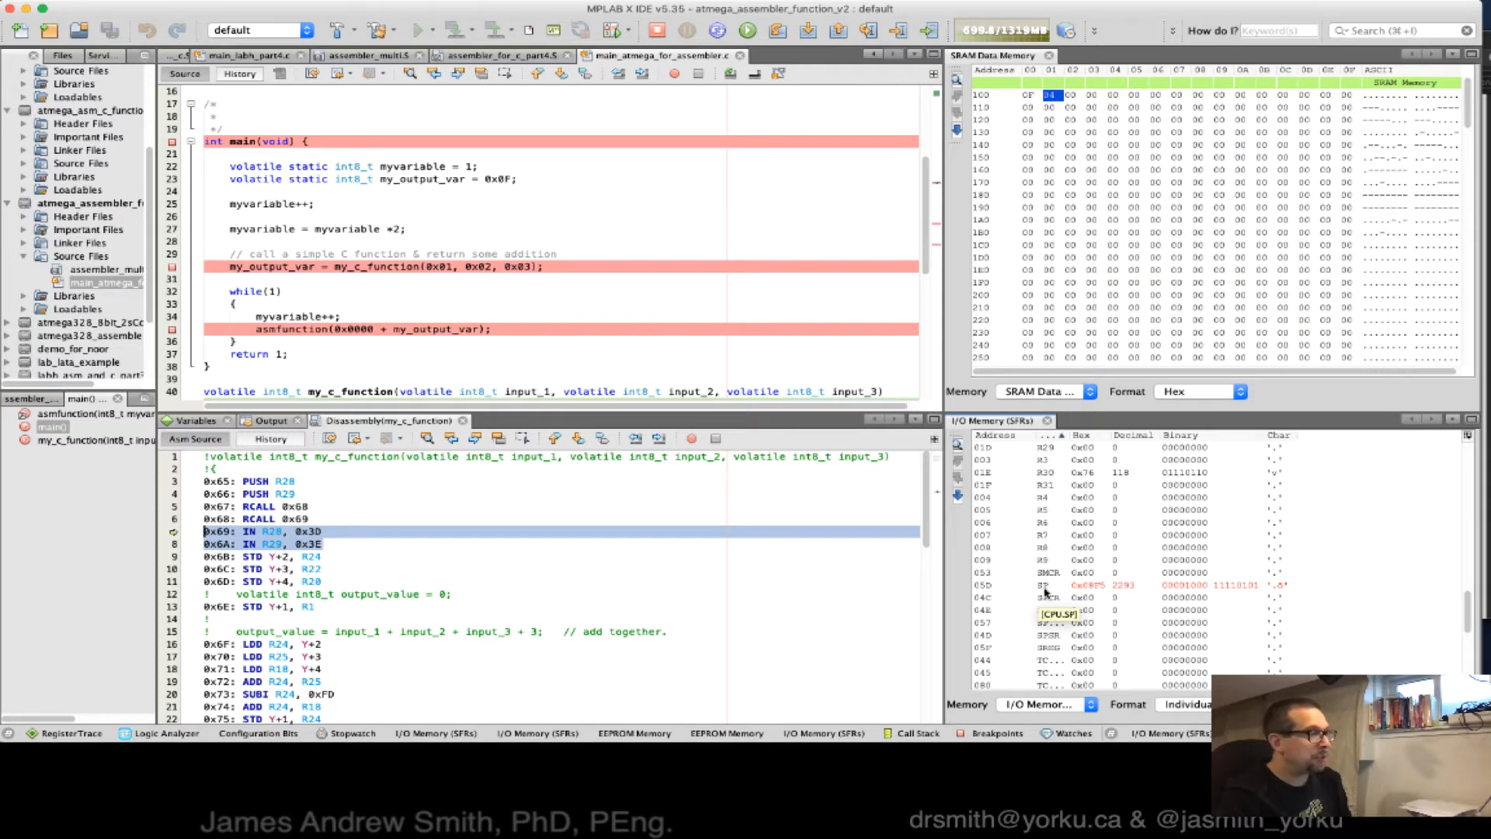
pyautogui.click(1046, 586)
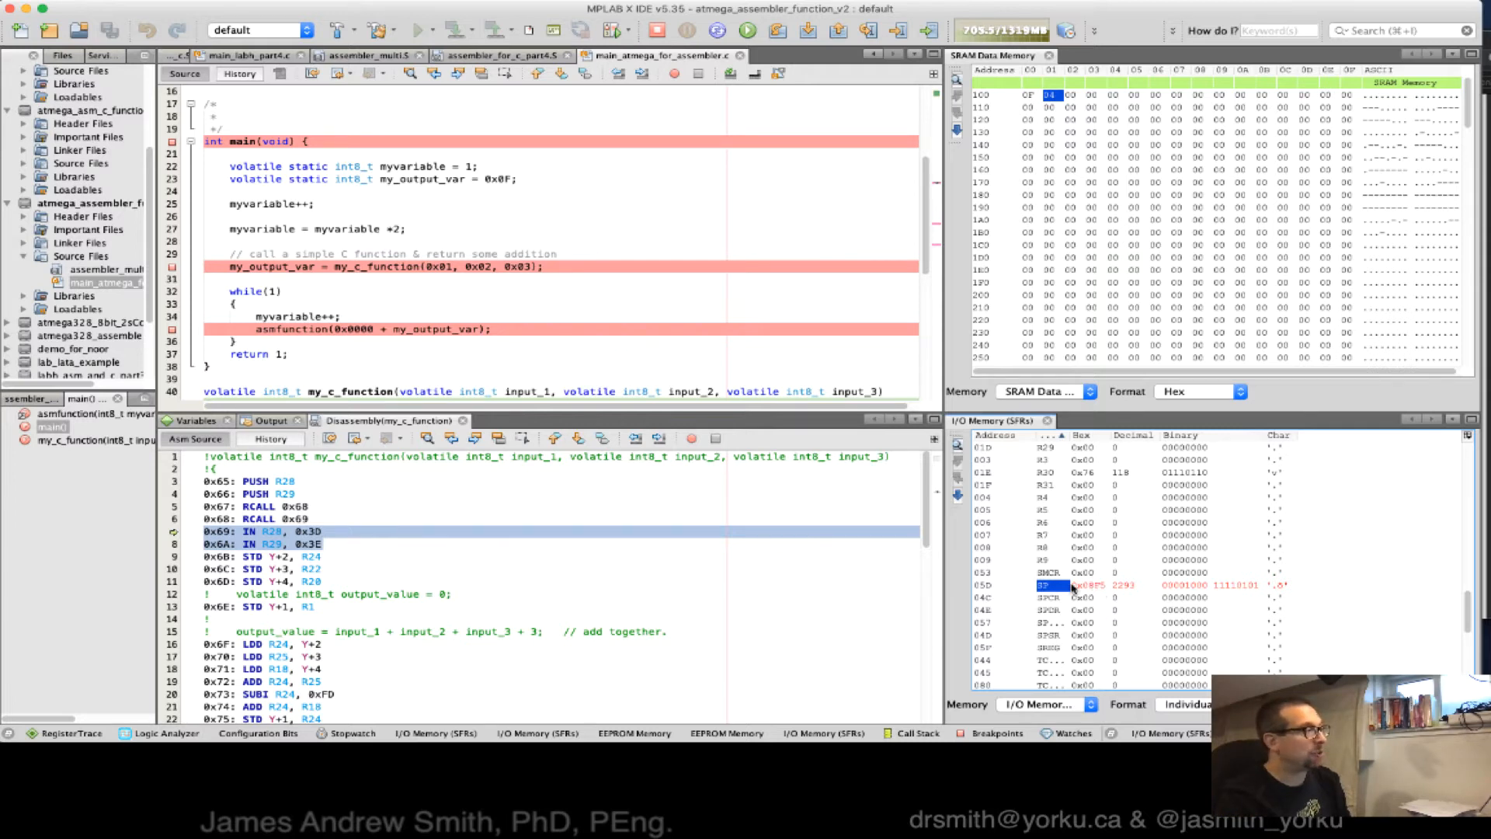
pyautogui.moveTo(281, 552)
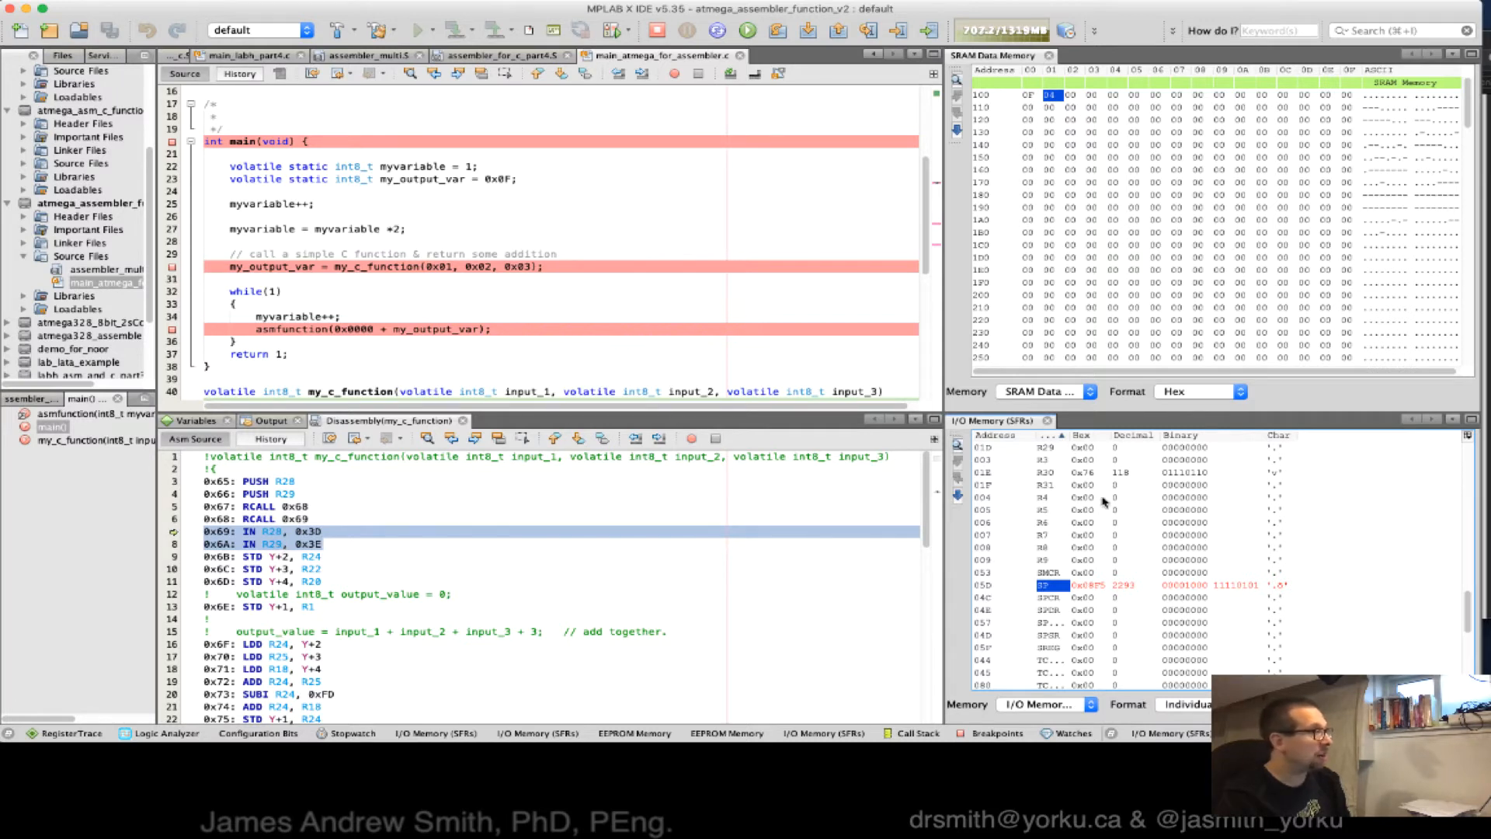
pyautogui.scroll(3)
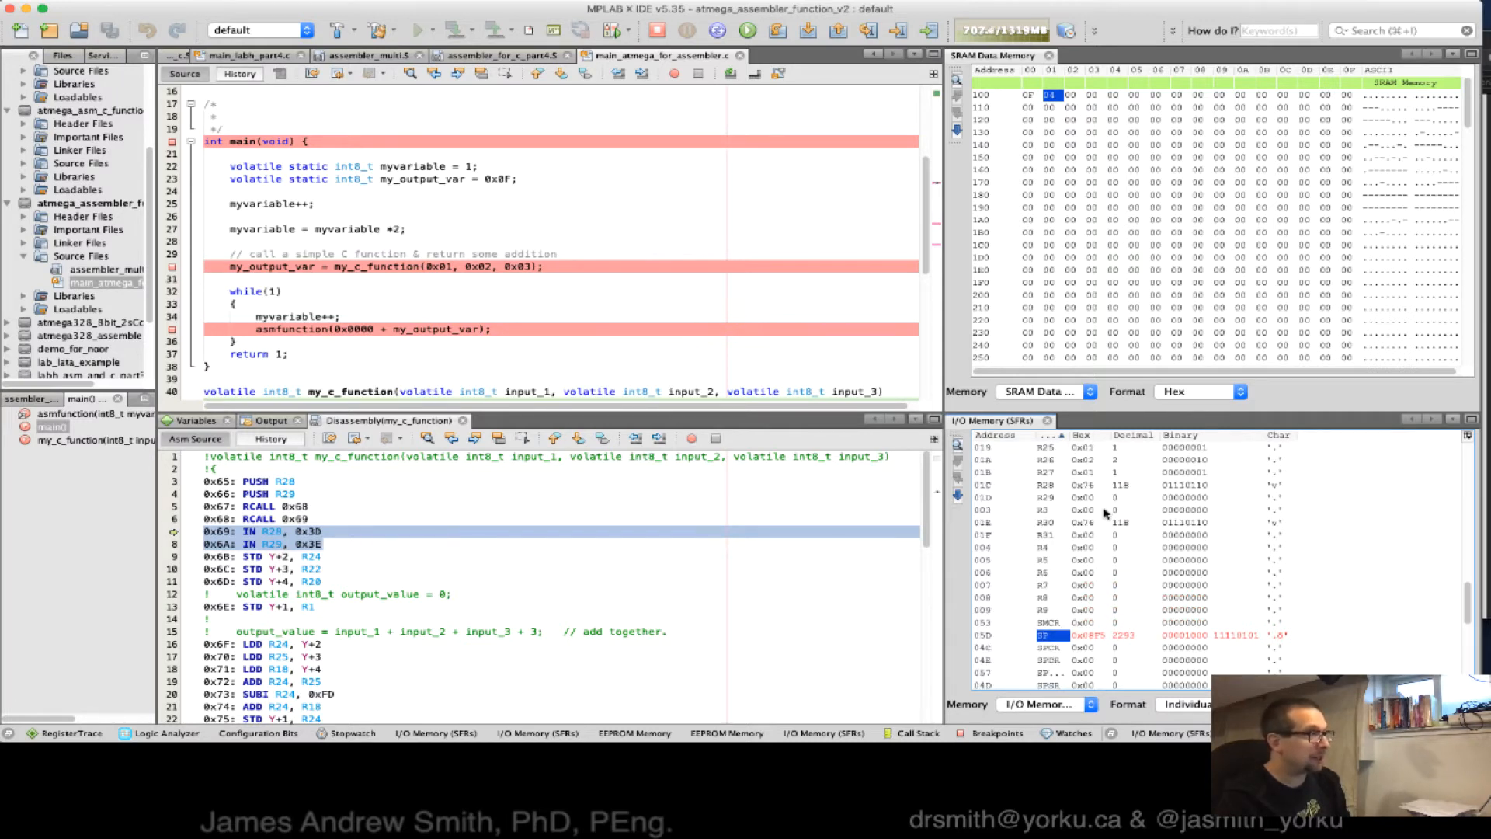
pyautogui.scroll(3)
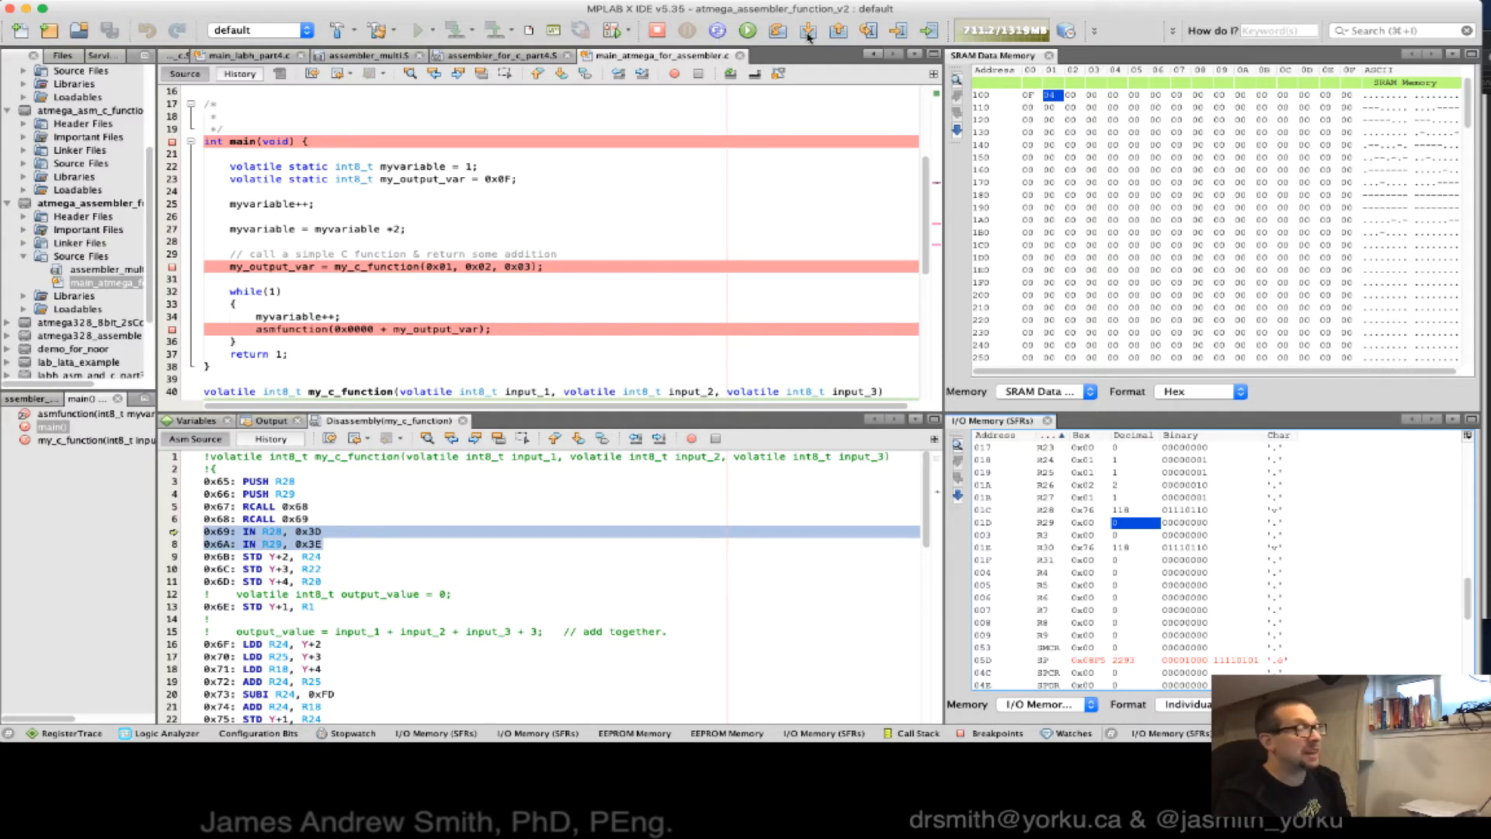
# Step: Run IN R28,0x3D and IN R29,0x3E so R29:R28 holds 0x08F5
pyautogui.click(838, 30)
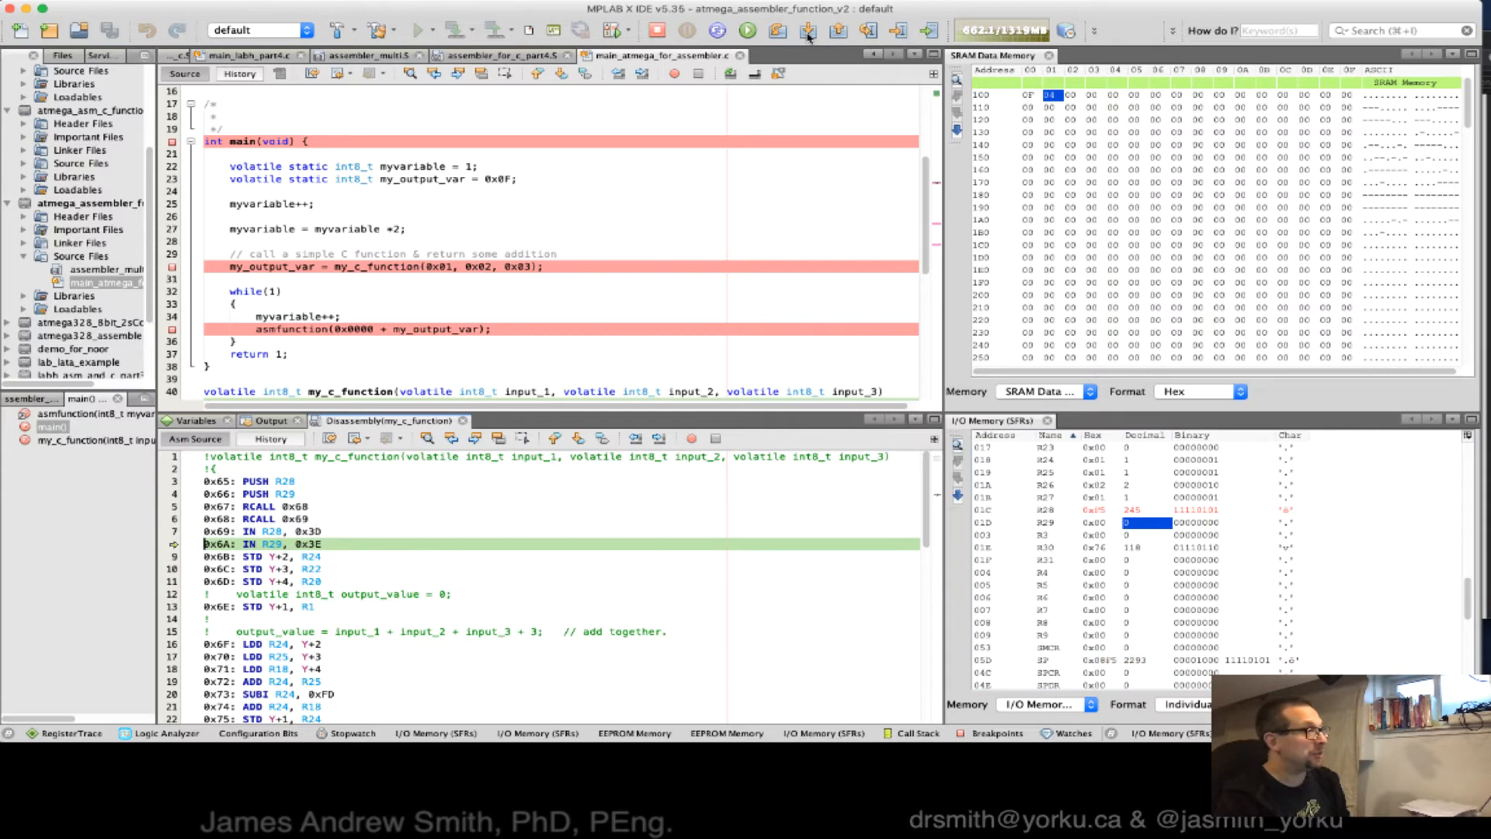
pyautogui.click(806, 30)
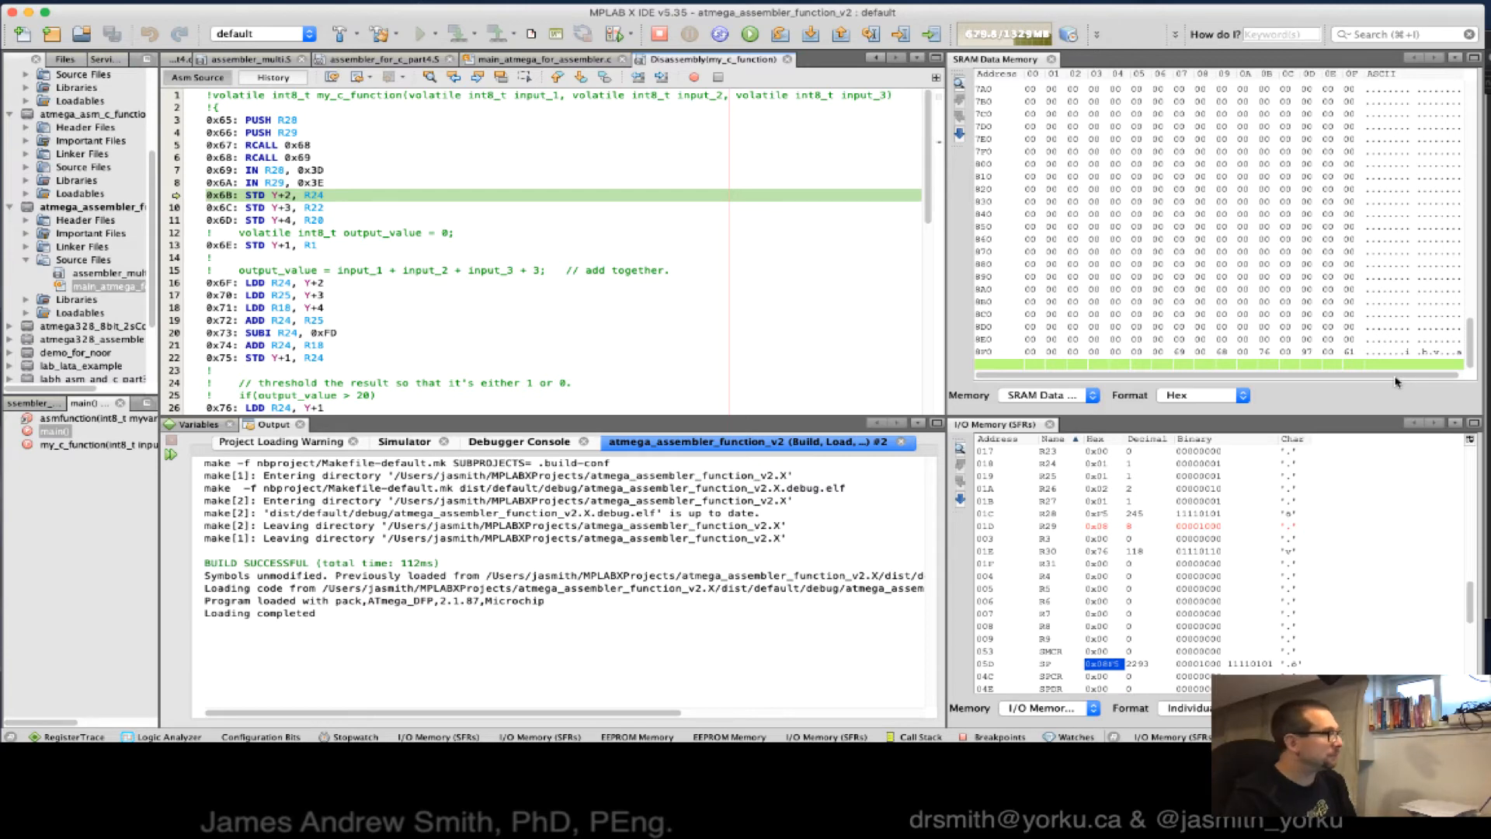
pyautogui.moveTo(1246, 360)
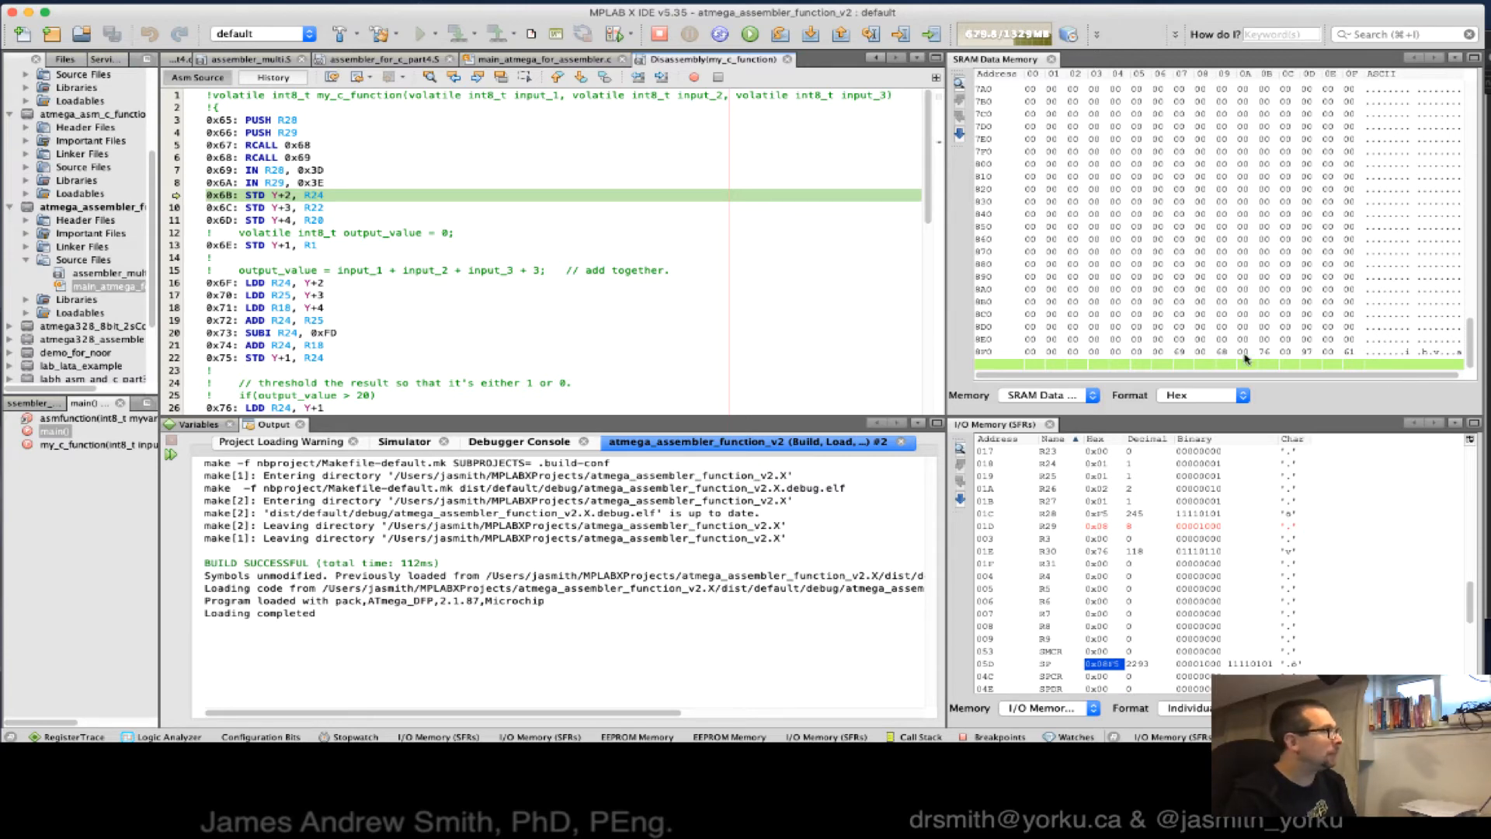
pyautogui.moveTo(809, 35)
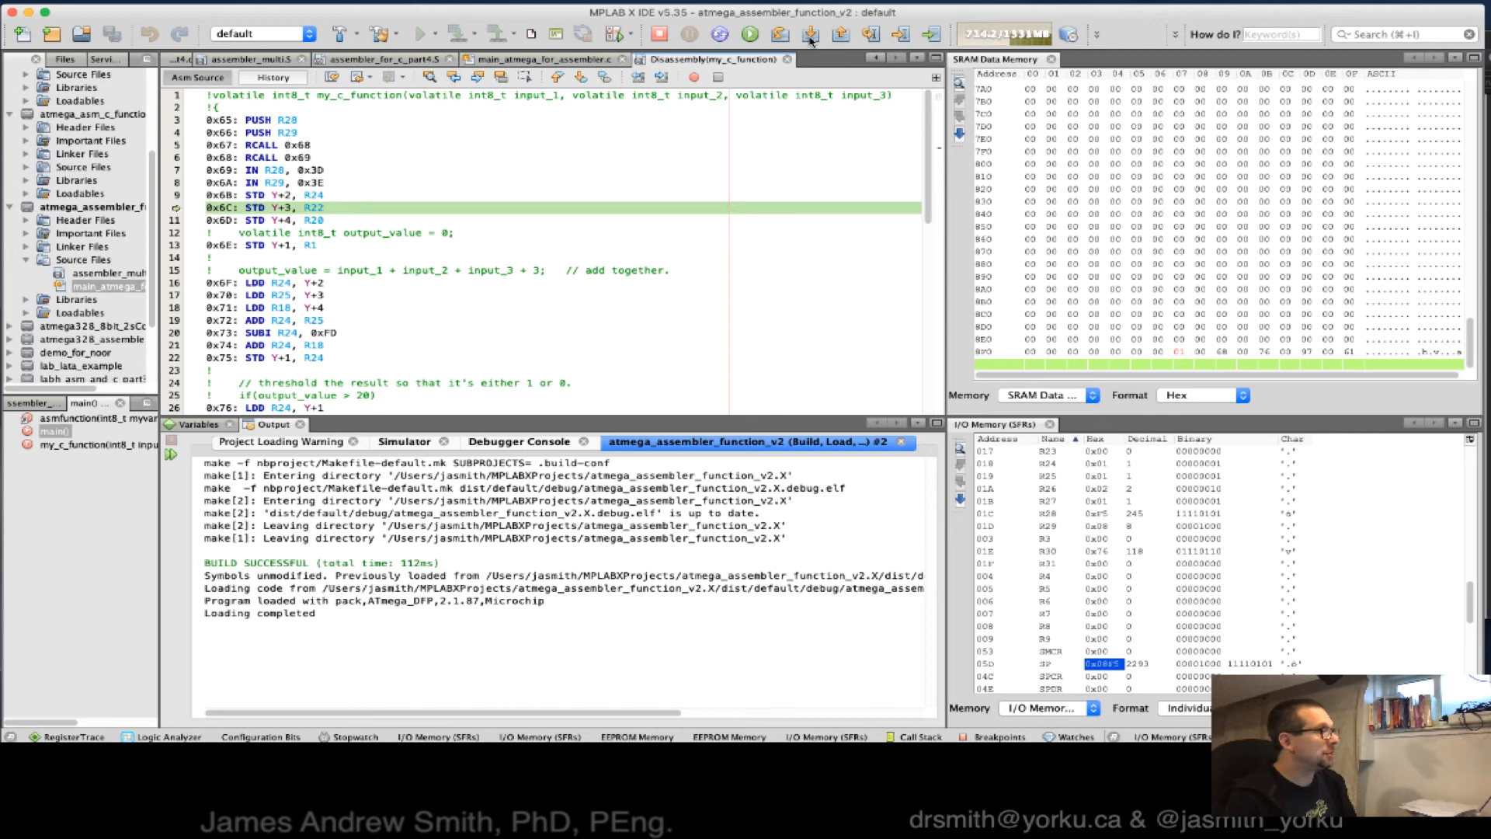
# Step: Step through the STD Y+2, Y+3 and Y+4 argument stores into SRAM near 0x8F0
pyautogui.click(807, 34)
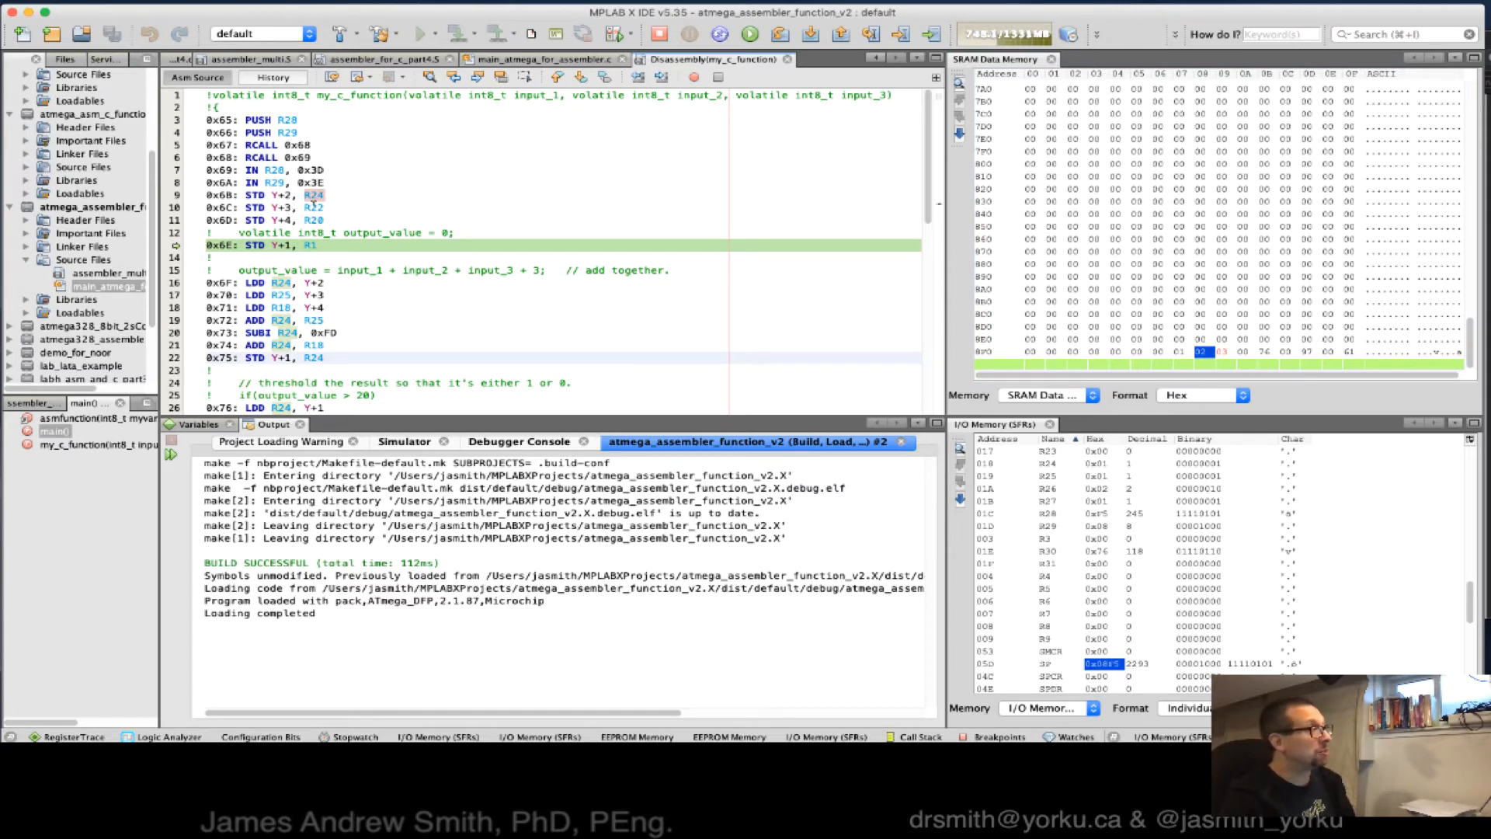
pyautogui.moveTo(313, 195)
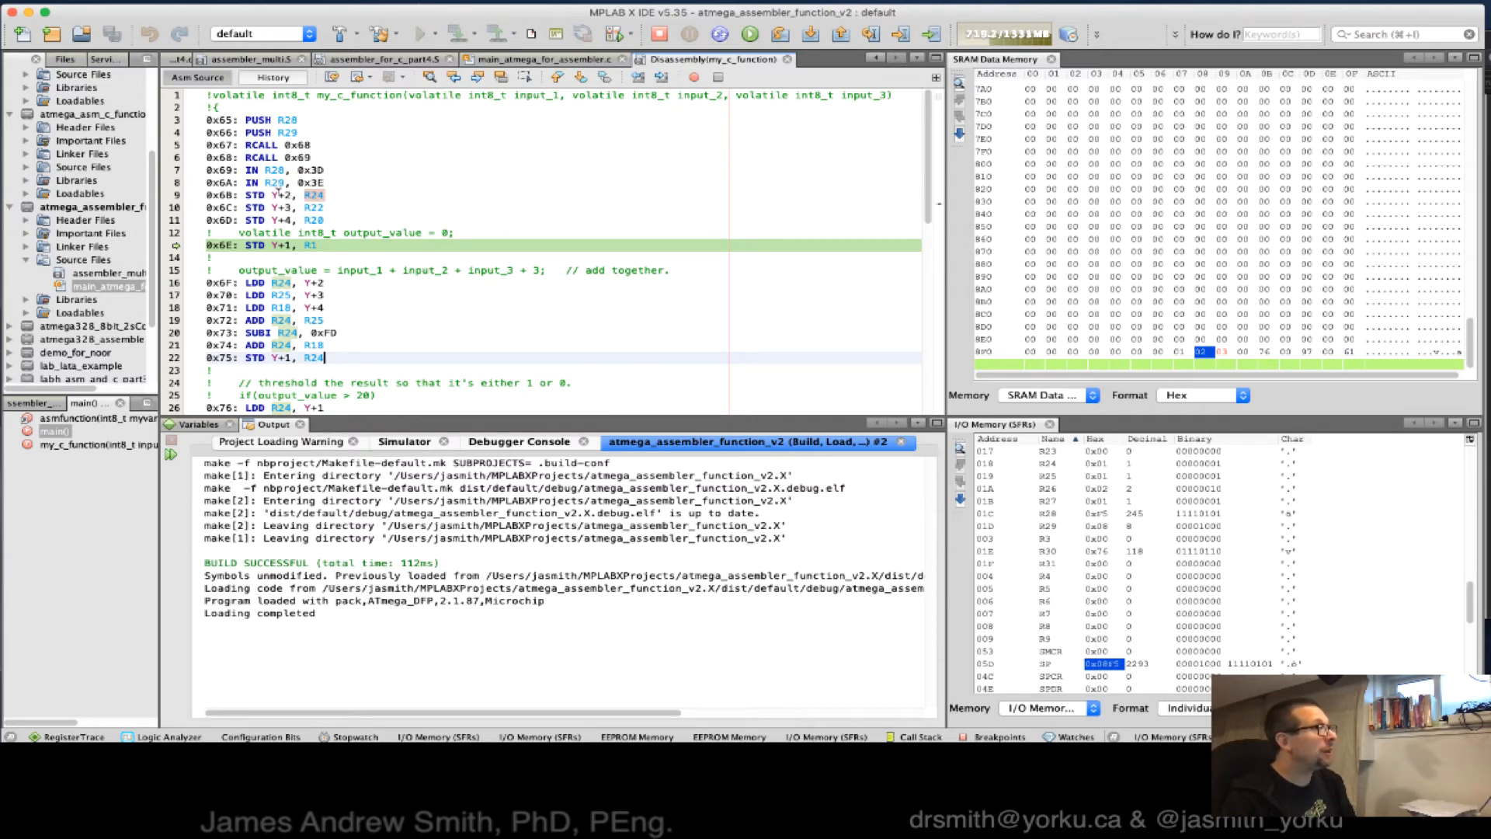
pyautogui.moveTo(276, 187)
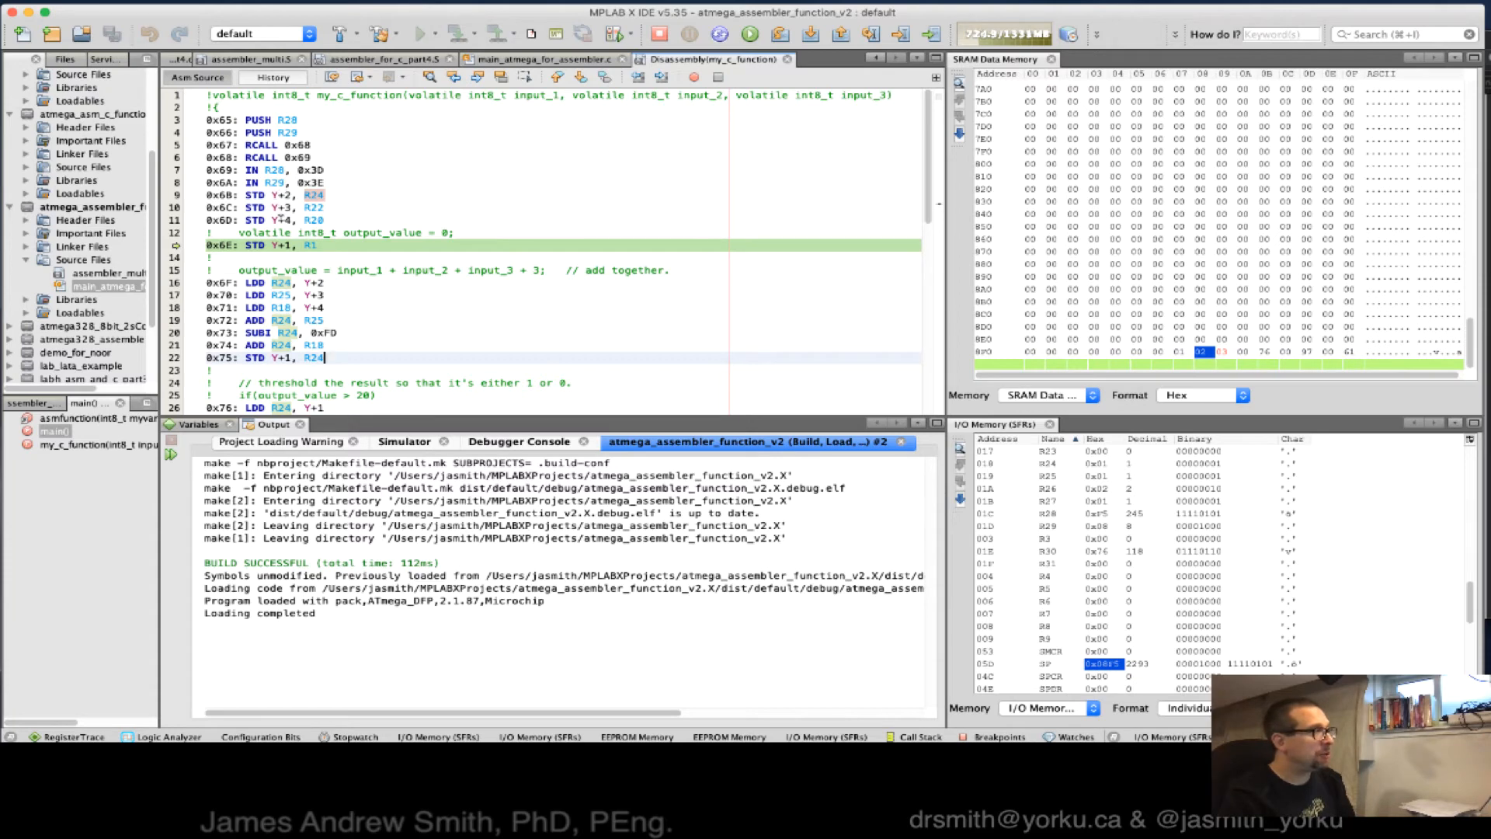
pyautogui.moveTo(313, 194)
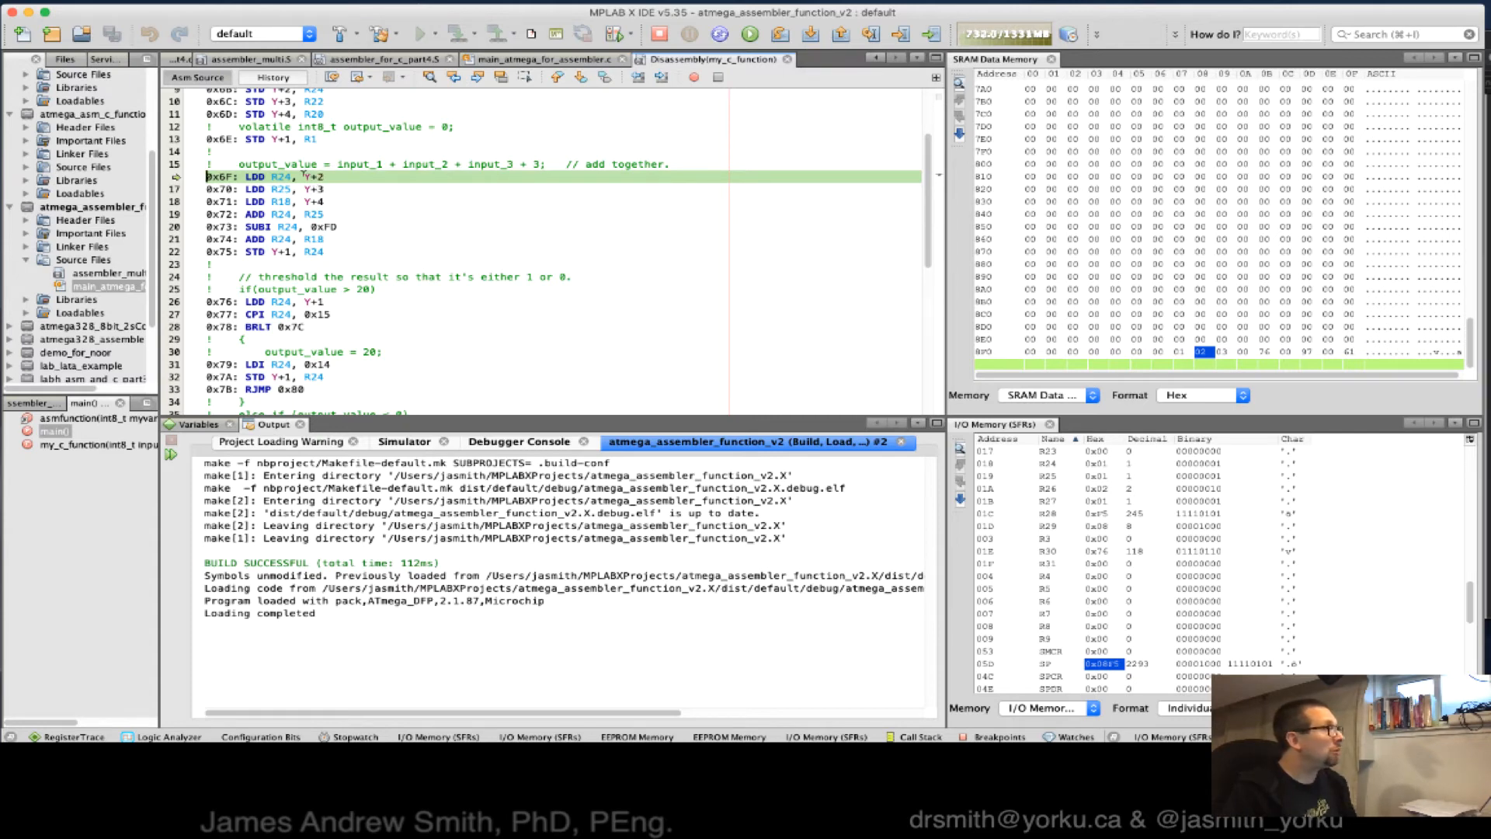
pyautogui.moveTo(304, 177)
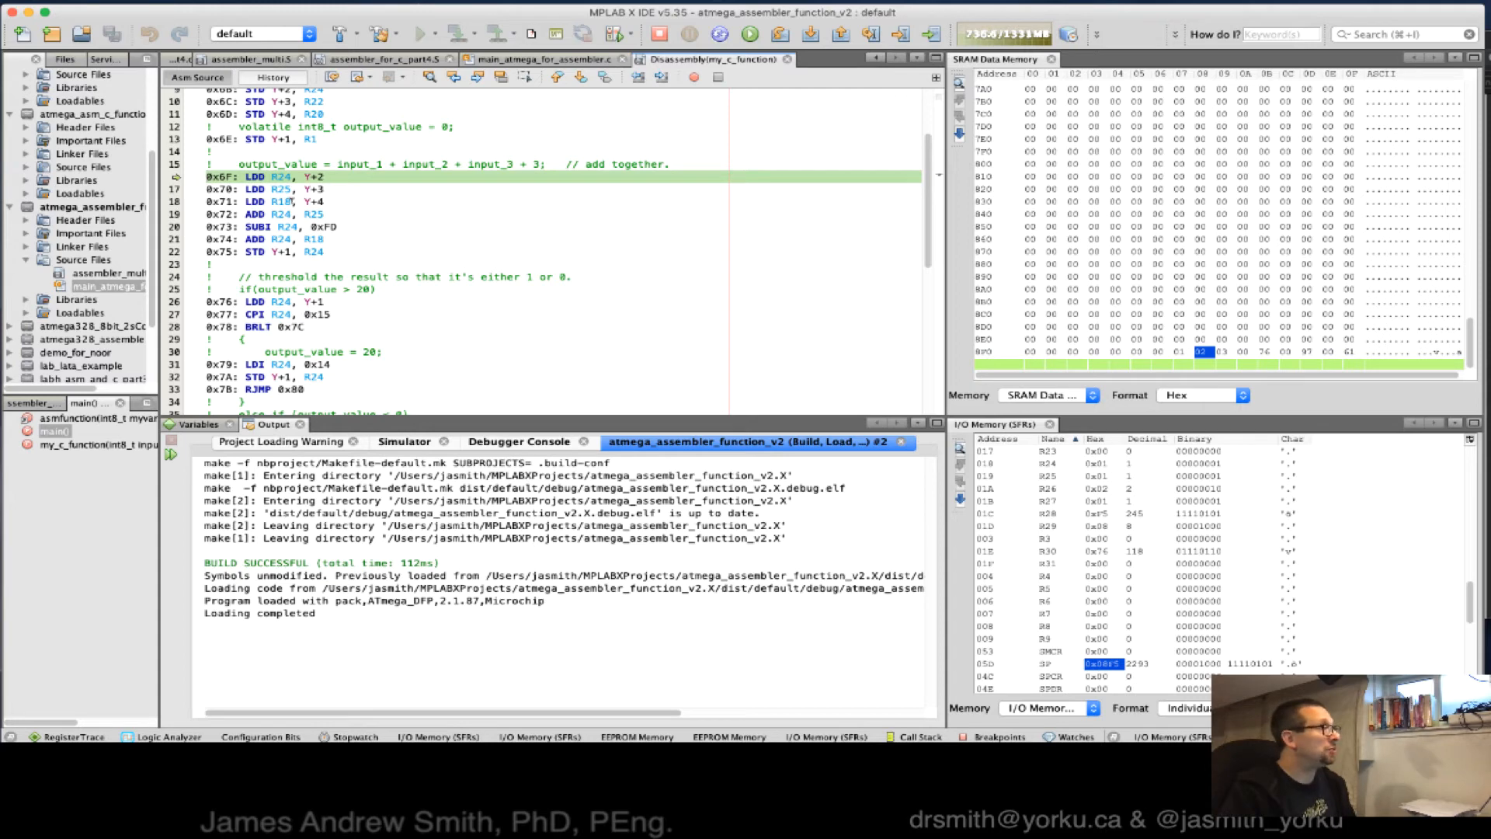
pyautogui.moveTo(285, 177)
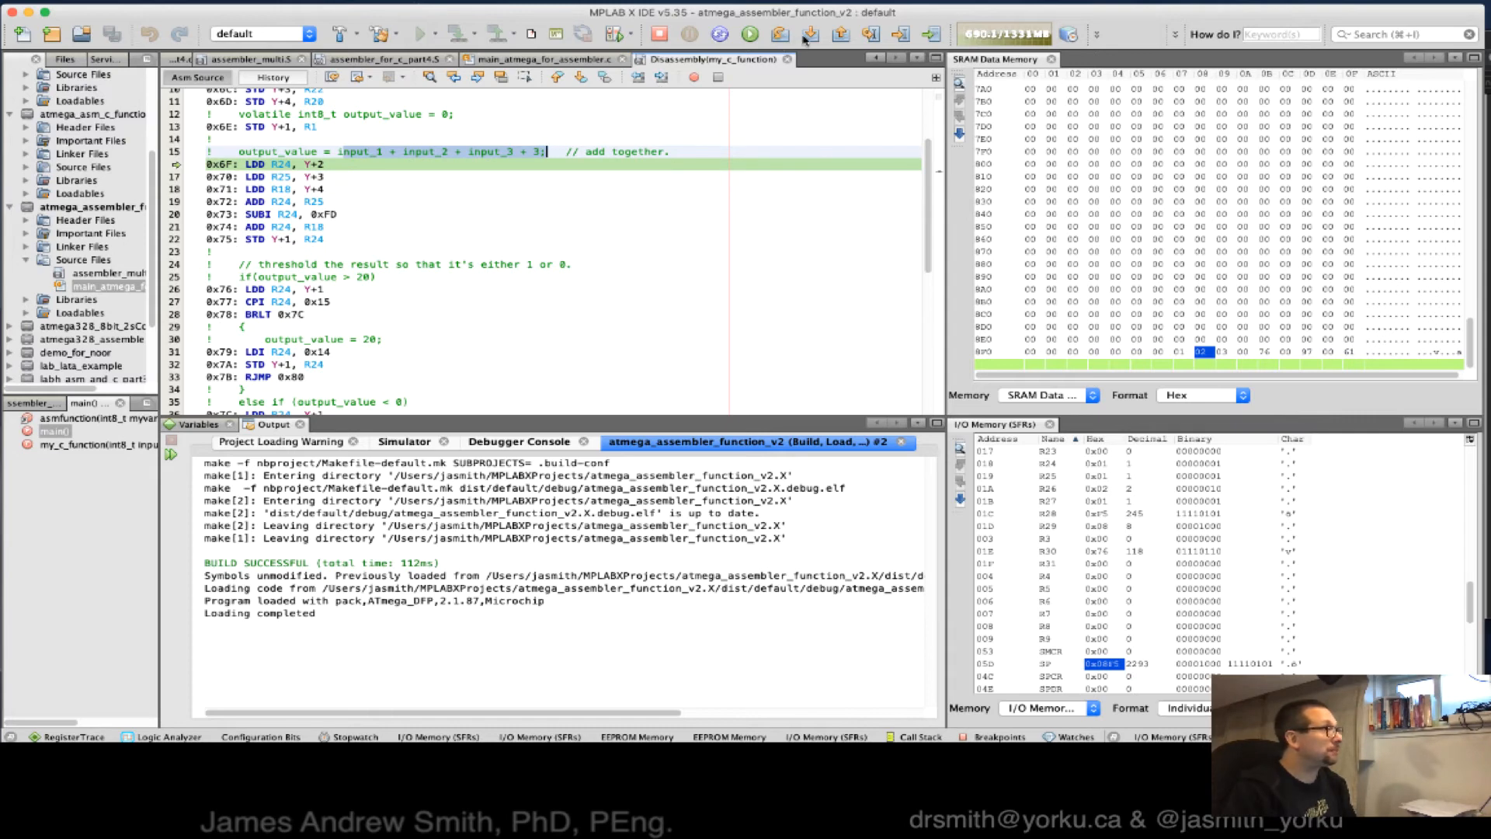
pyautogui.click(778, 34)
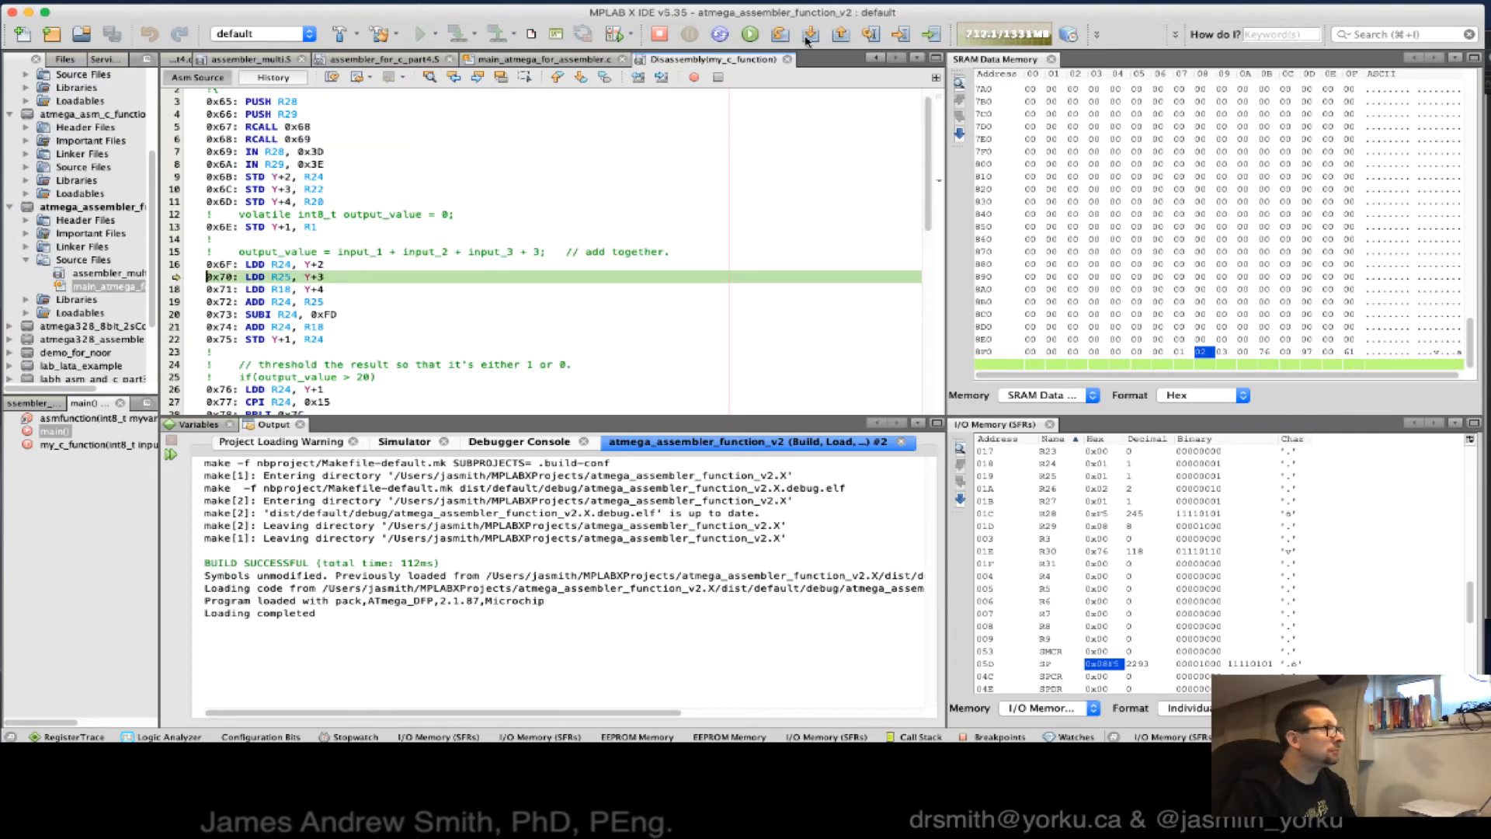
pyautogui.click(808, 34)
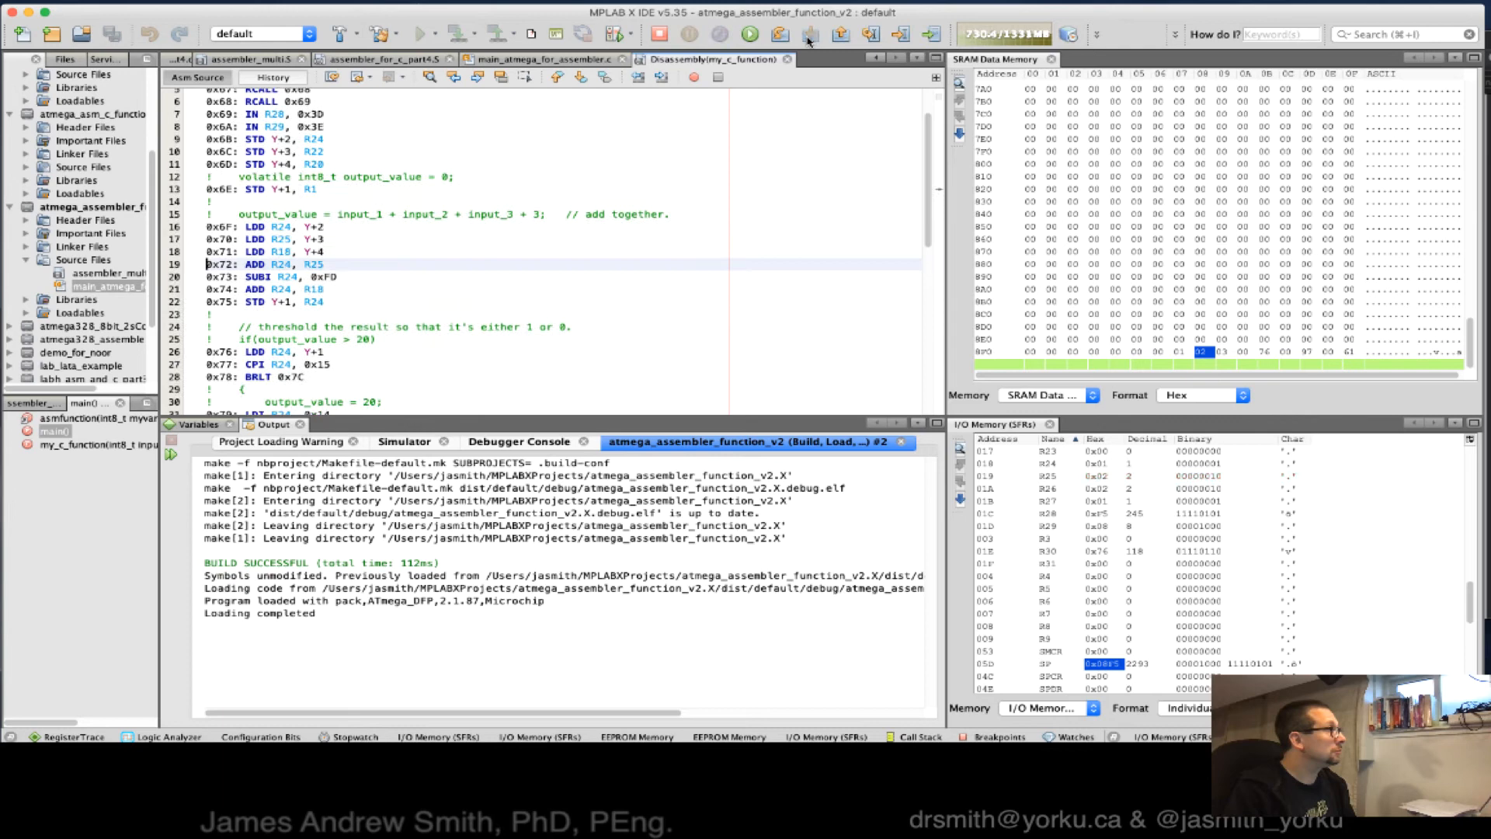
pyautogui.click(779, 34)
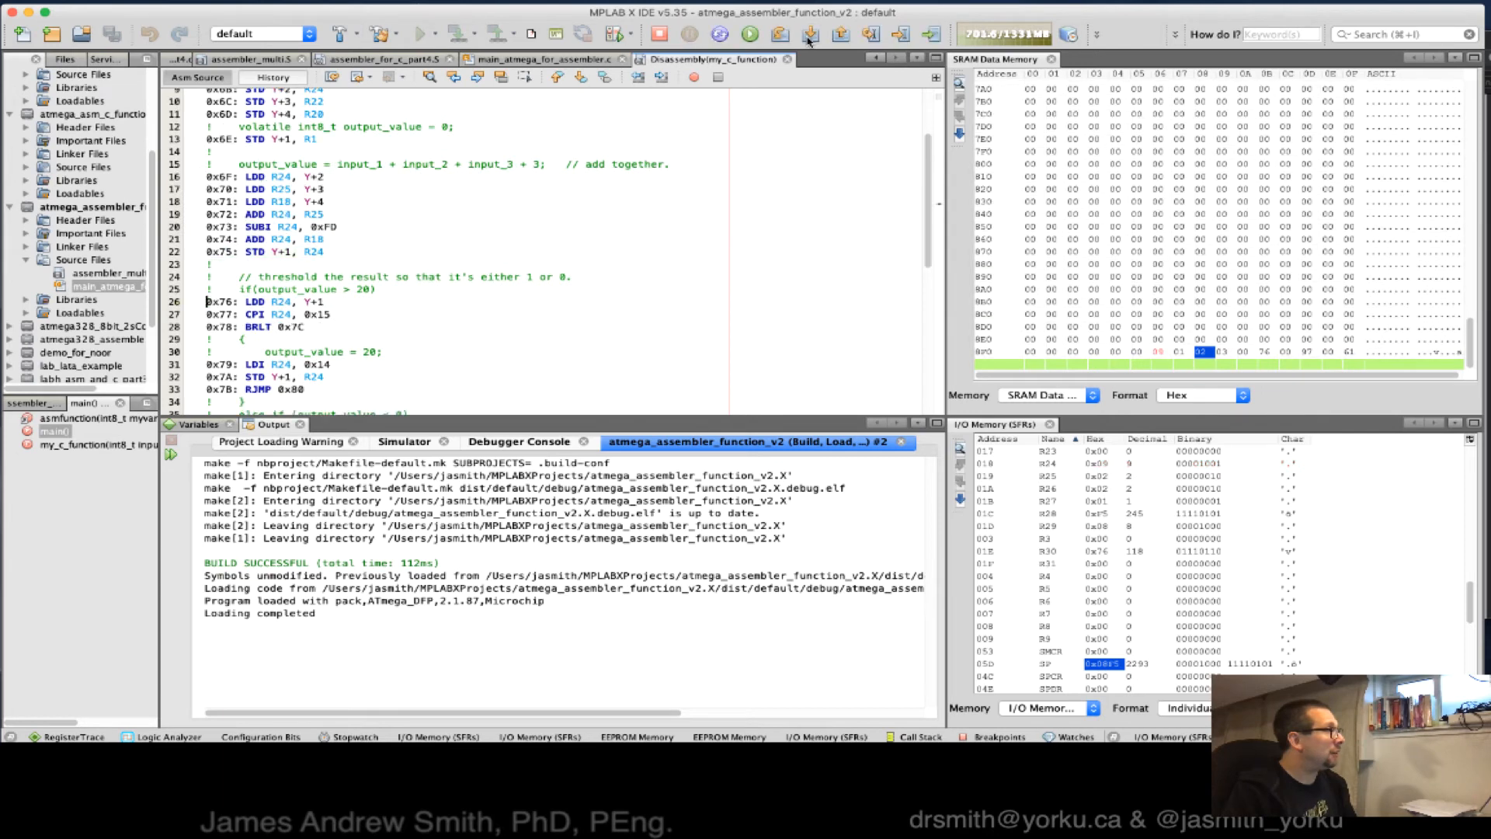
pyautogui.click(779, 34)
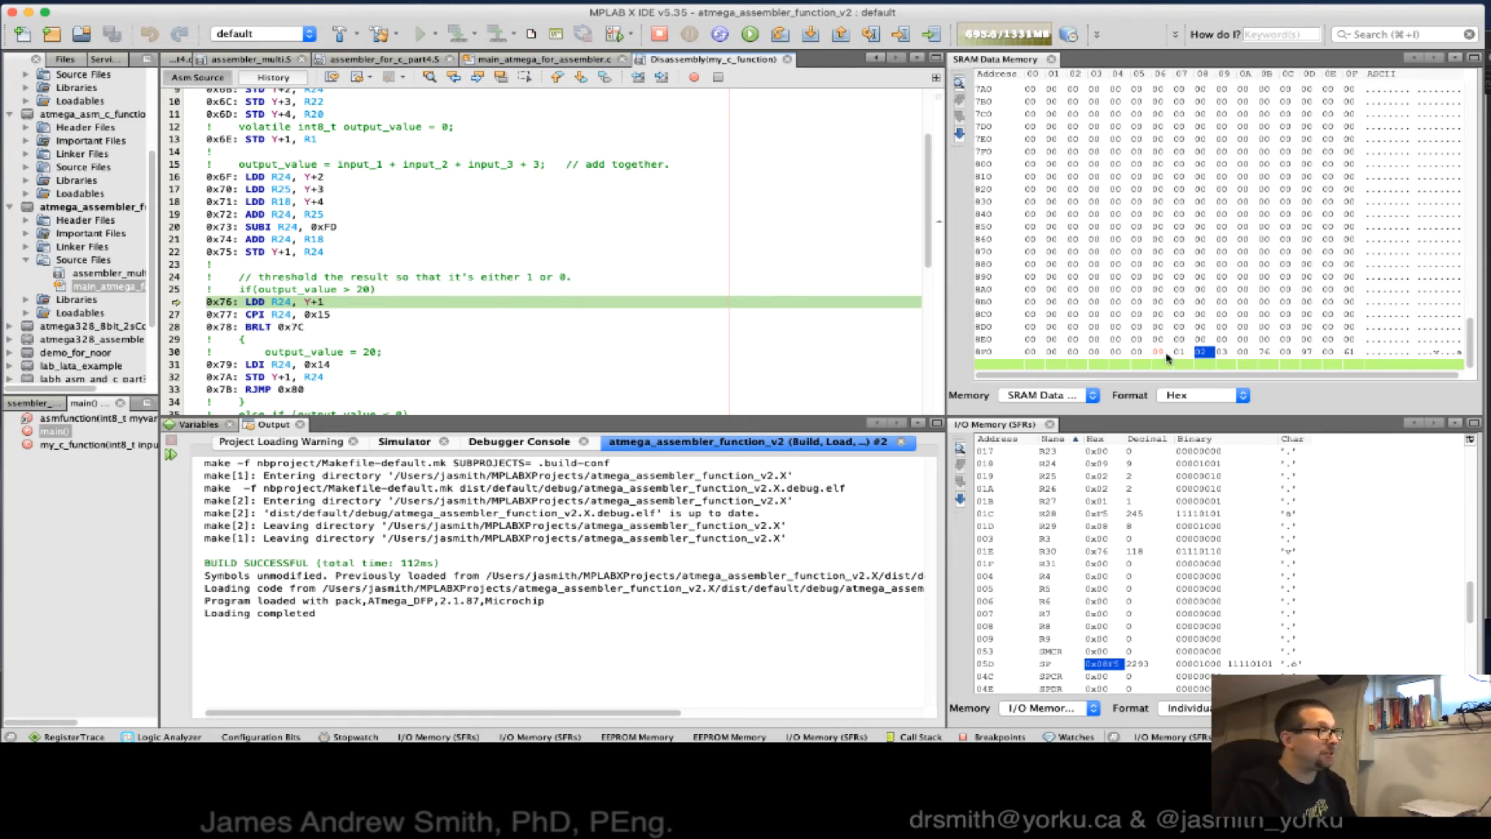
pyautogui.moveTo(1160, 355)
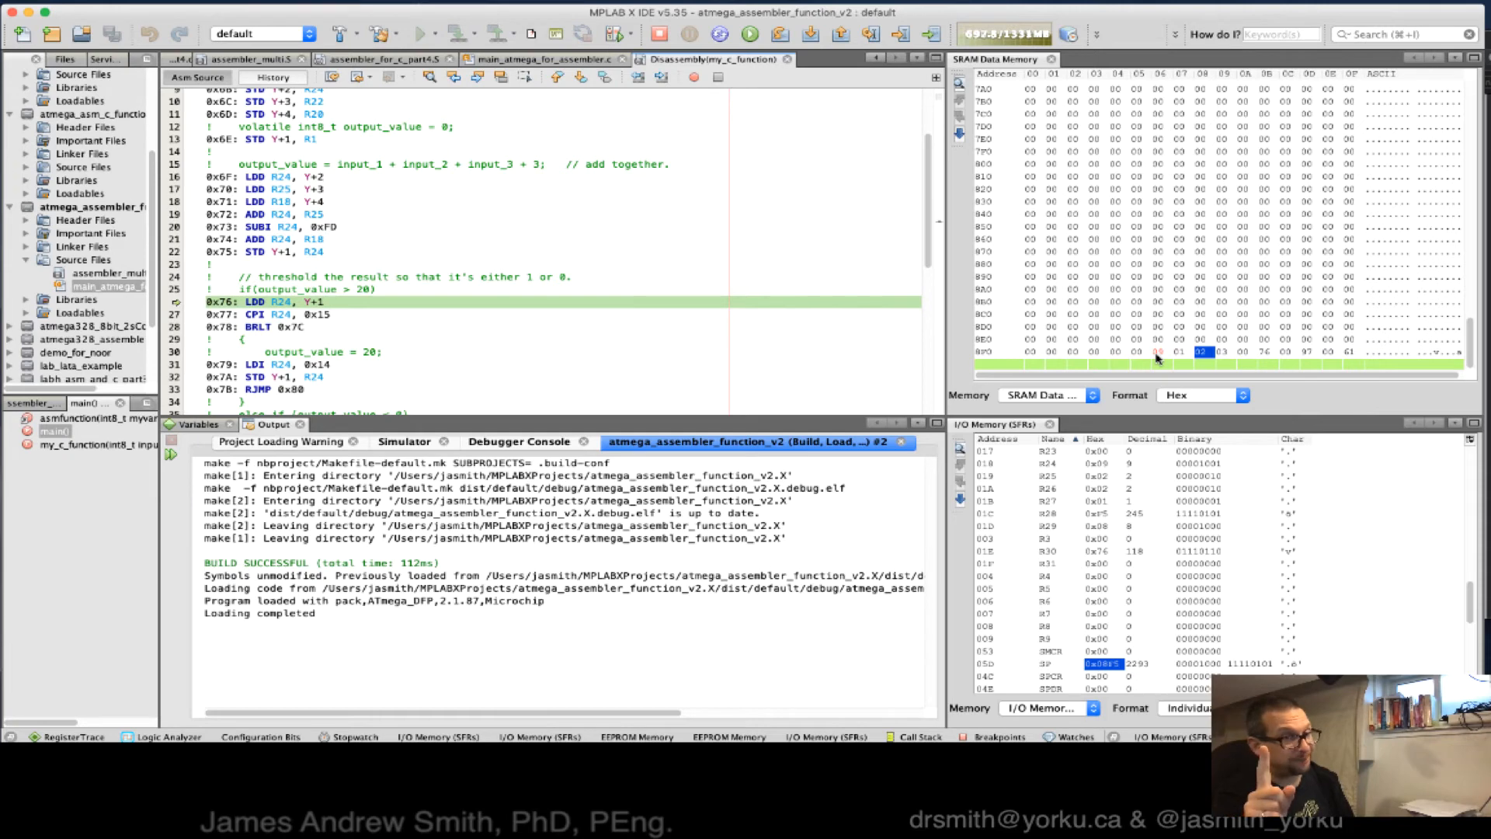
pyautogui.moveTo(1160, 355)
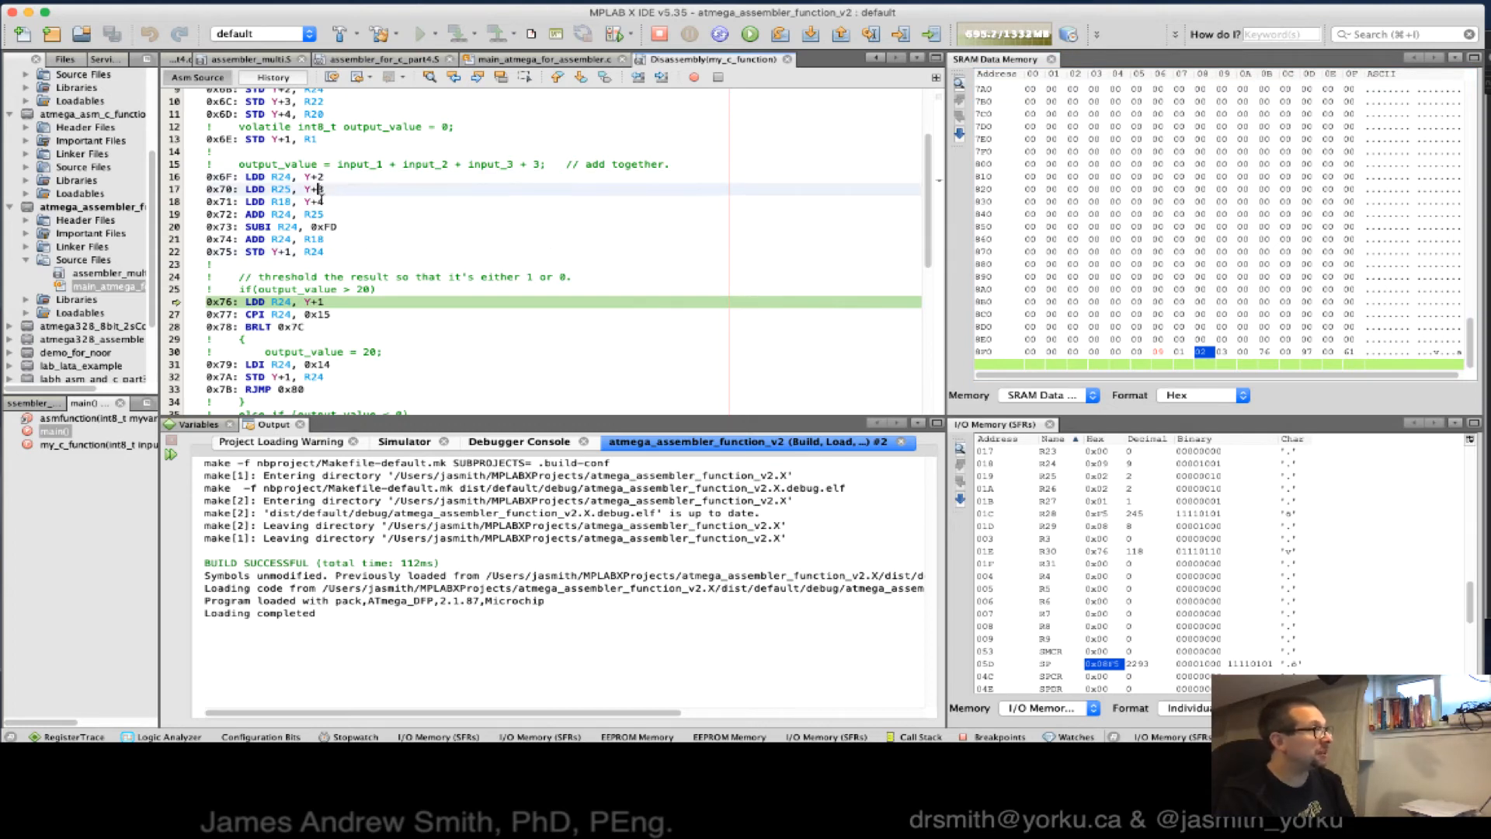
pyautogui.moveTo(323, 202)
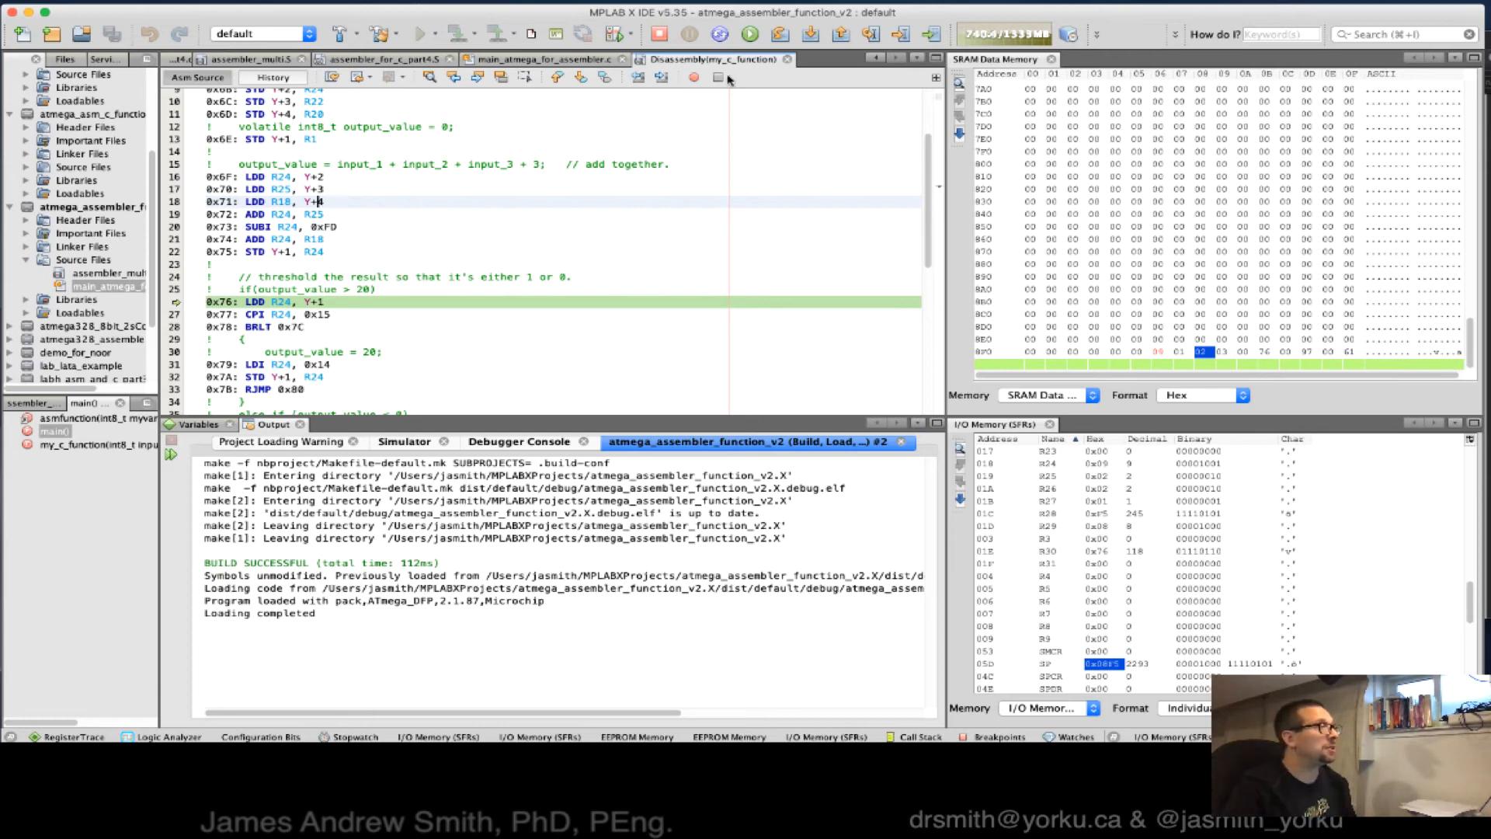
# Step: Continue past the threshold checks and pause at 0x80 LDD R24, Y+1
pyautogui.click(813, 35)
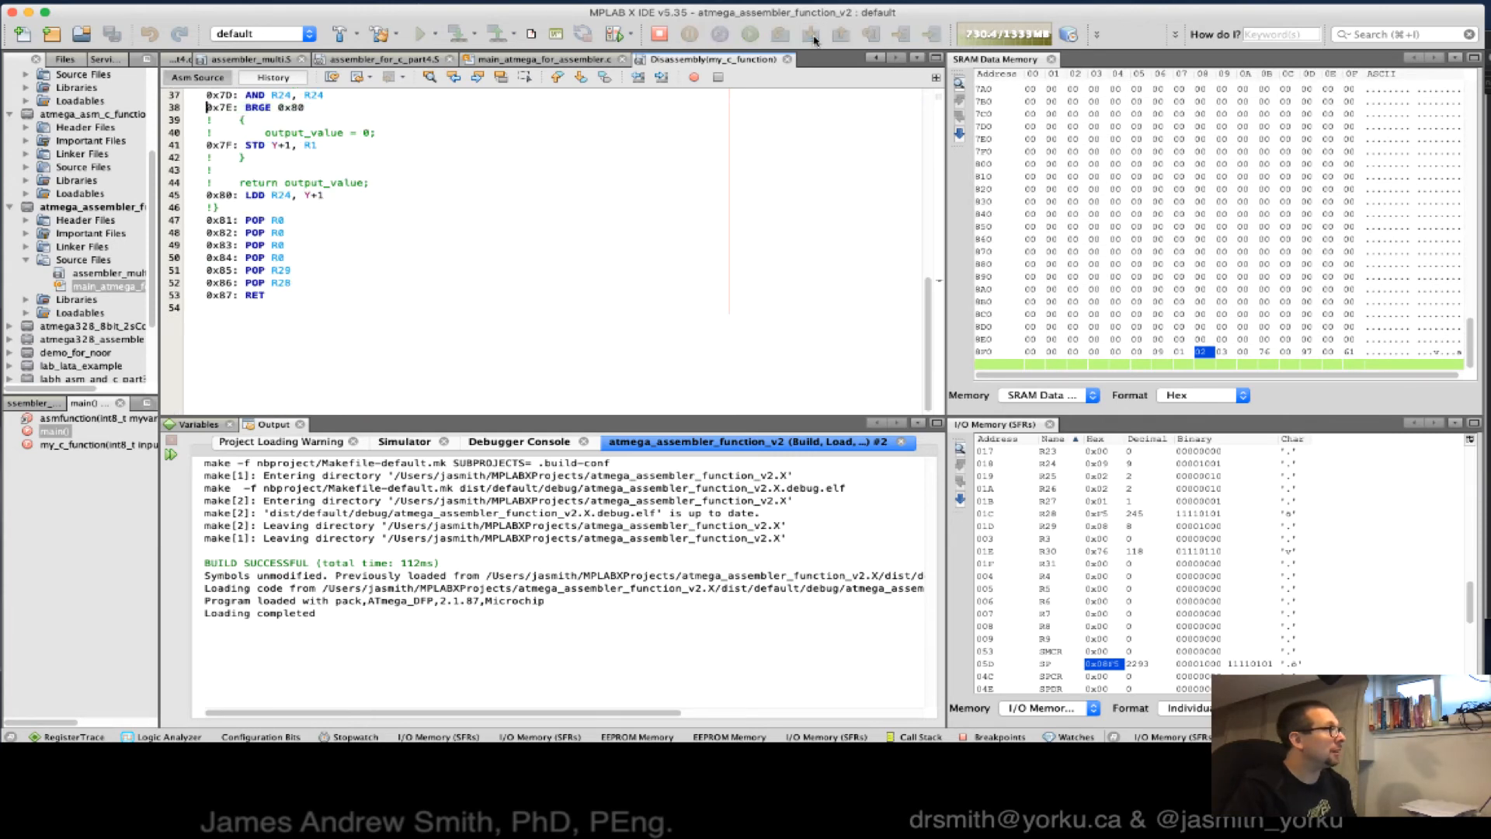
pyautogui.click(811, 34)
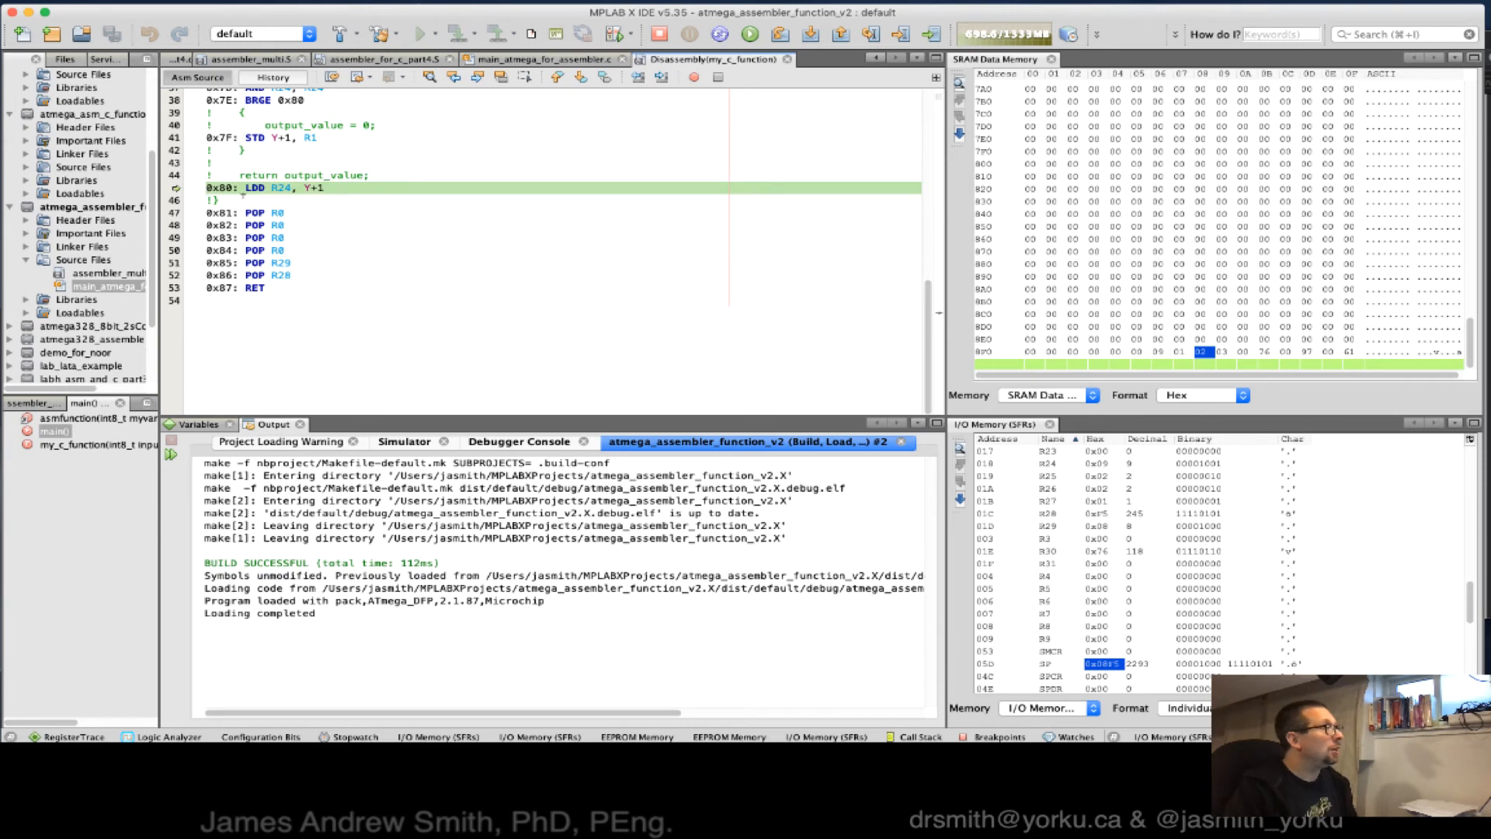
pyautogui.moveTo(284, 187)
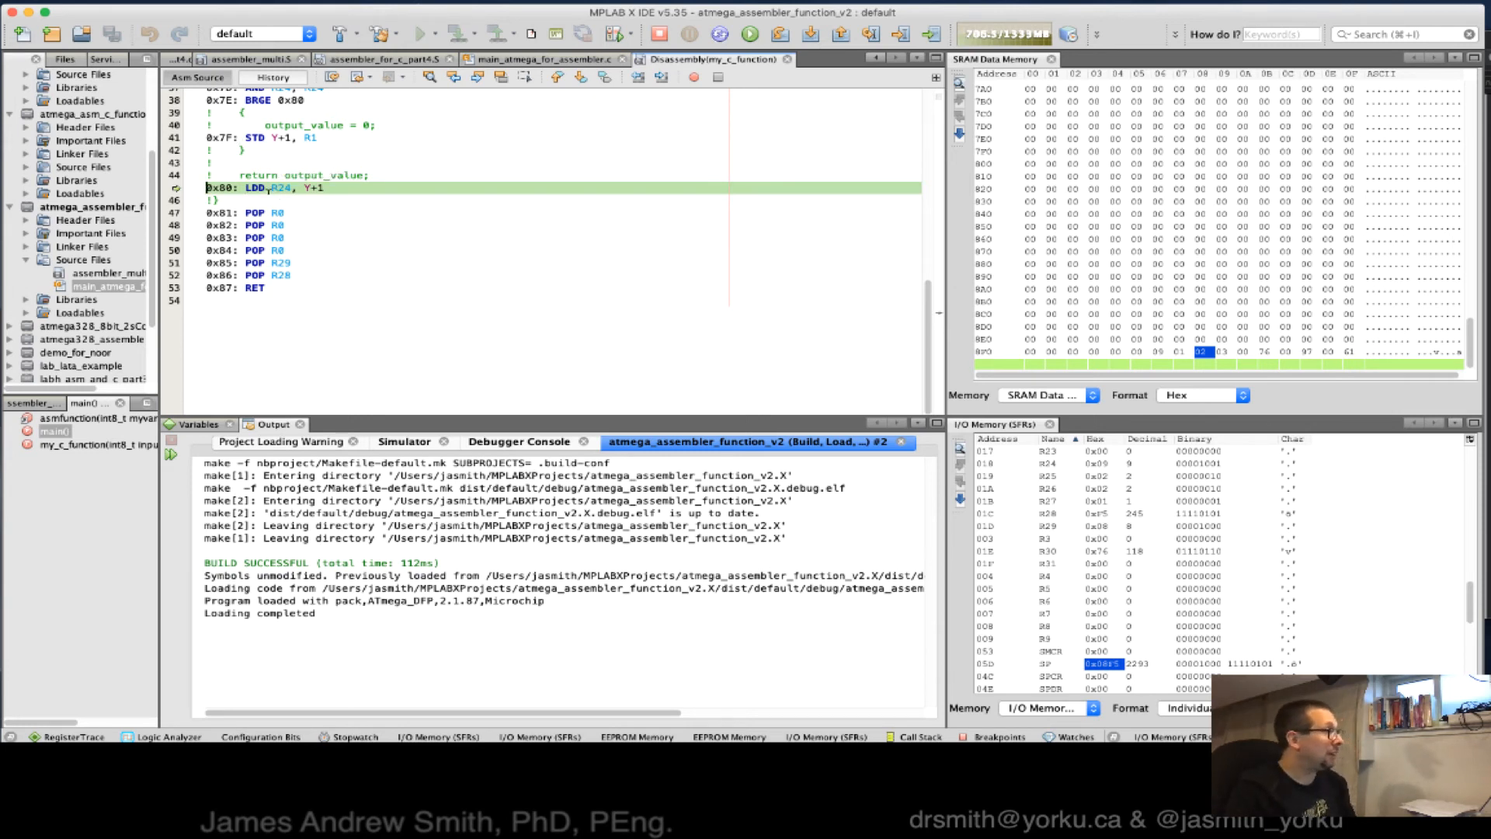
pyautogui.moveTo(229, 187)
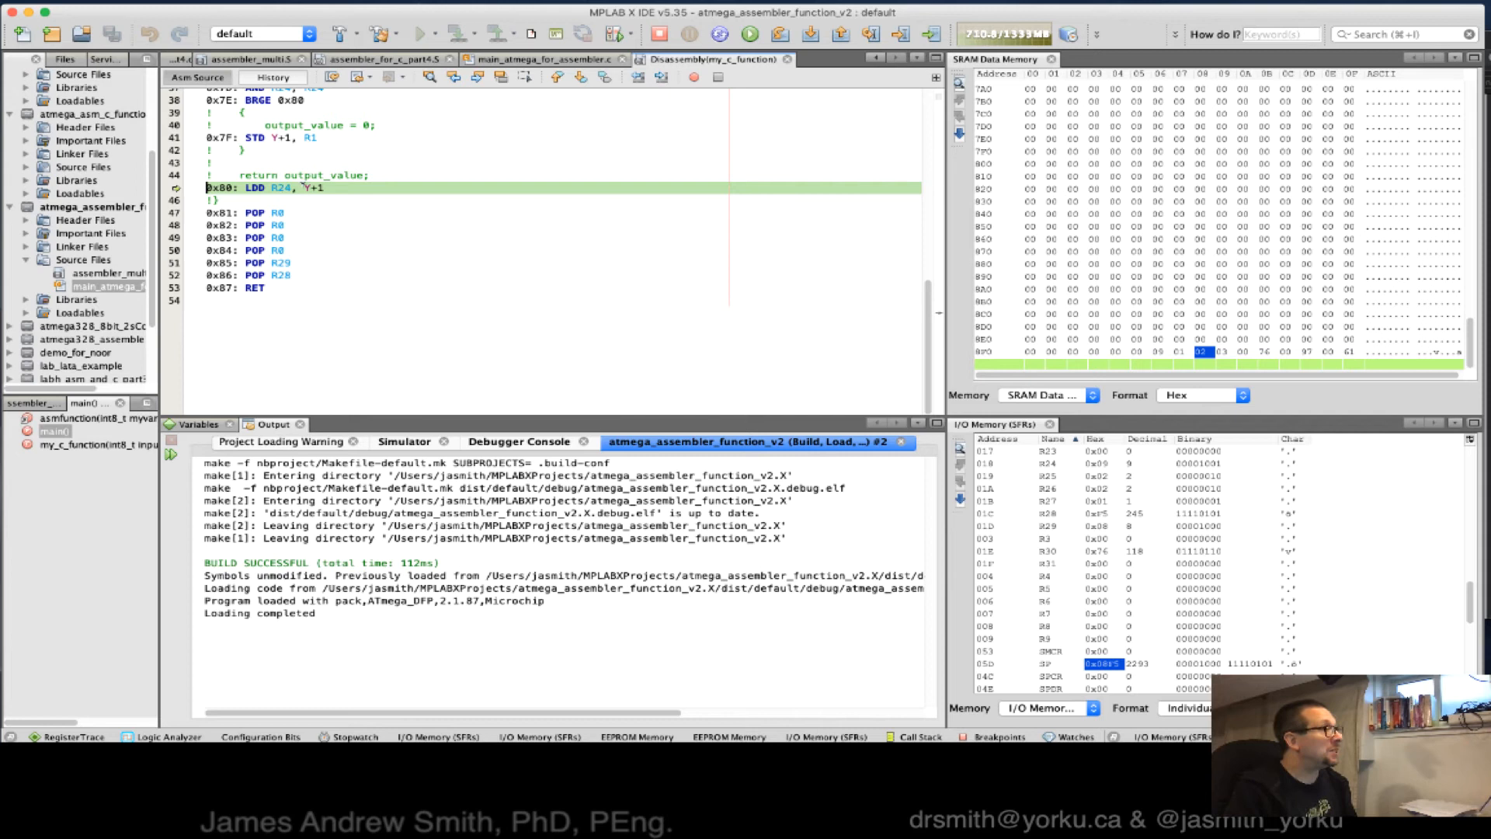
pyautogui.moveTo(300, 187)
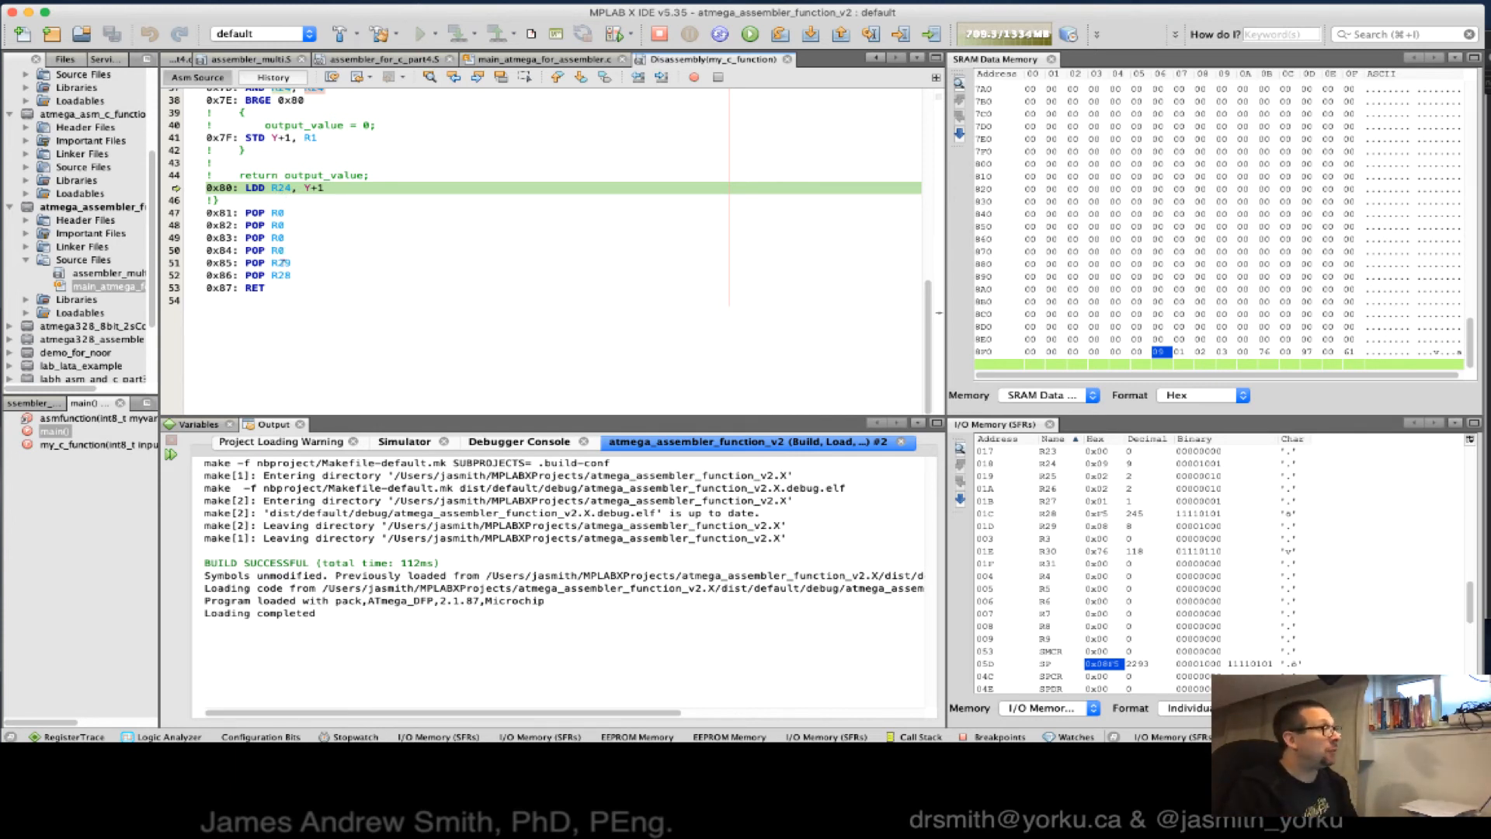
# Step: Step through my_c_function's POP restores and RET, returning to main at 0x97
pyautogui.moveTo(220, 213); pyautogui.dragTo(285, 275)
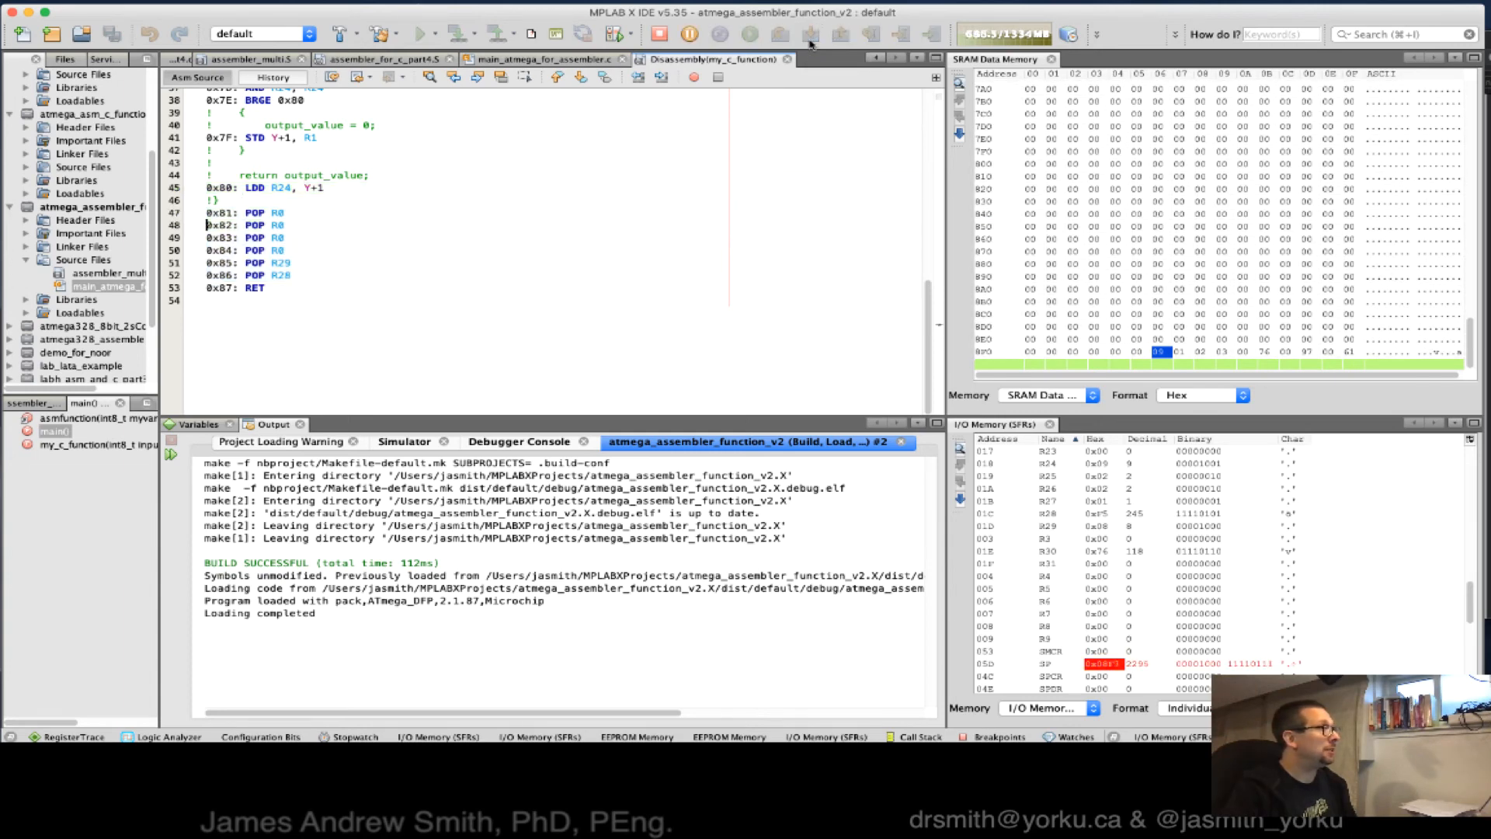
pyautogui.click(810, 34)
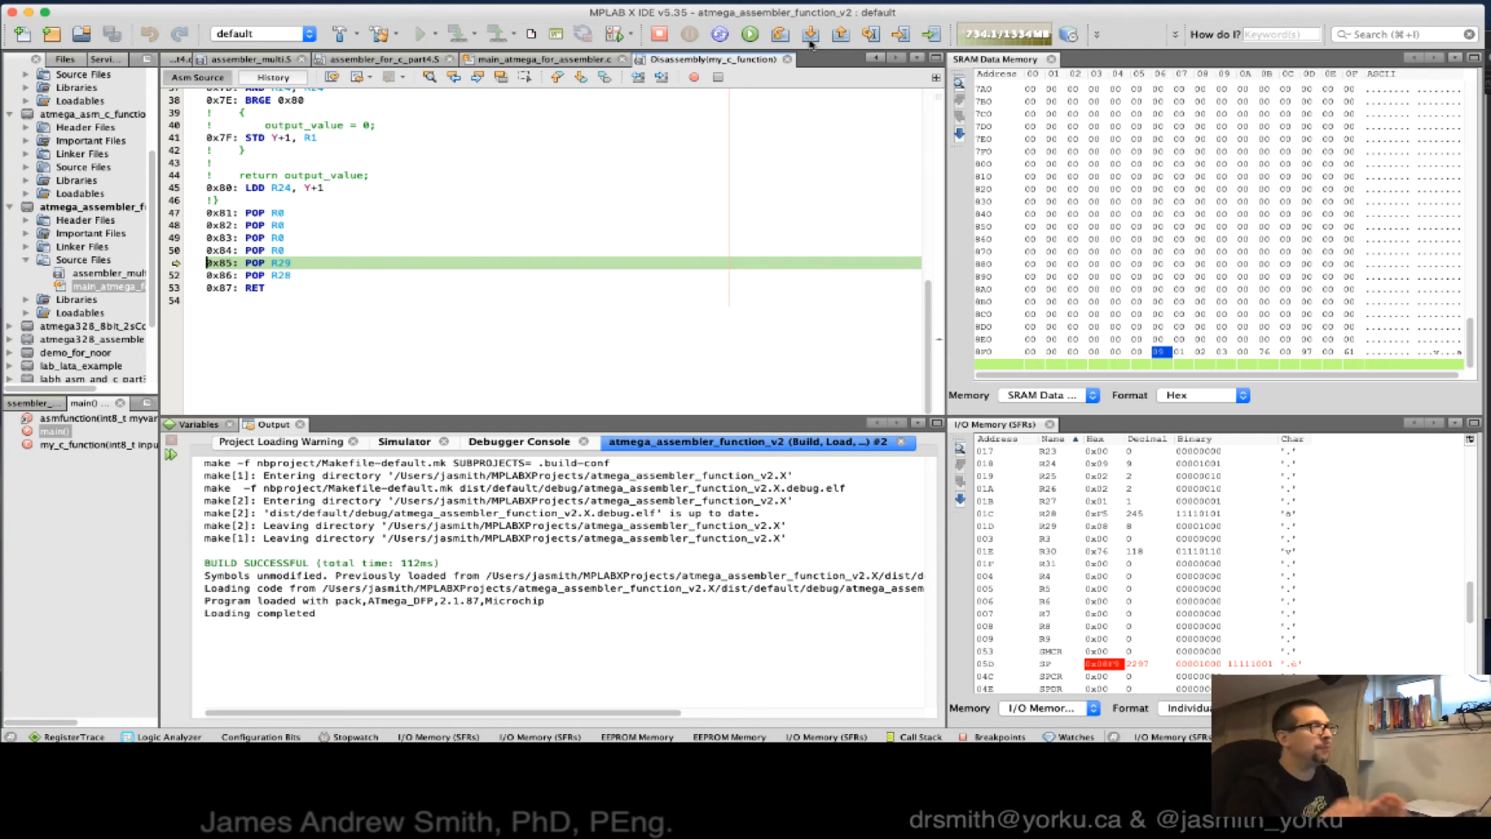
pyautogui.moveTo(913, 17)
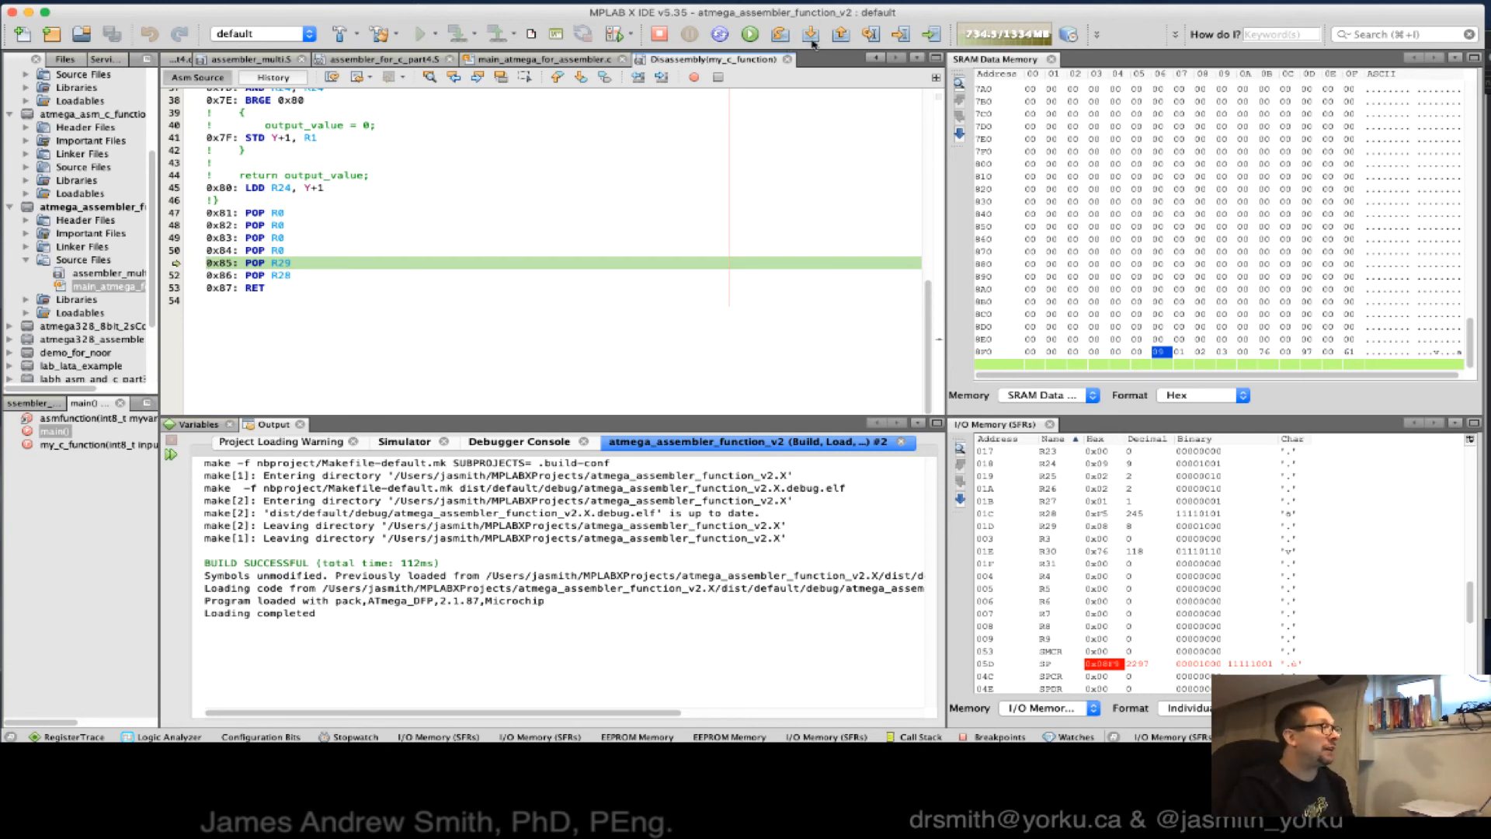
pyautogui.click(808, 34)
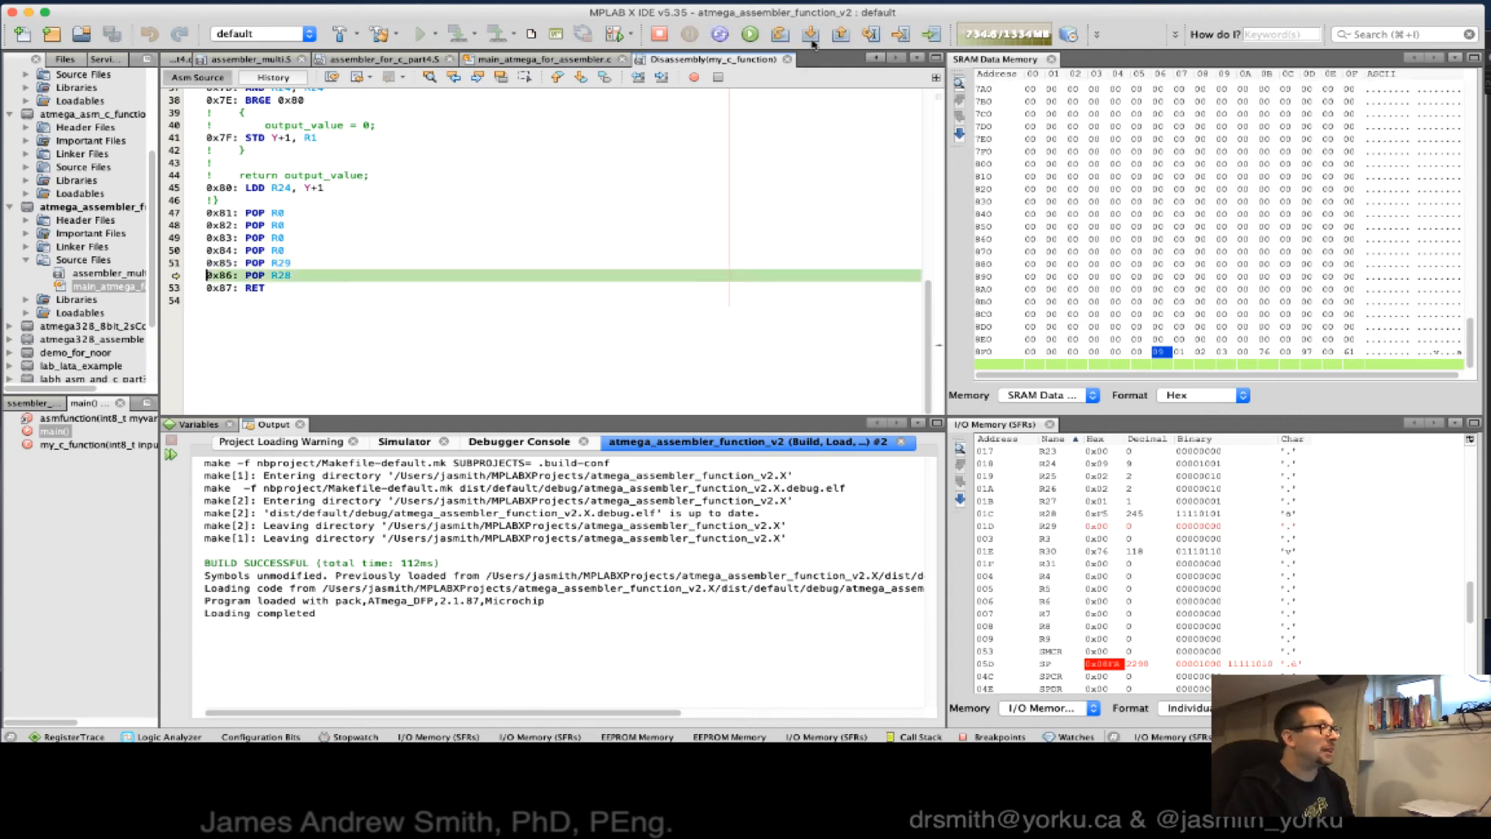
pyautogui.click(808, 34)
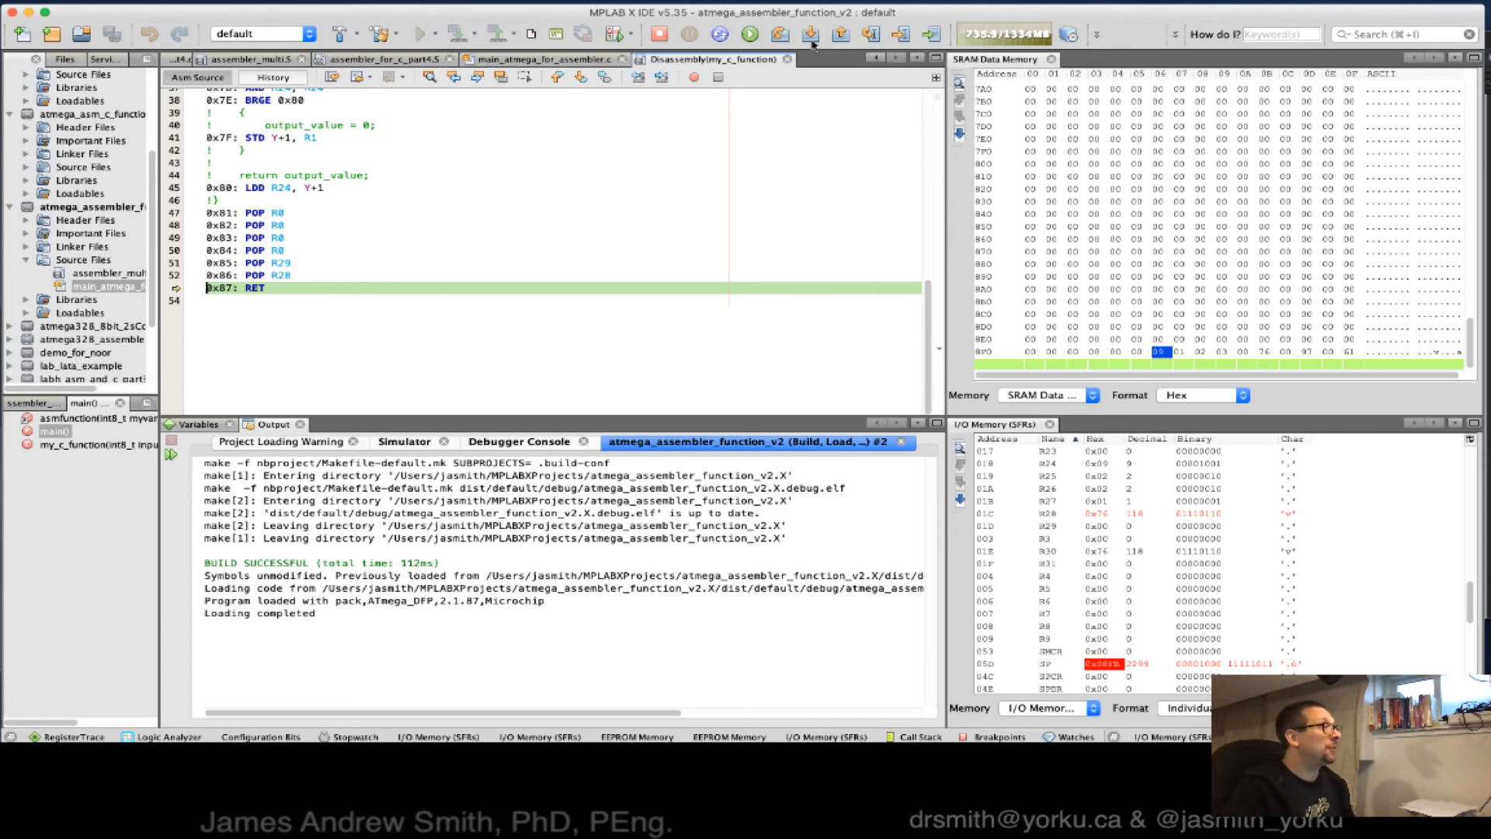
pyautogui.click(779, 35)
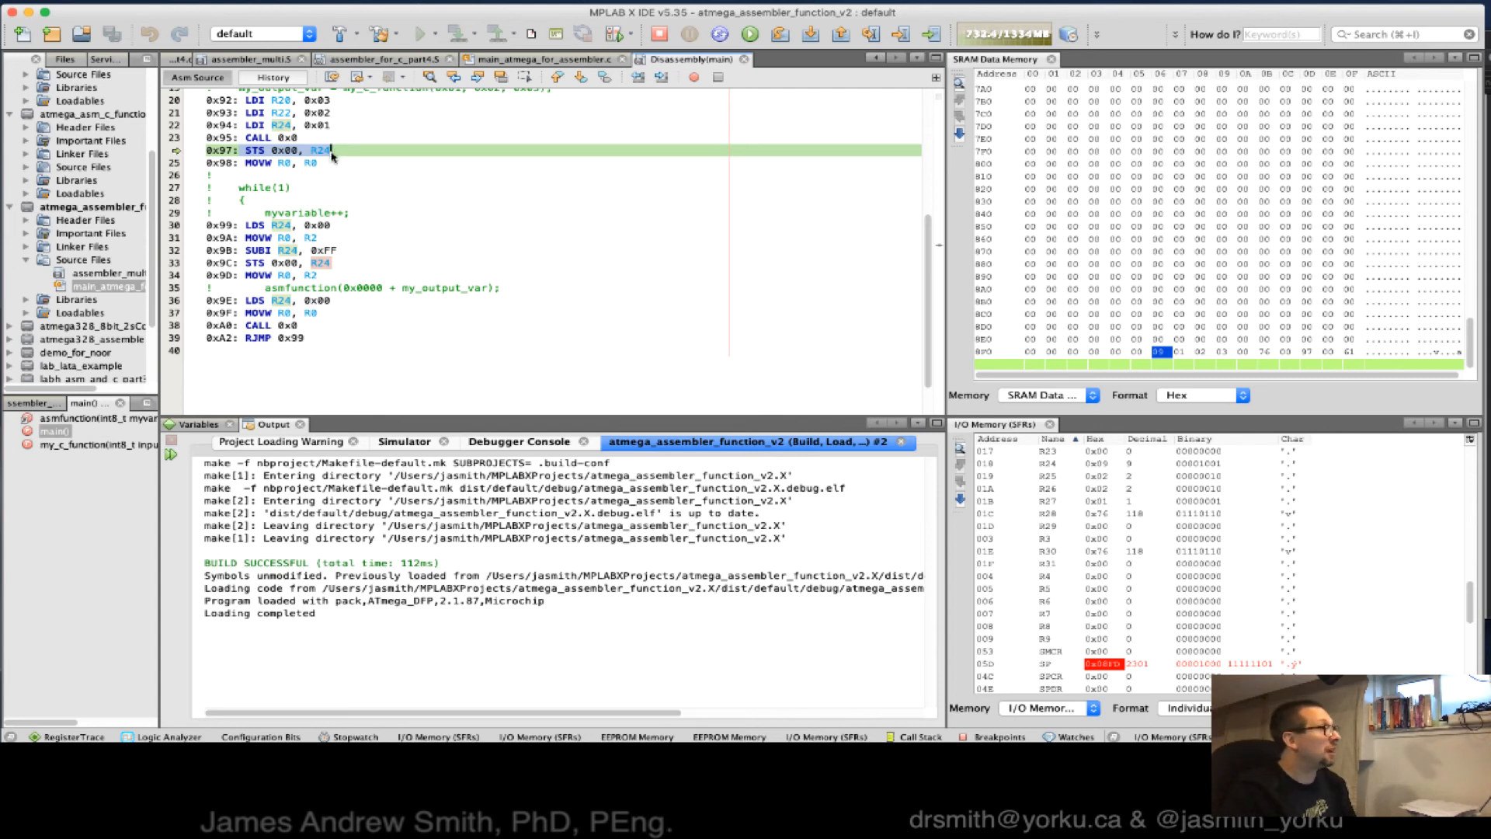
pyautogui.moveTo(328, 150)
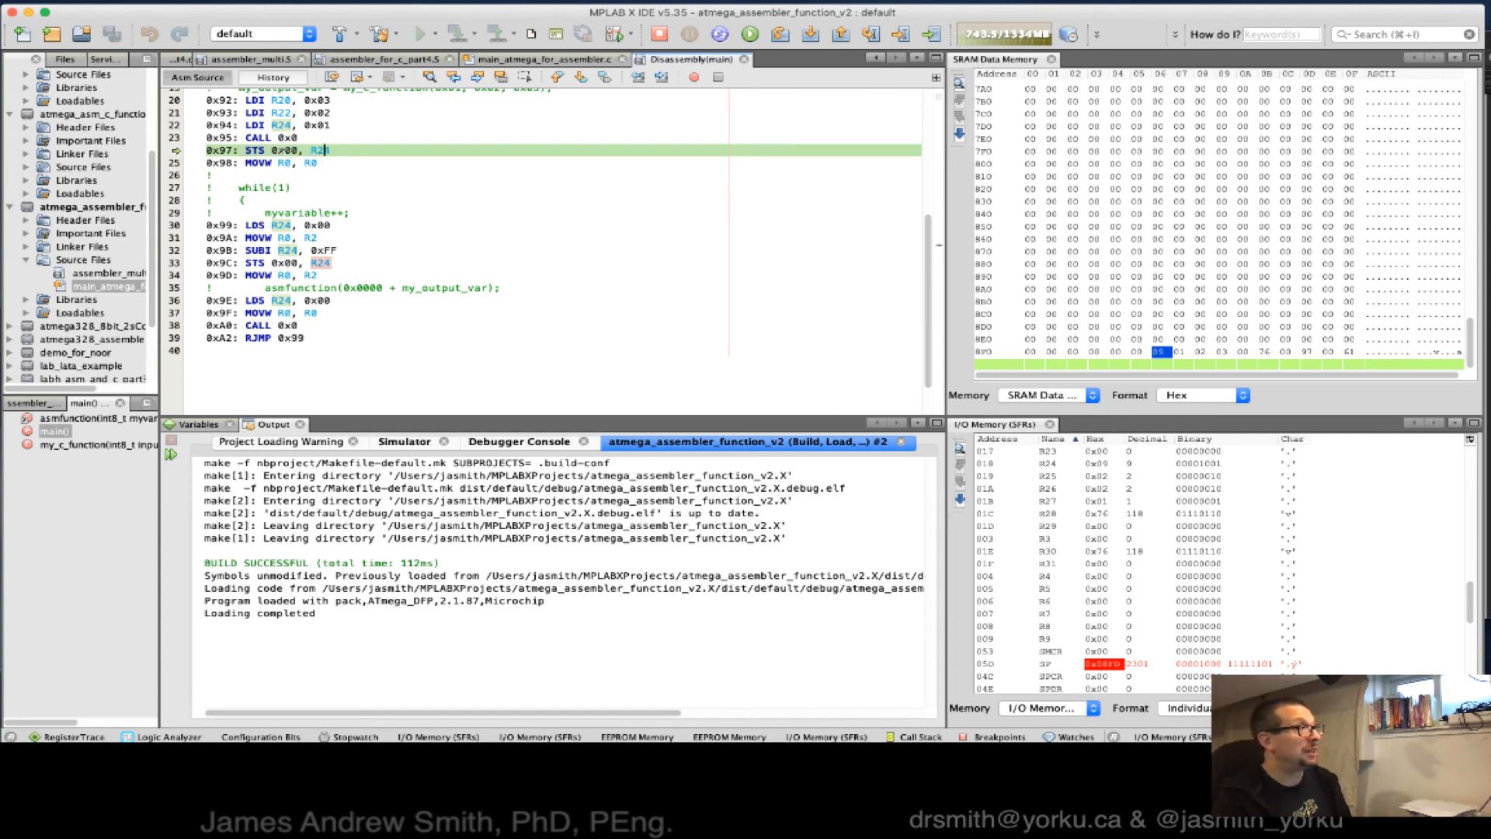
pyautogui.moveTo(266, 137)
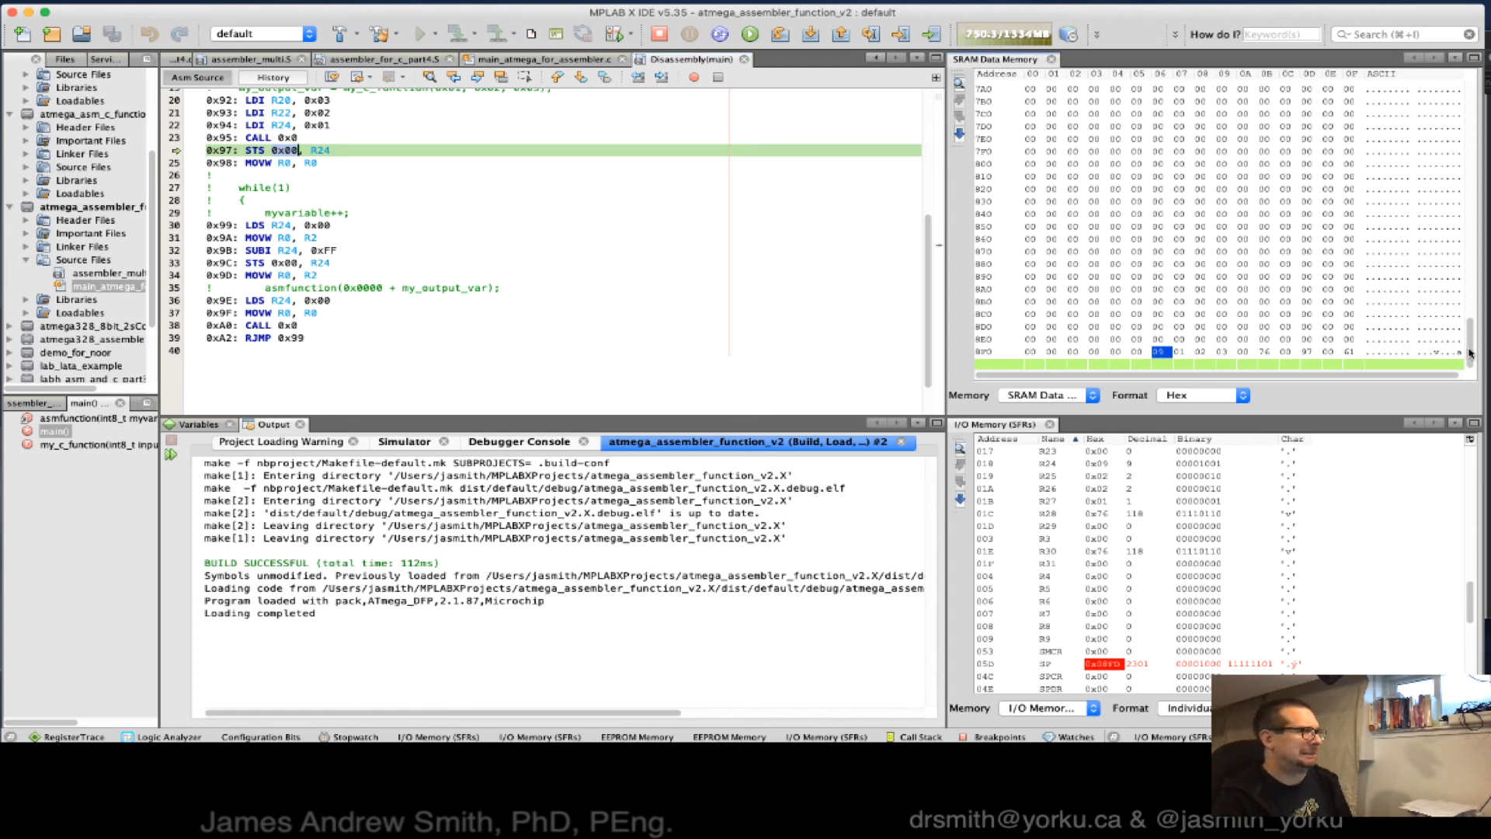
# Step: Scroll the SRAM memory view up to the variable area starting at 0x100
pyautogui.scroll(3)
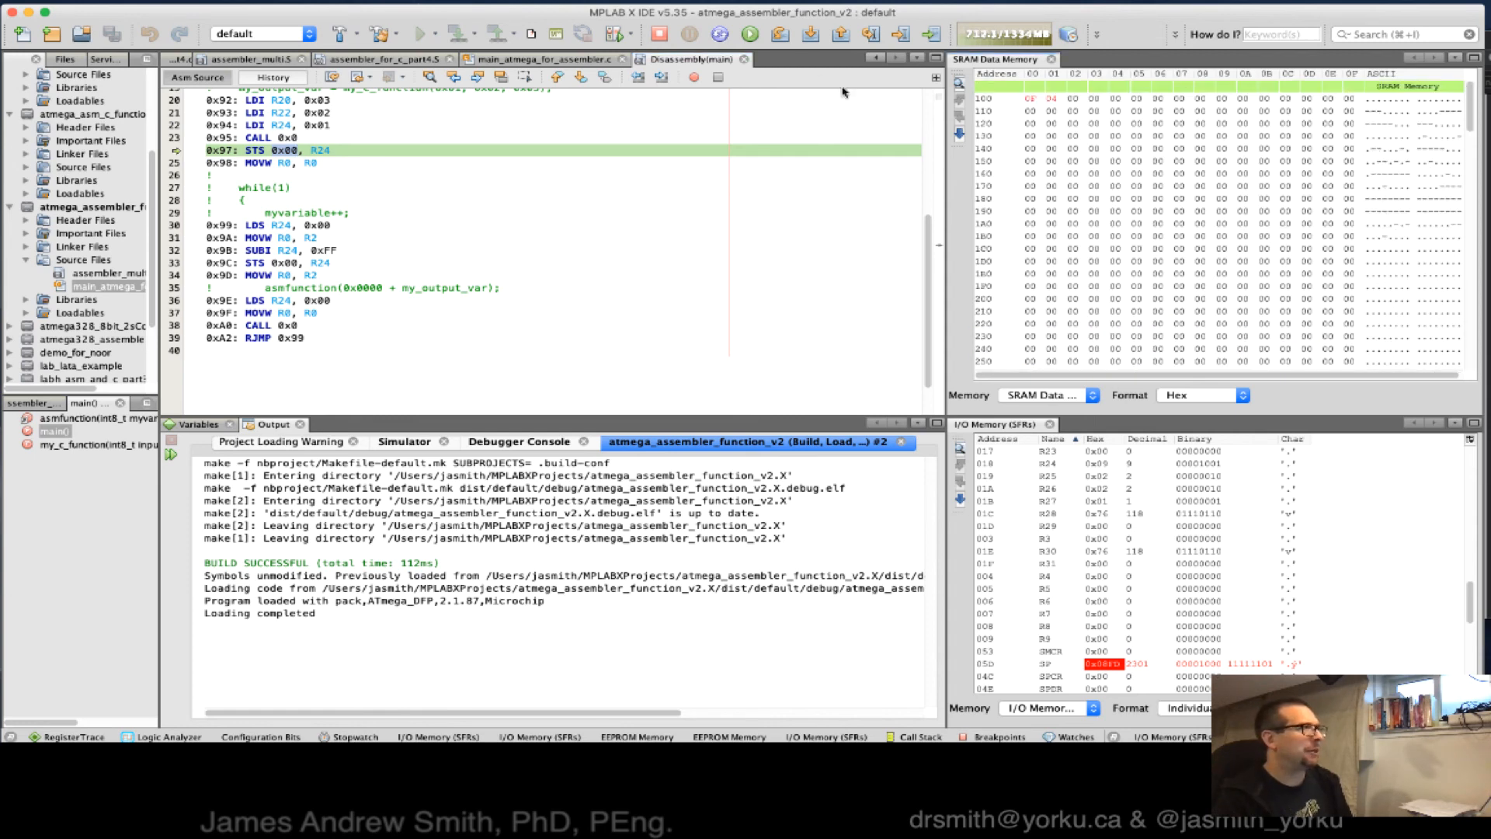
pyautogui.moveTo(1032, 104)
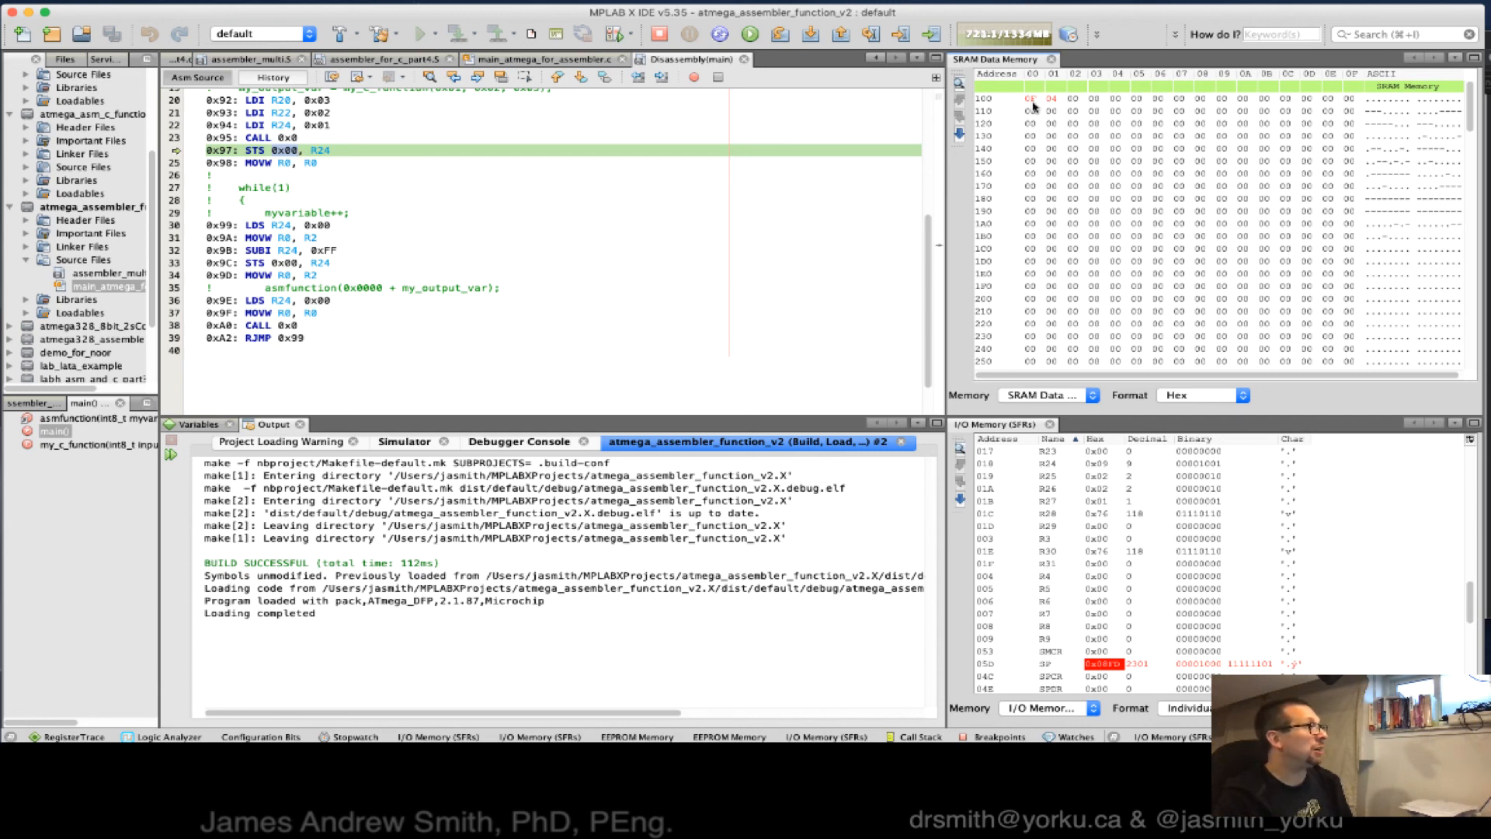
# Step: Show the Variables panel and step over STS so my_output_var at 0x100 becomes 9
pyautogui.click(197, 424)
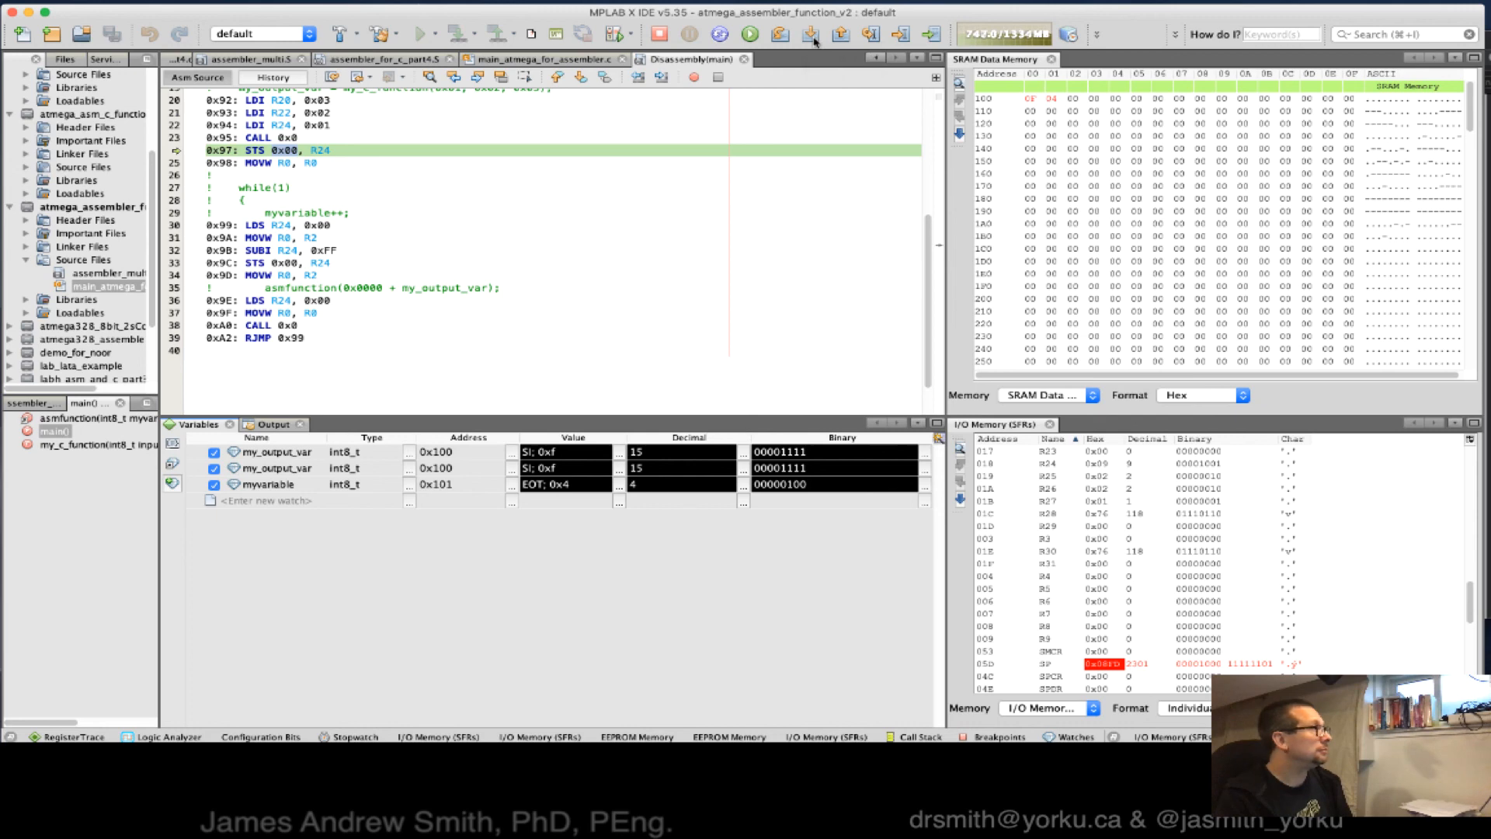
pyautogui.click(813, 34)
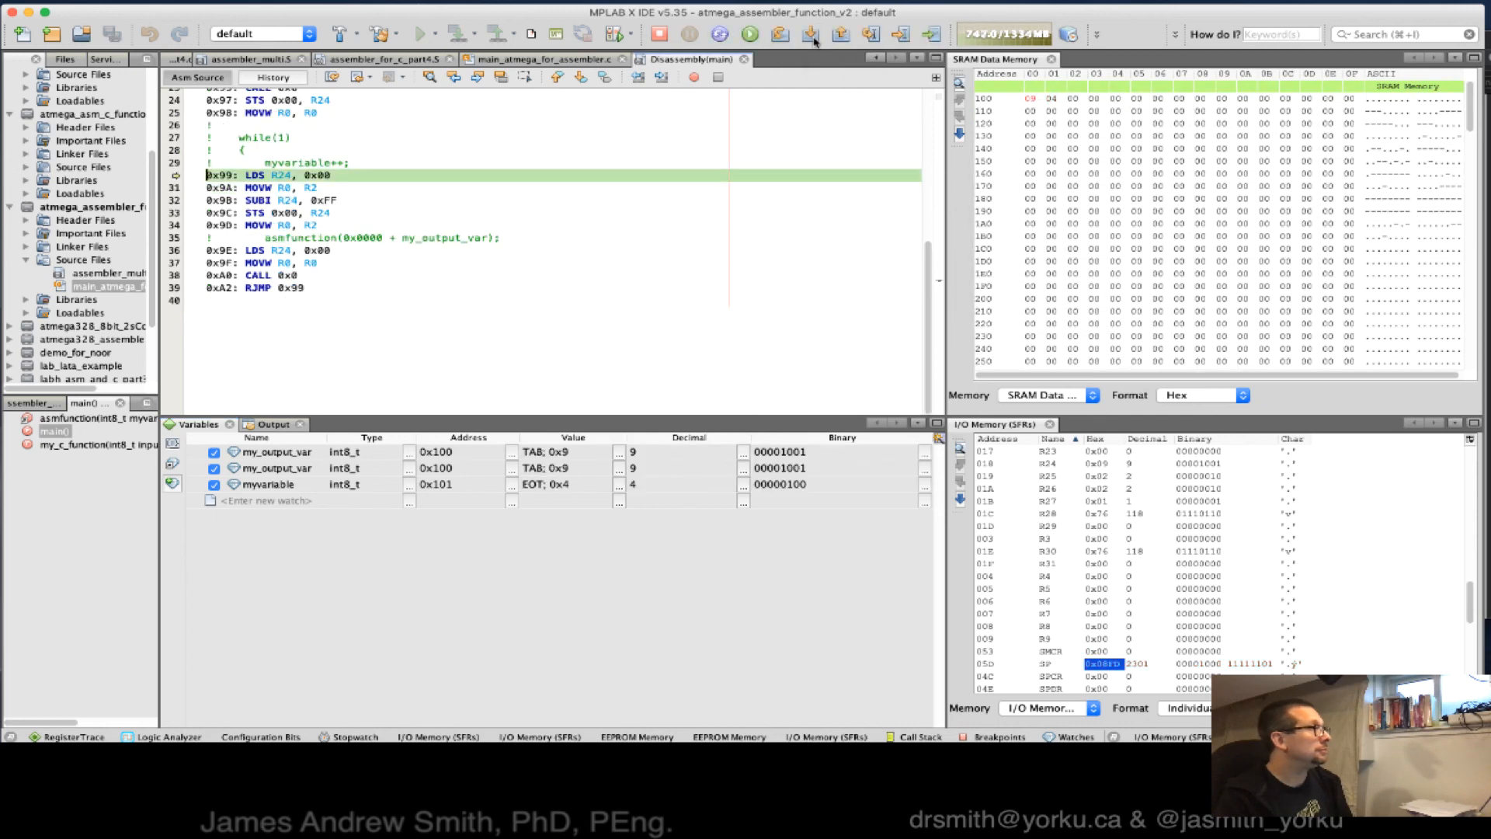
pyautogui.click(813, 34)
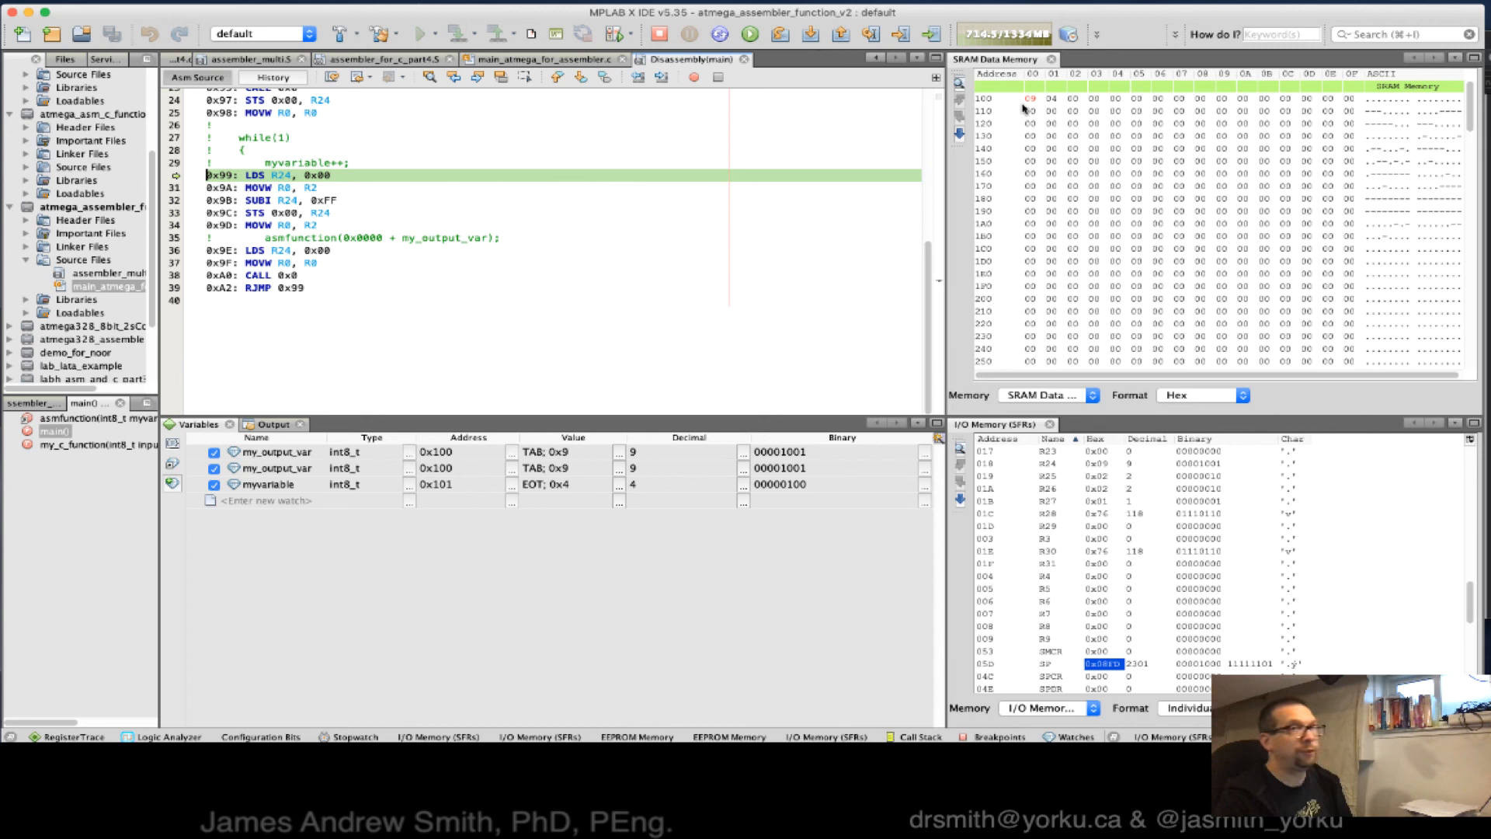